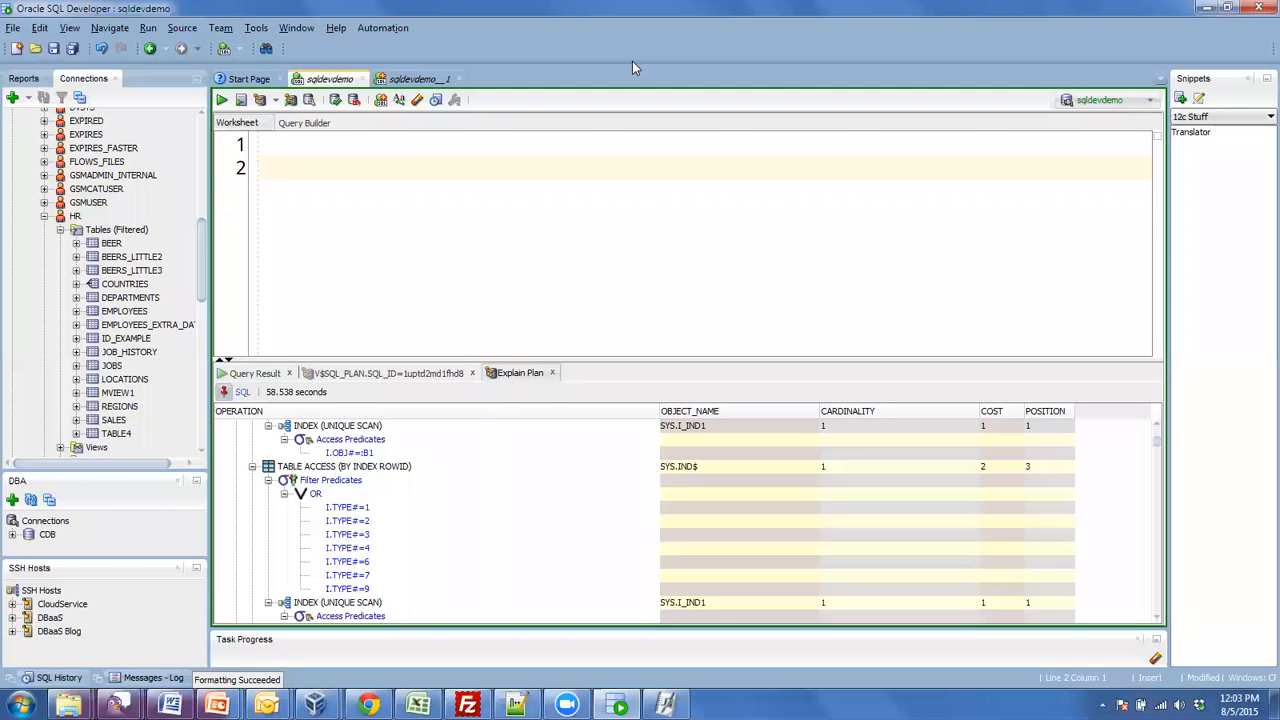
Recall the previous SELECT * FROM sys.dba_part_tables statement into the empty worksheet
left_click(328, 144)
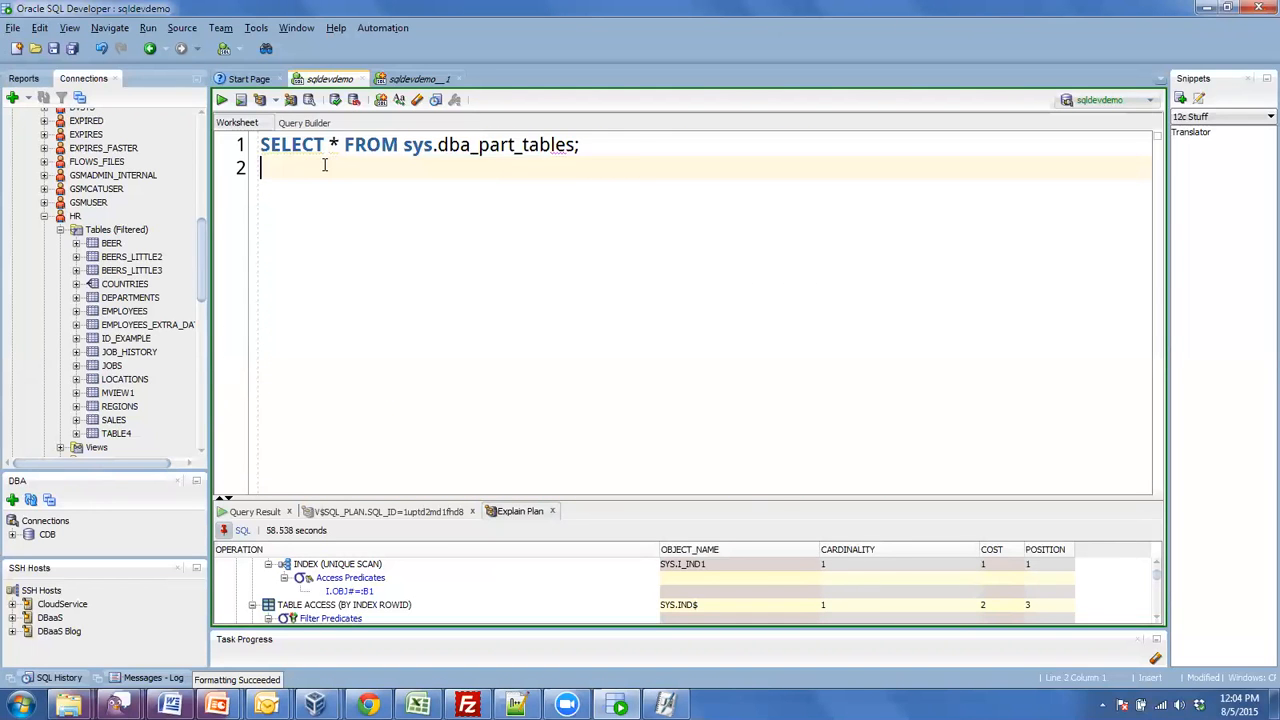
Cycle through history statements (hockey_stats_part CAR query, DBA_PART_TABLES, json) ending on SYS.DBA_PART_TABLES
type("select distinct year from hockey_stats_part where team = 'CAR';")
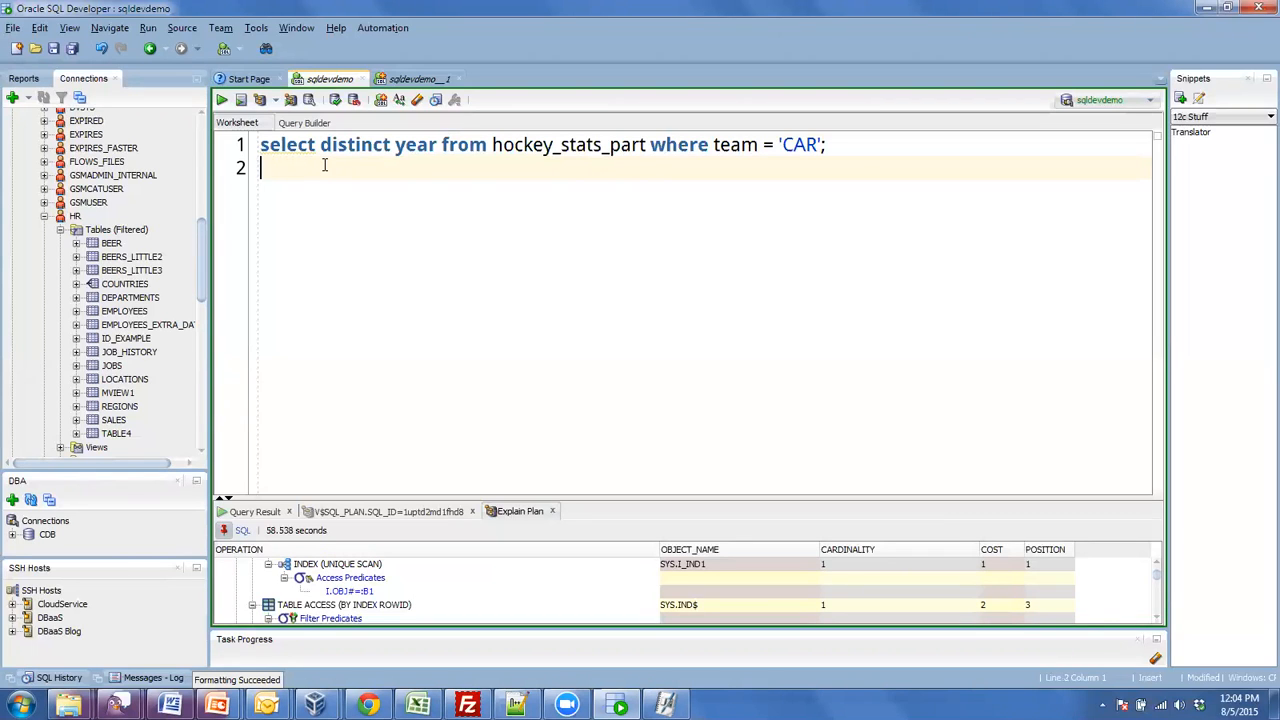
type("select * from SYS.DBA_PART_TABLES;")
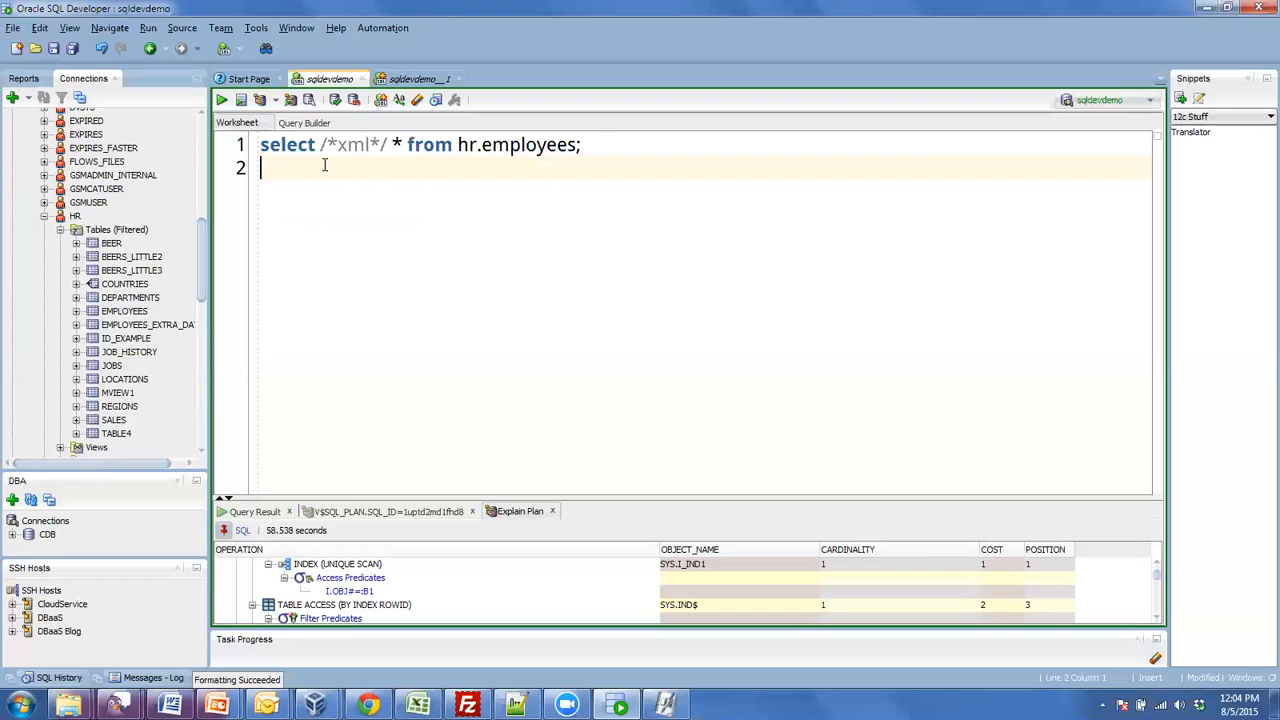
type("json")
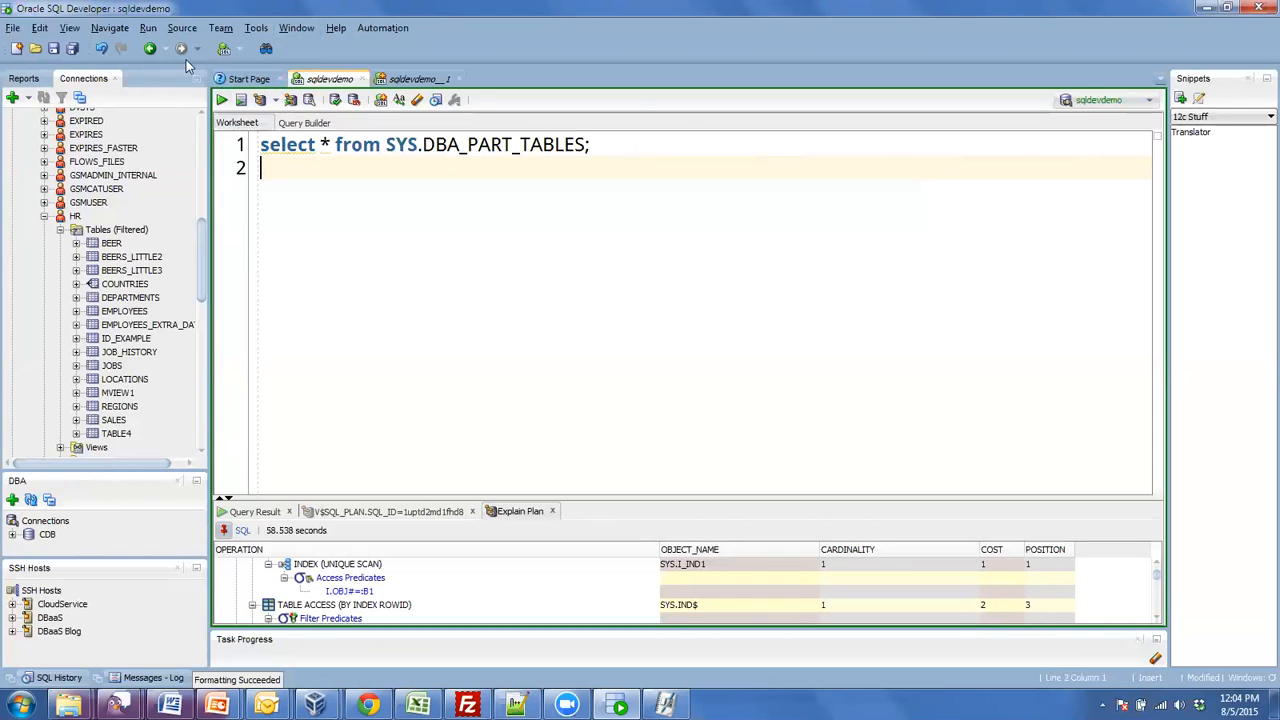
left_click(68, 28)
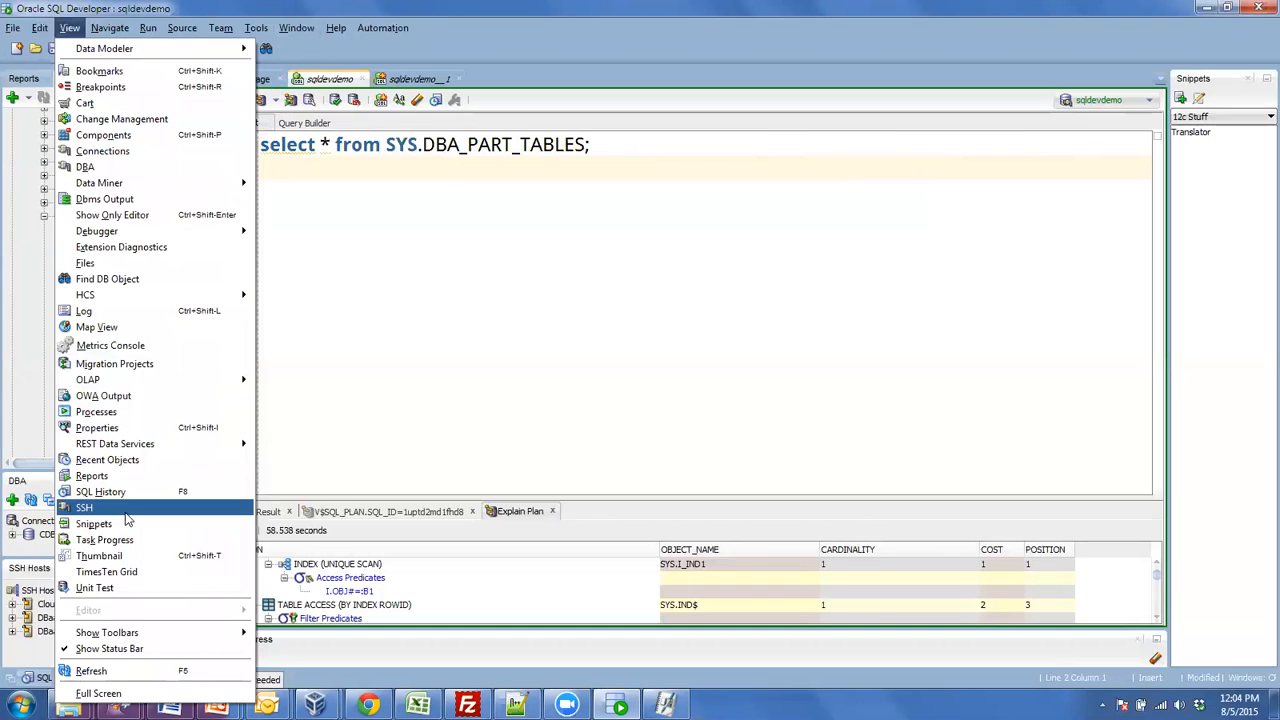
mouse_move(100, 492)
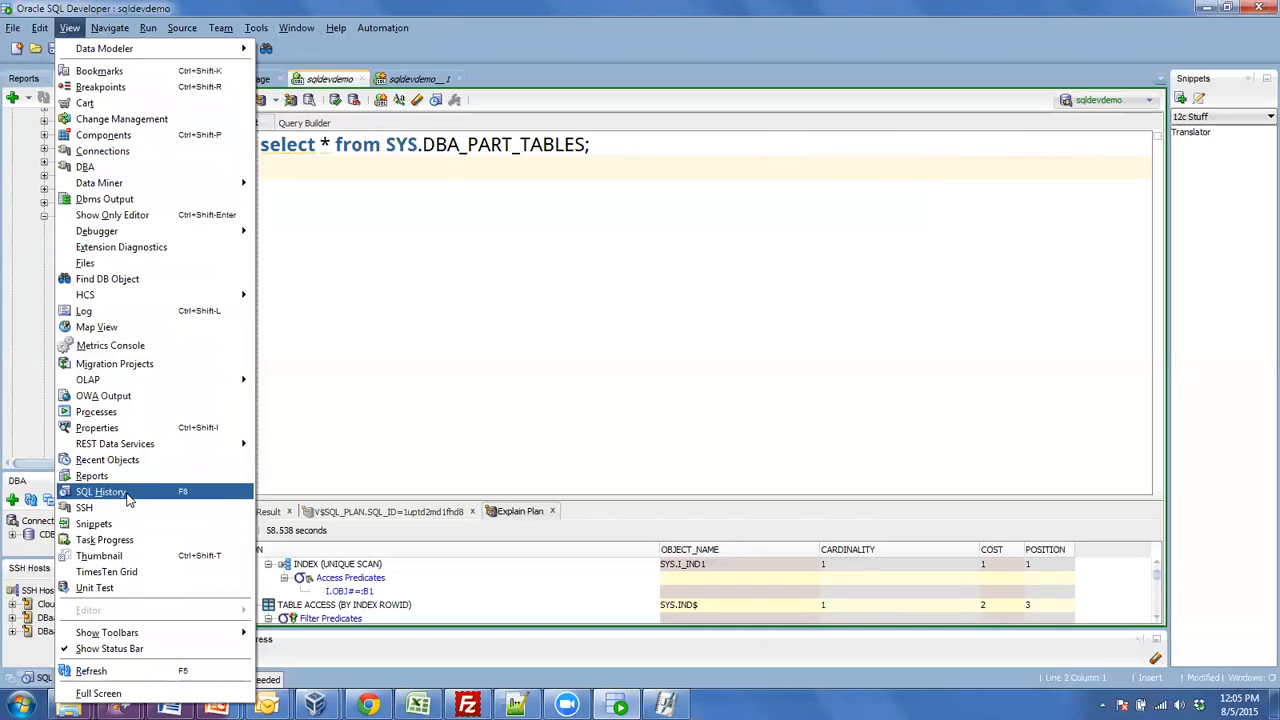
Load the demo.hockey_stats query from the SQL History panel, then leave the worksheet empty
left_click(100, 492)
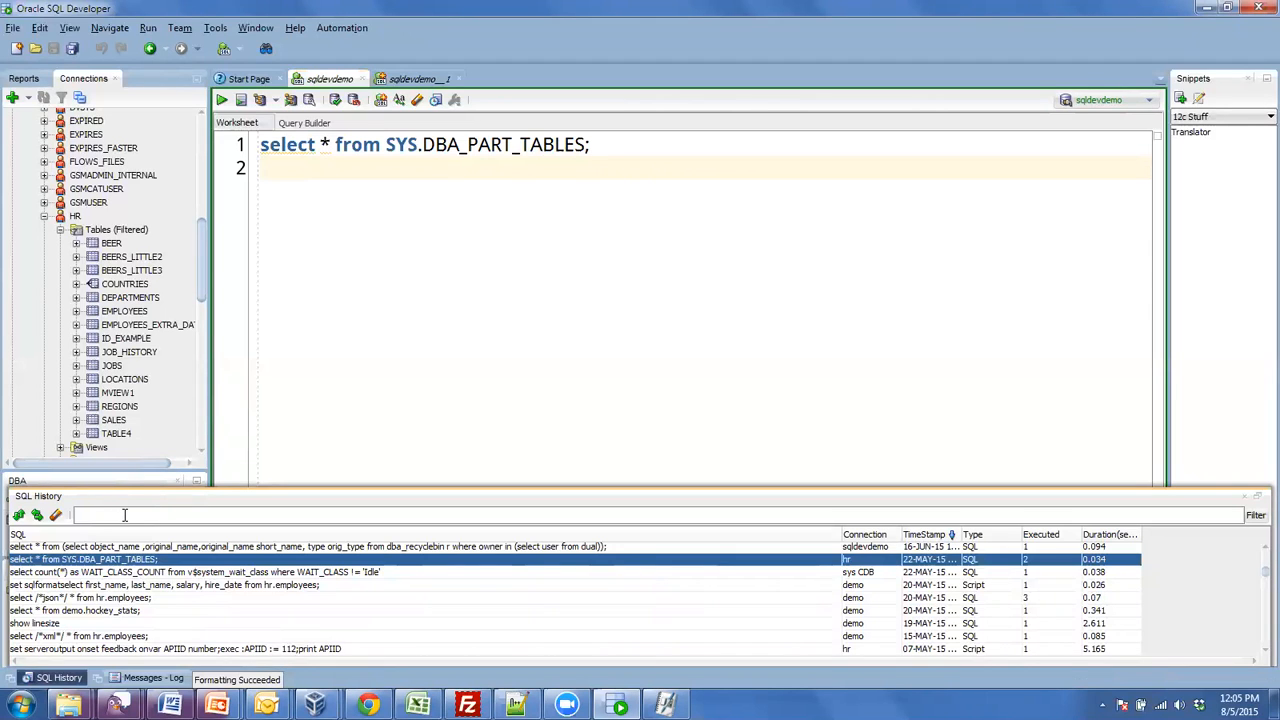
left_click(416, 100)
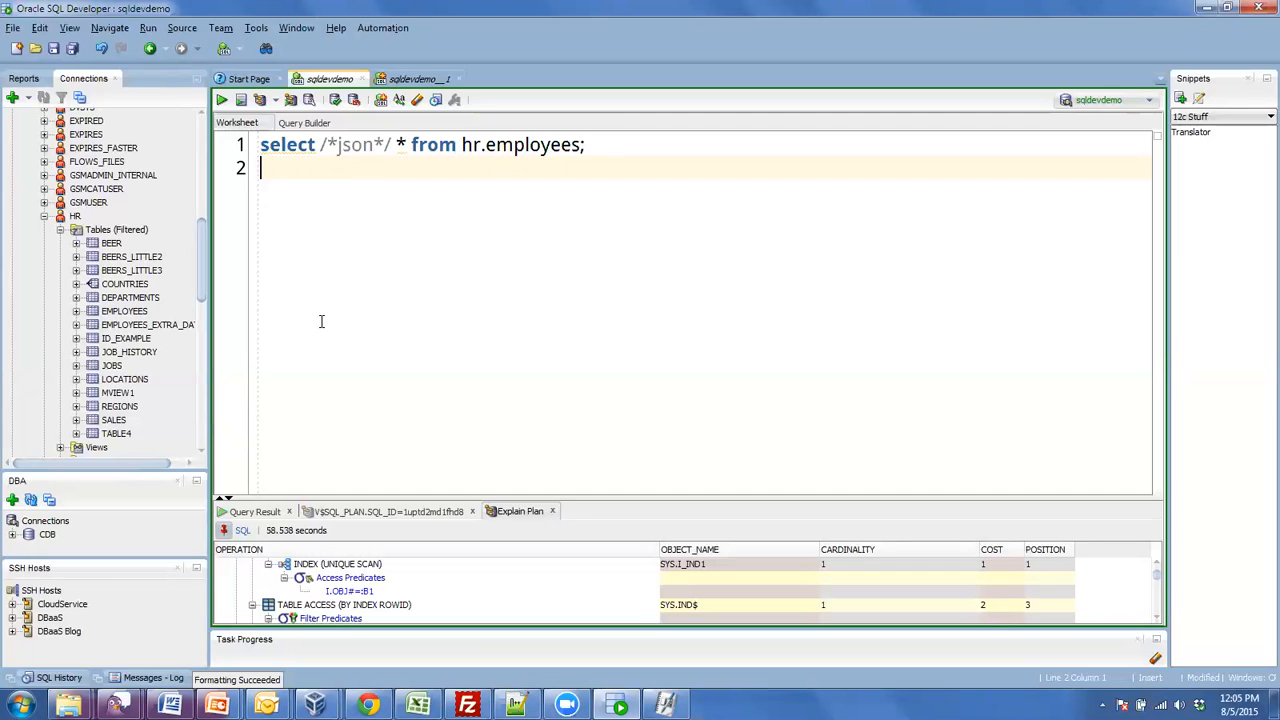
type("select * from demo.hockey_stats;")
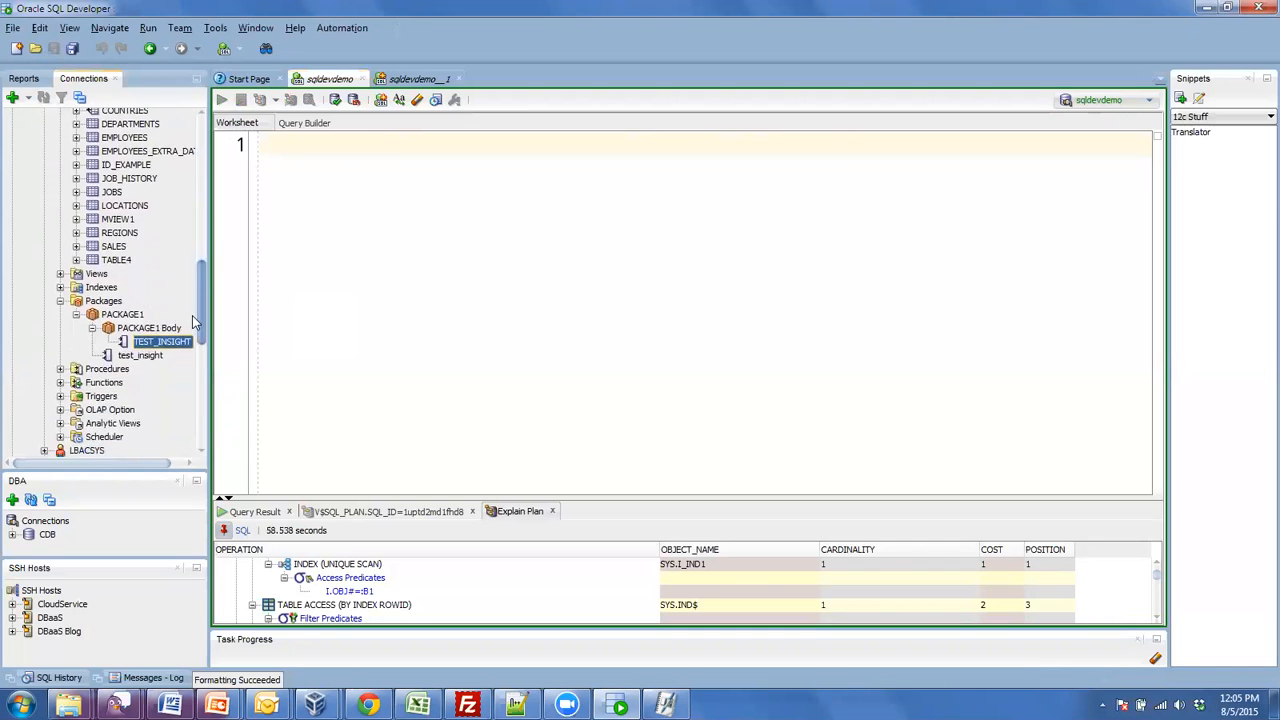
Drag DEPARTMENTS and EMPLOYEES from the Connections tree onto the worksheet, dismissing the cannot-drop warning
scroll("down", 3)
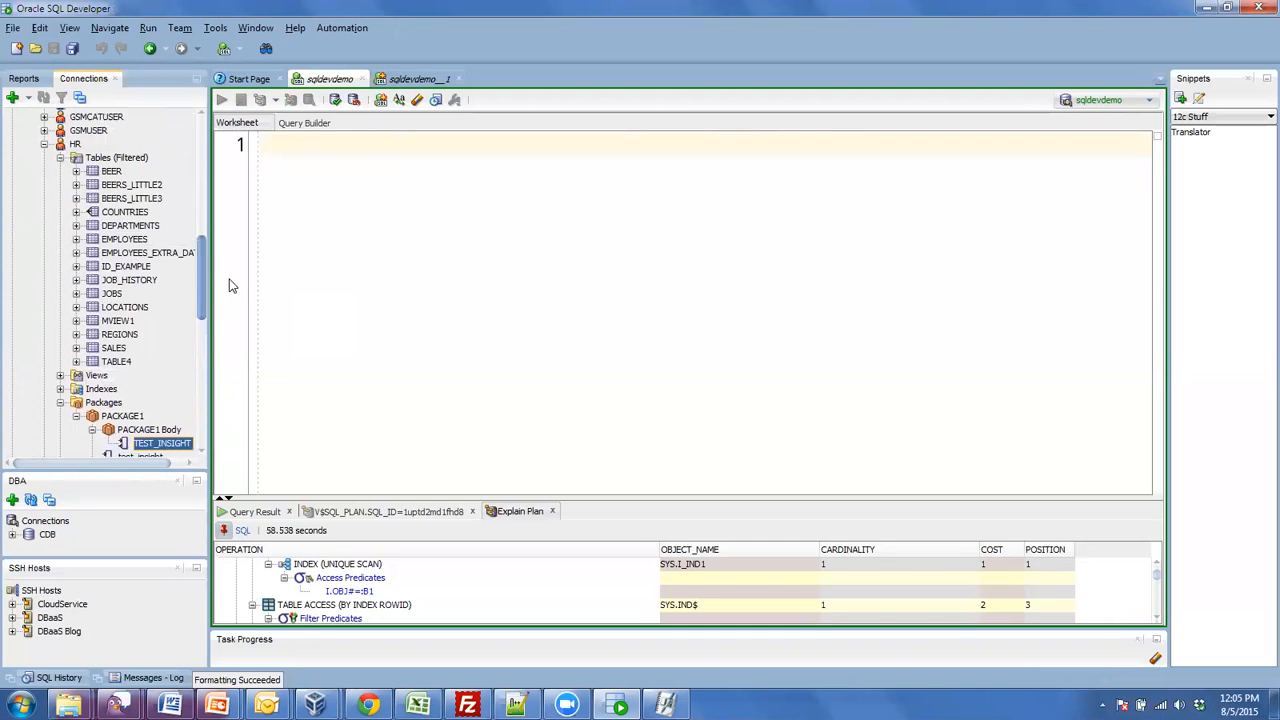
mouse_move(226, 262)
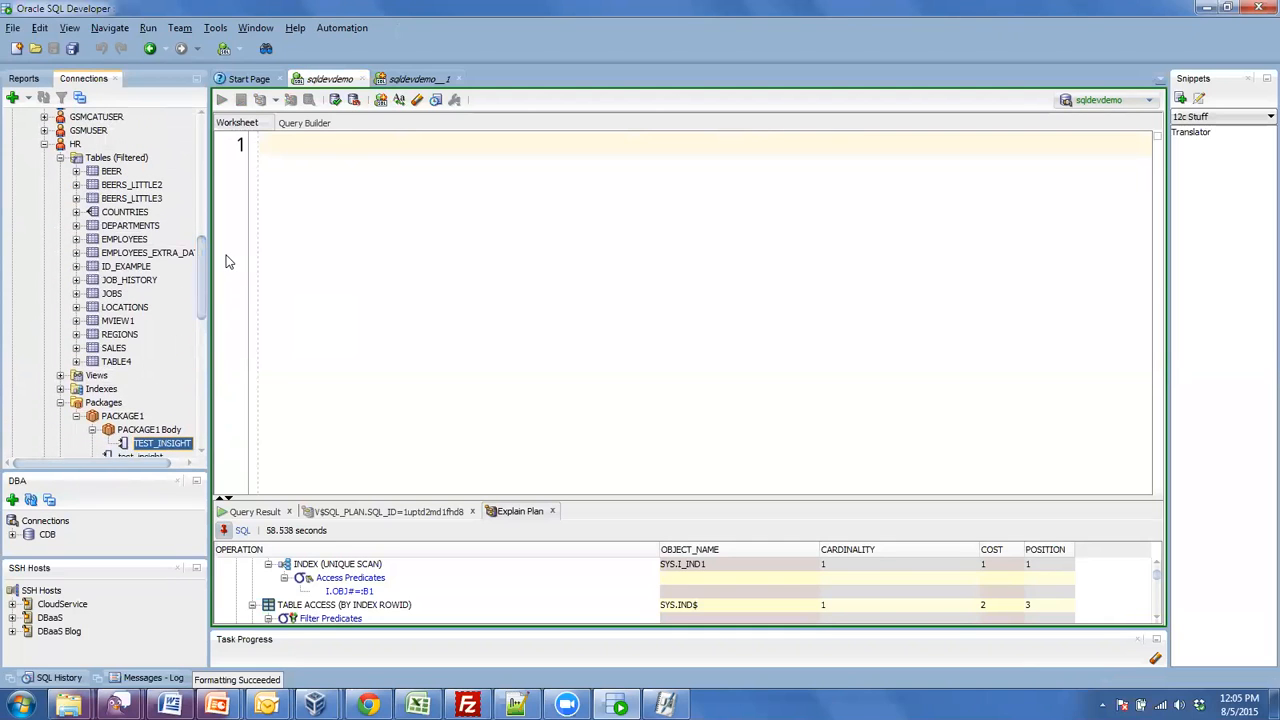
mouse_move(136, 230)
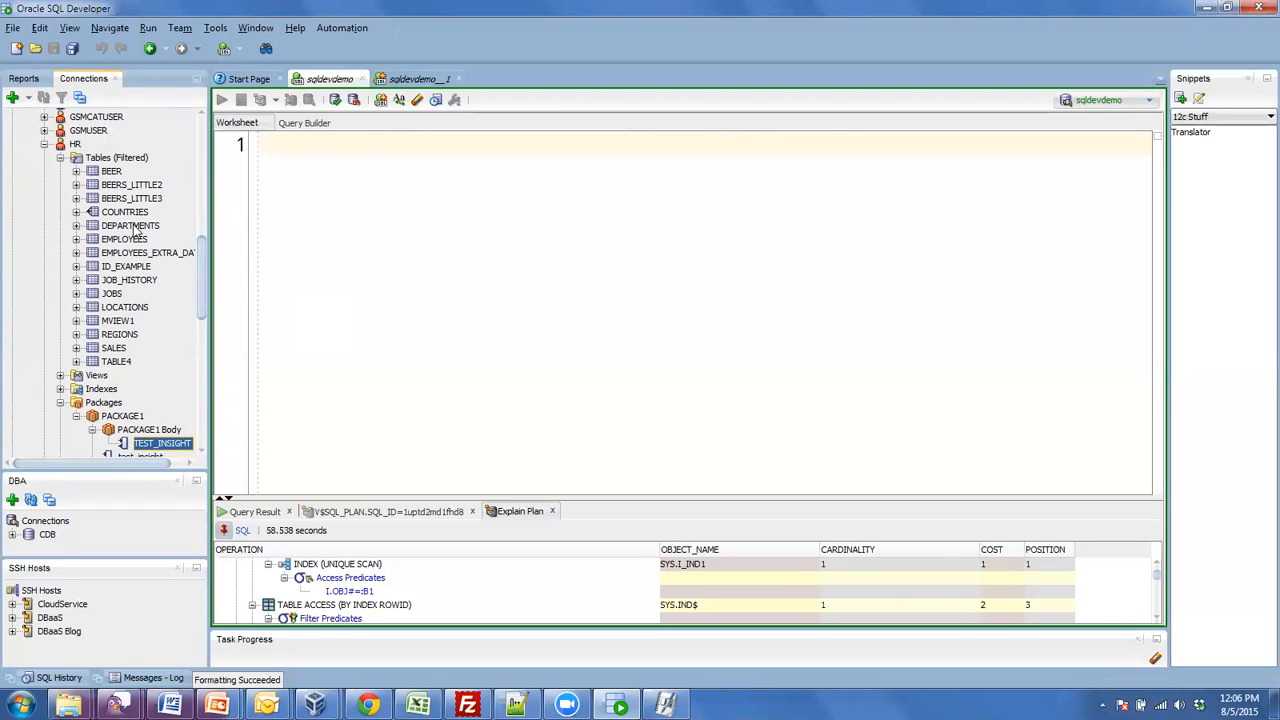
left_click(130, 224)
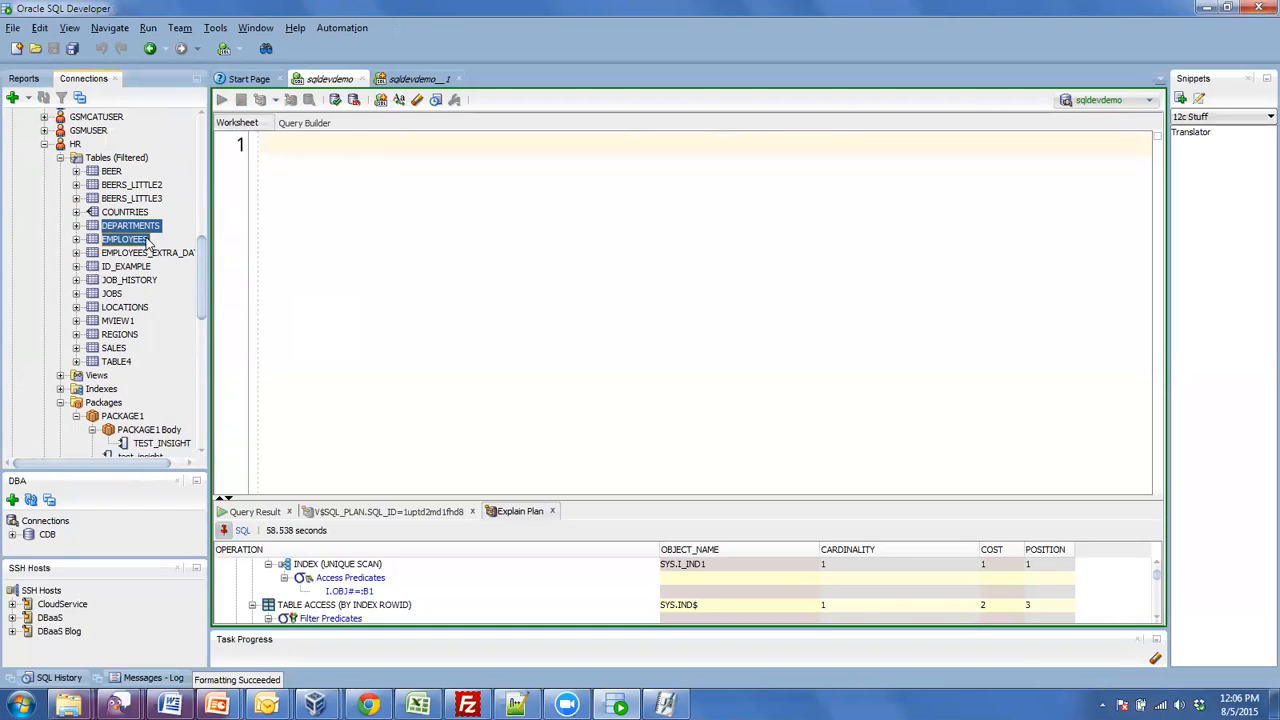
mouse_move(124, 240)
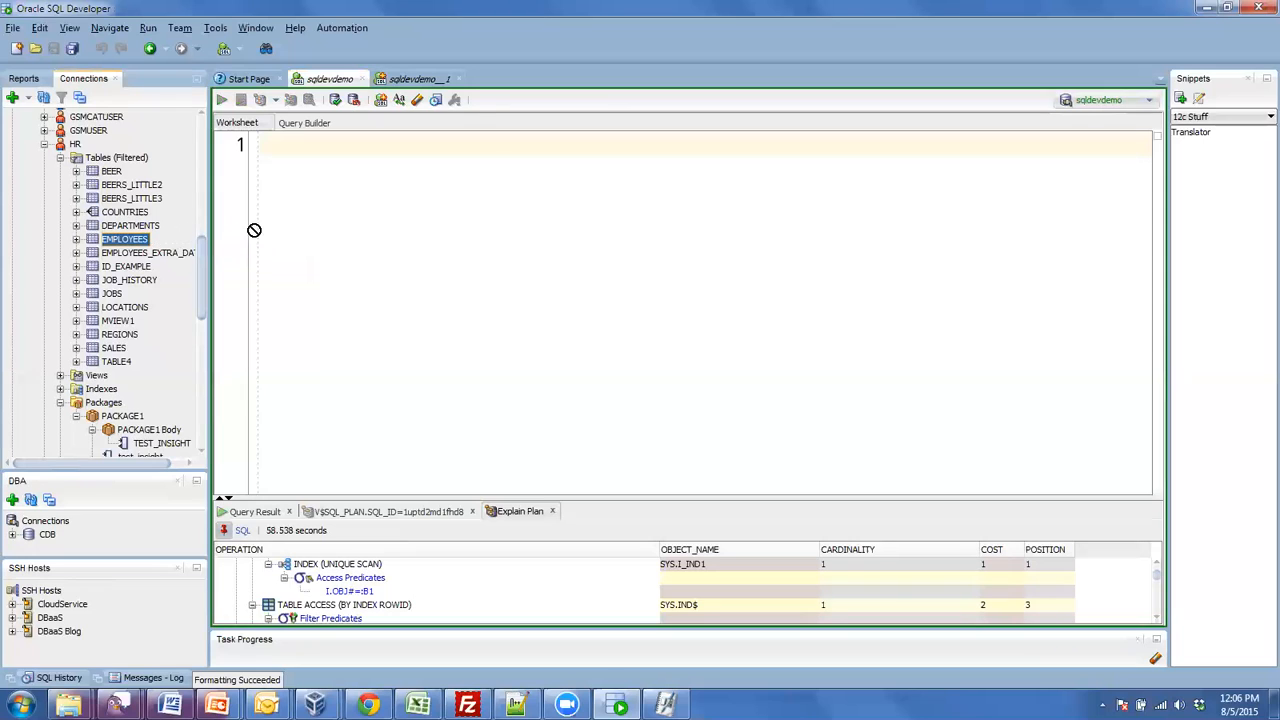
left_click_drag(124, 240, 254, 230)
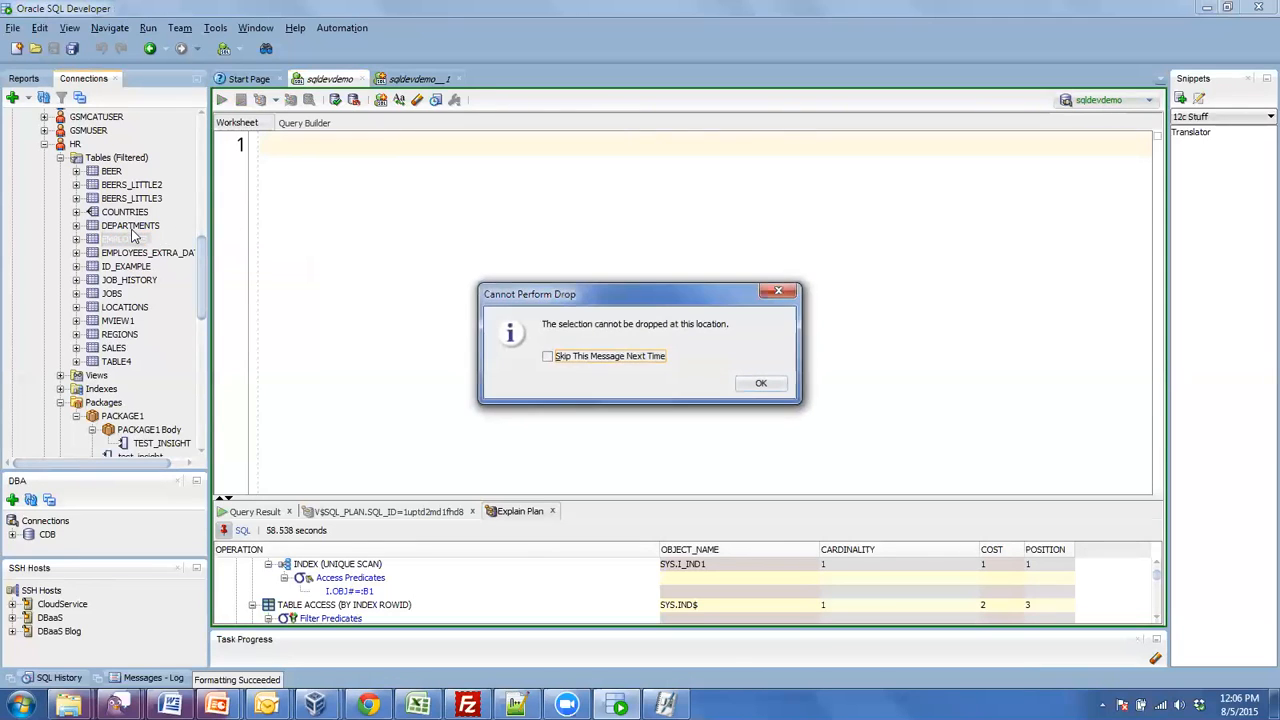
left_click(760, 384)
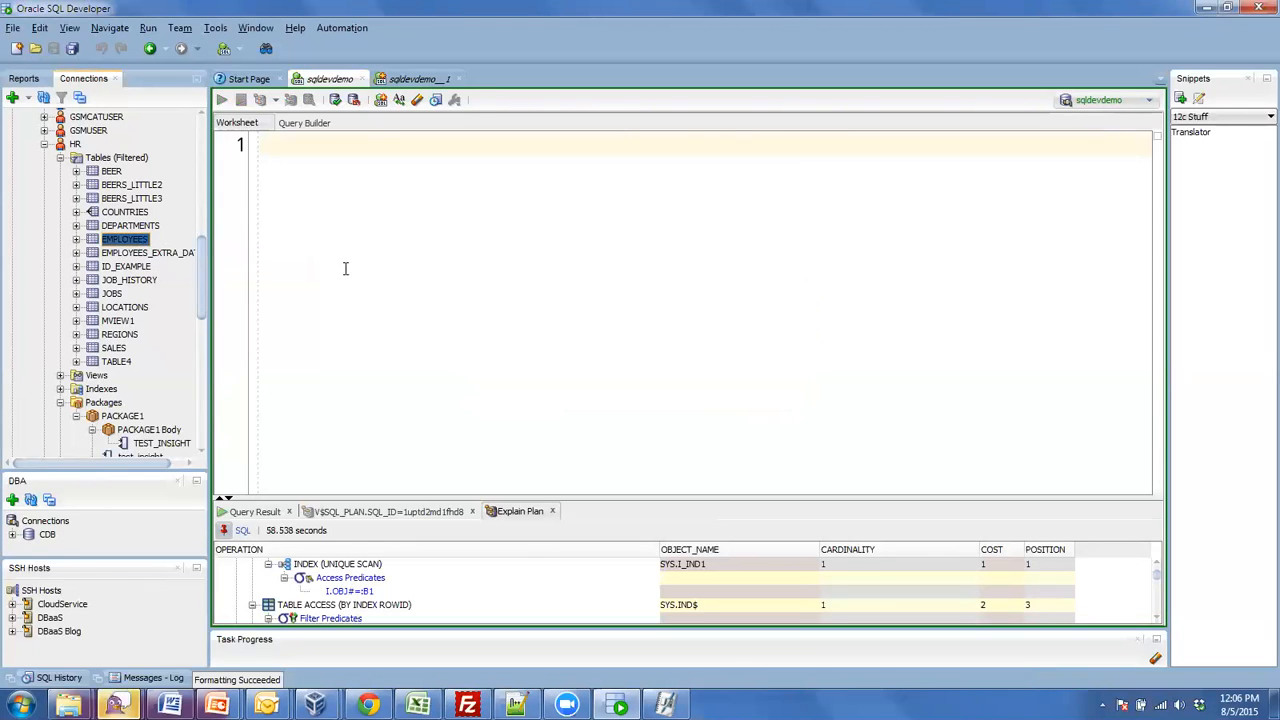
left_click(130, 224)
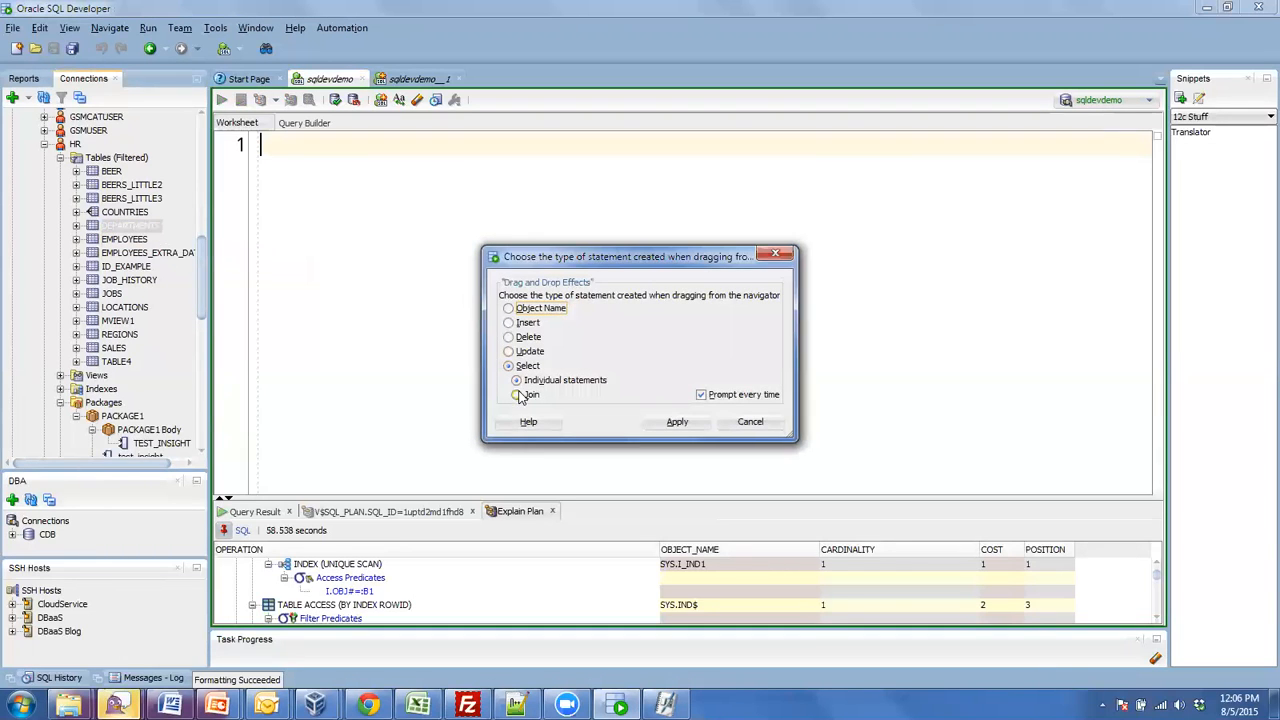
Generate a Select-Join of DEPARTMENTS and EMPLOYEES and review its WHERE join conditions
left_click(676, 420)
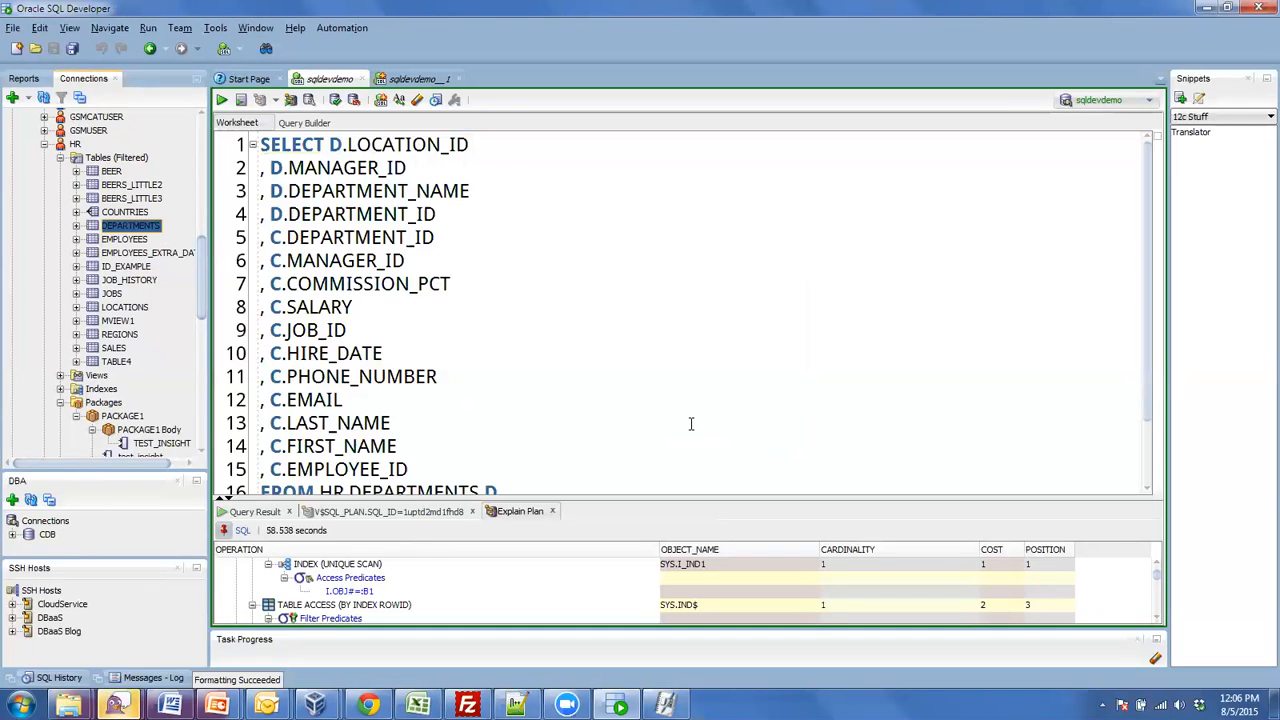
mouse_move(598, 350)
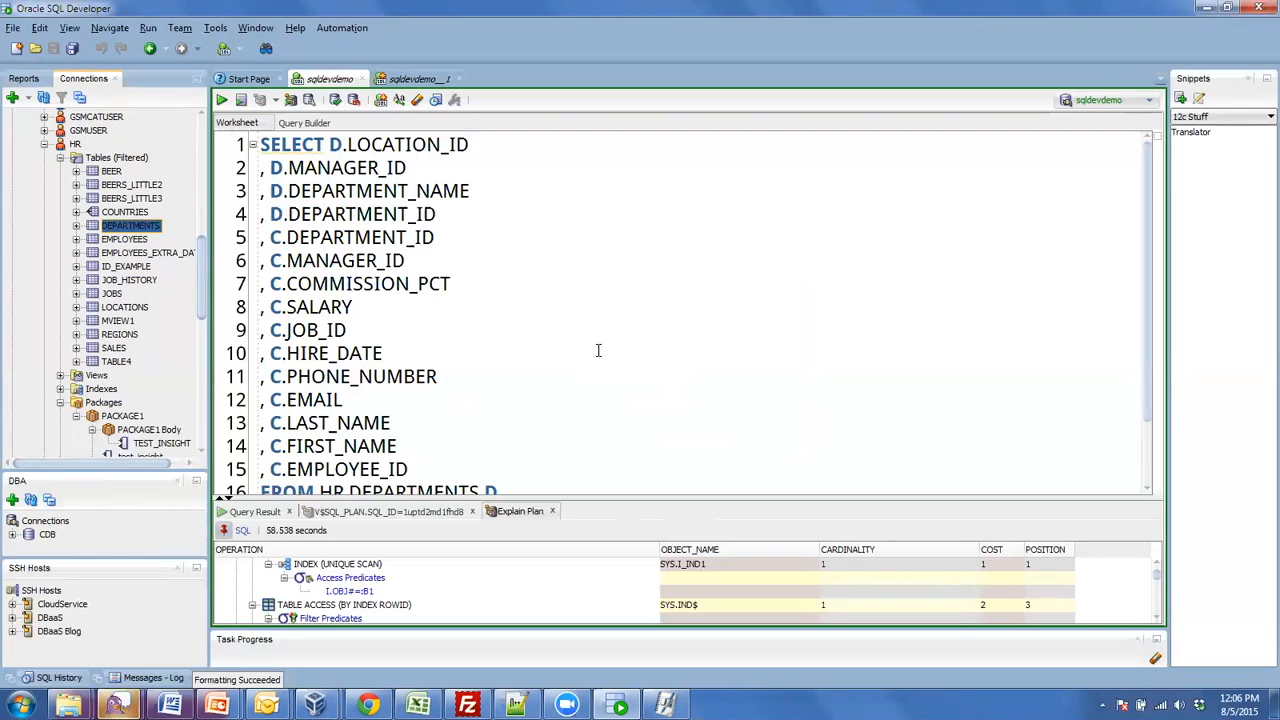
left_click(124, 308)
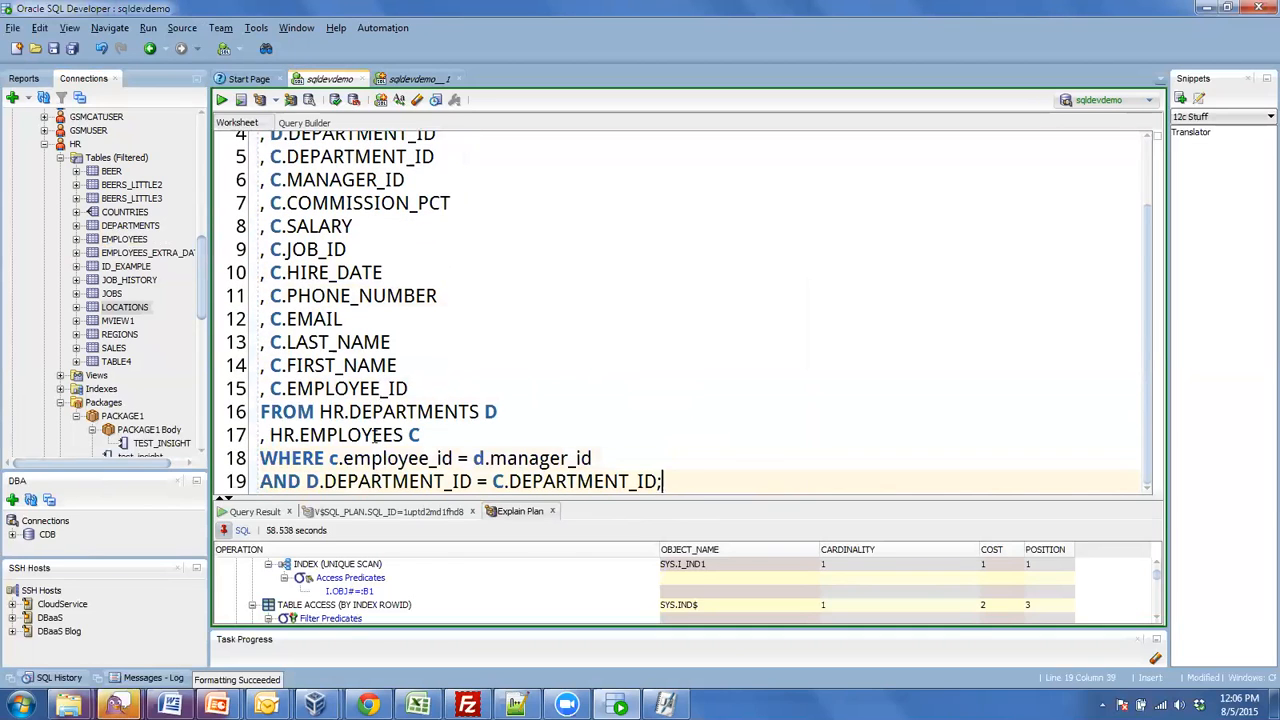
double_click(338, 458)
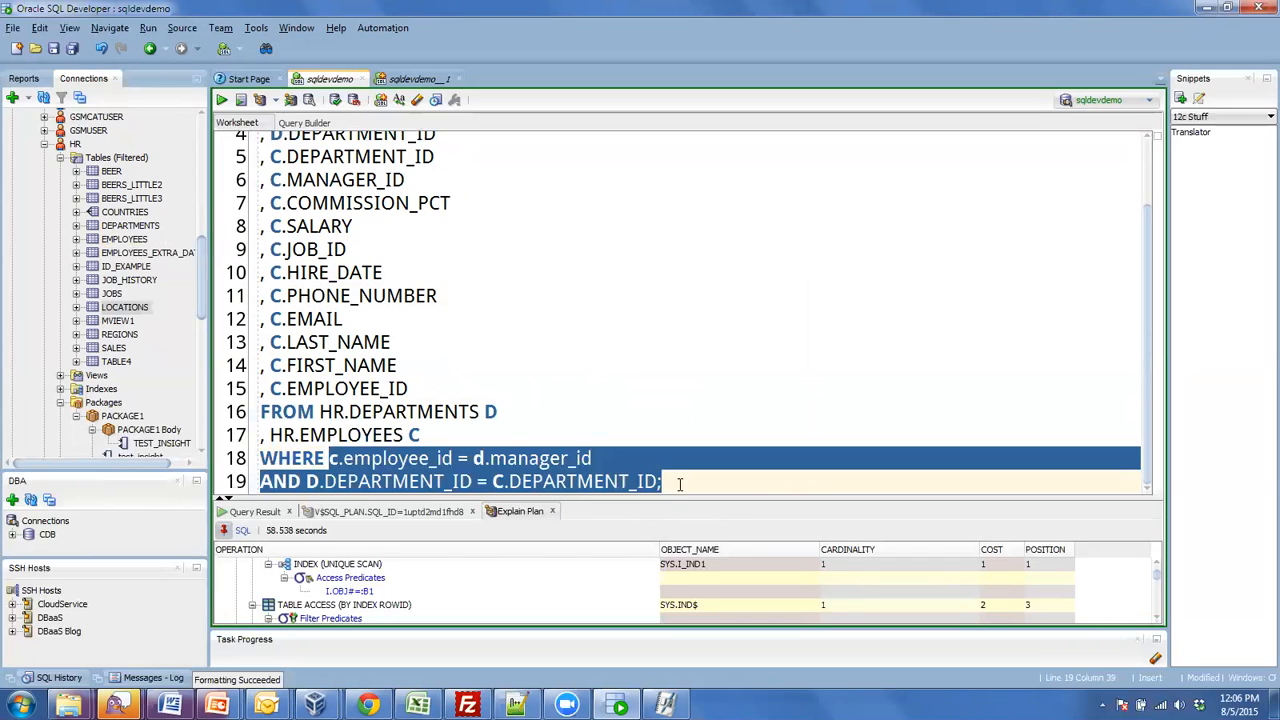
mouse_move(576, 370)
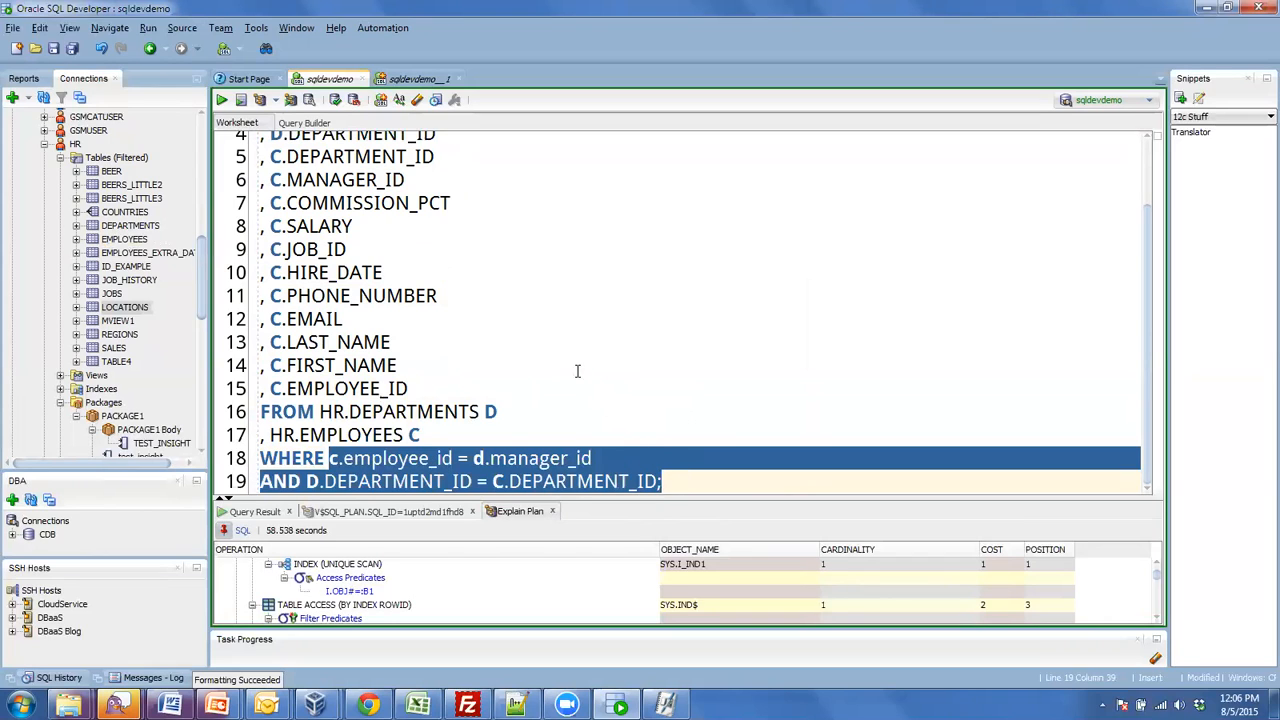
left_click(392, 342)
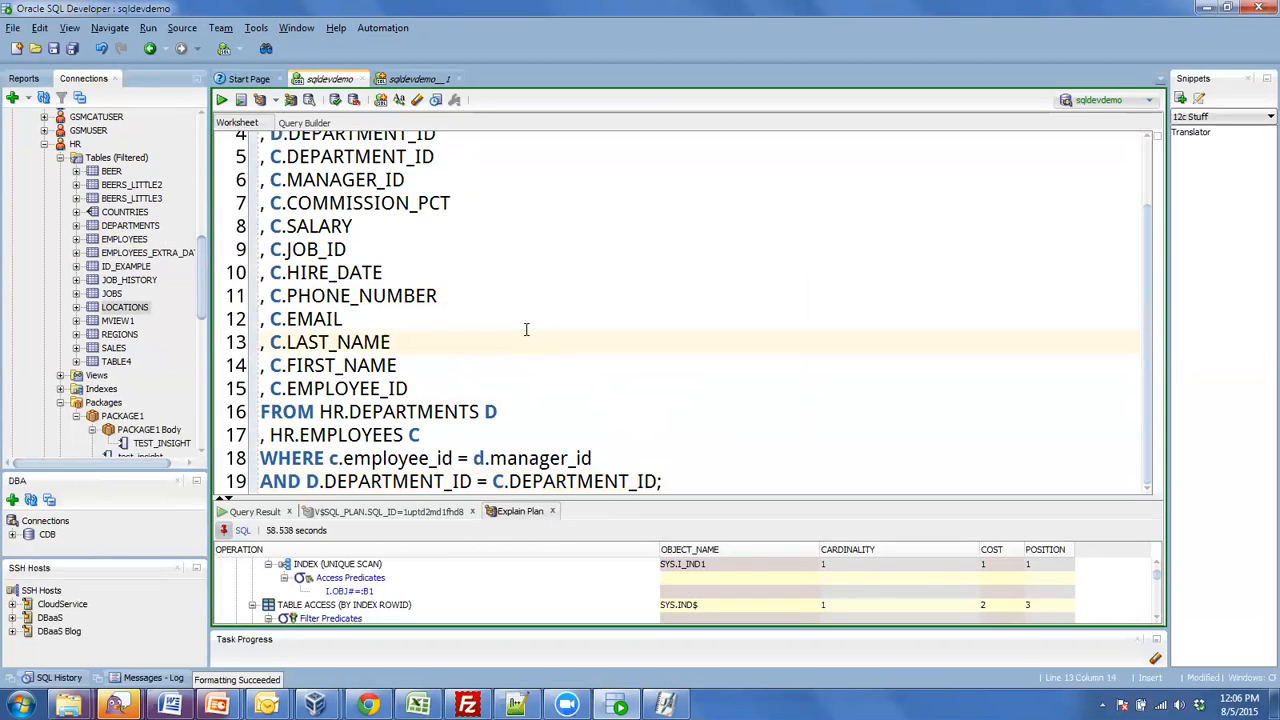
left_click(390, 342)
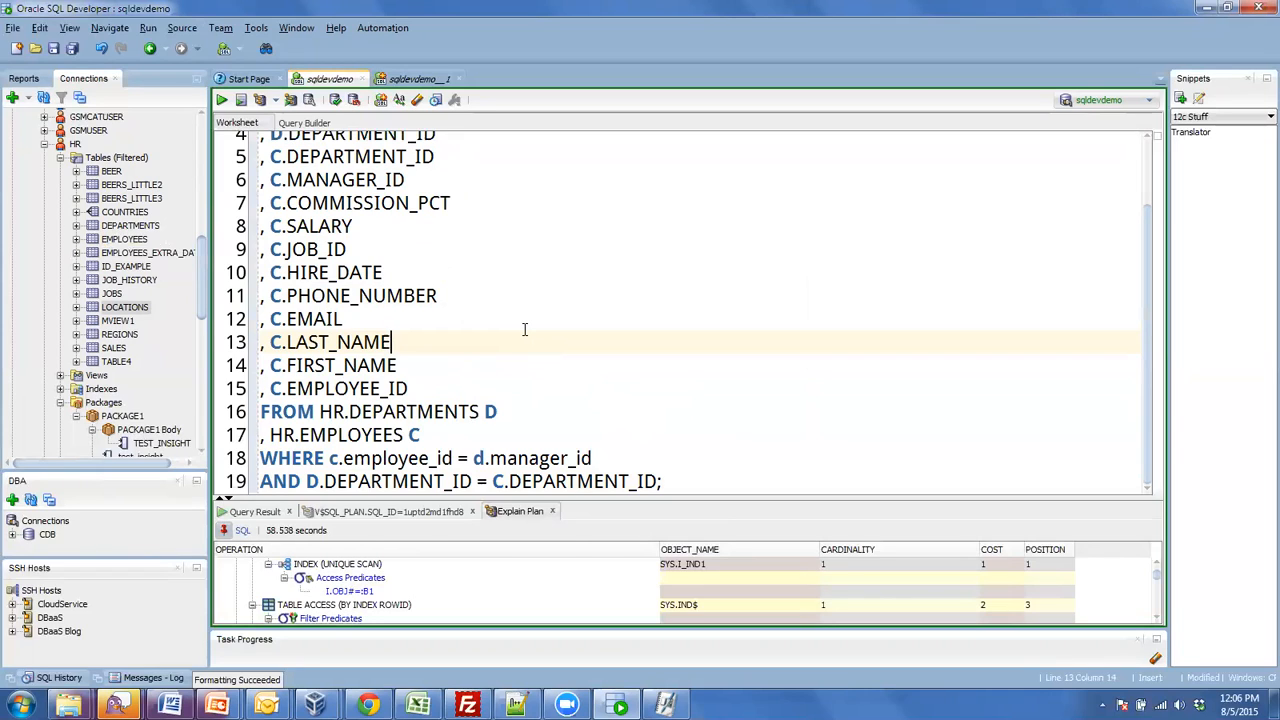
mouse_move(510, 340)
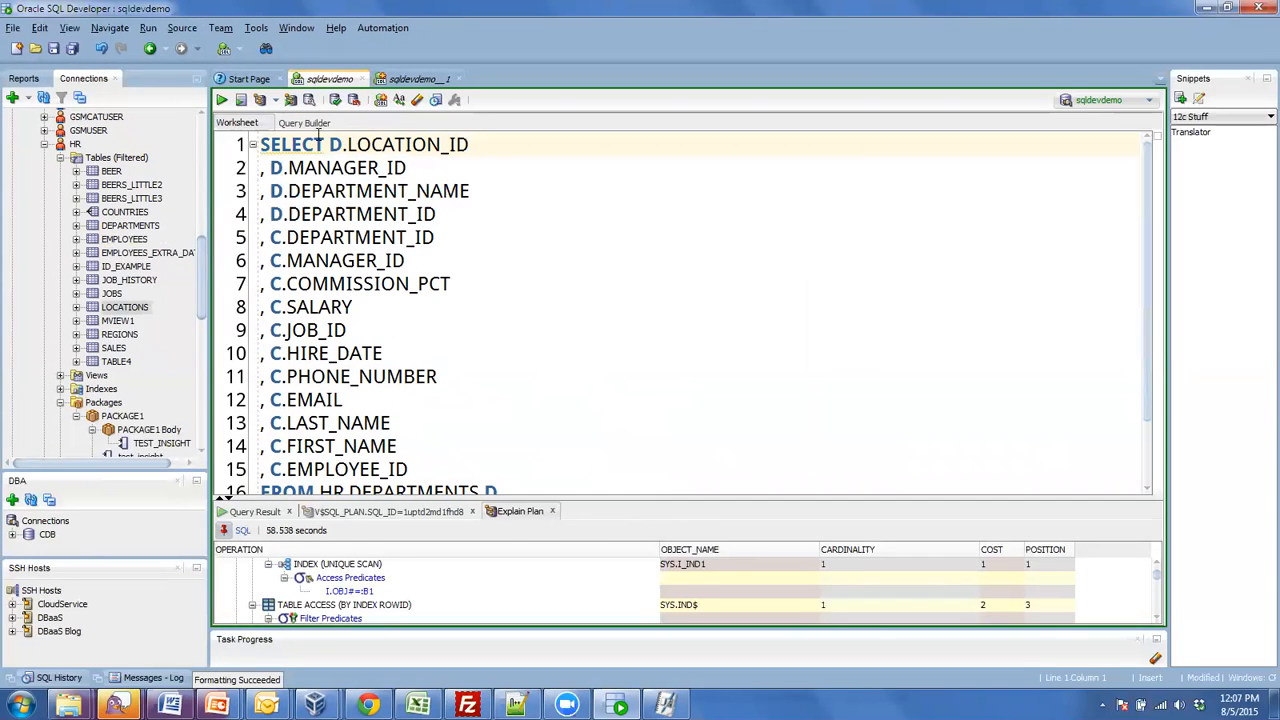
In Query Builder uncheck department id and other columns, keeping DEPARTMENT_NAME plus nine employee columns
left_click(304, 122)
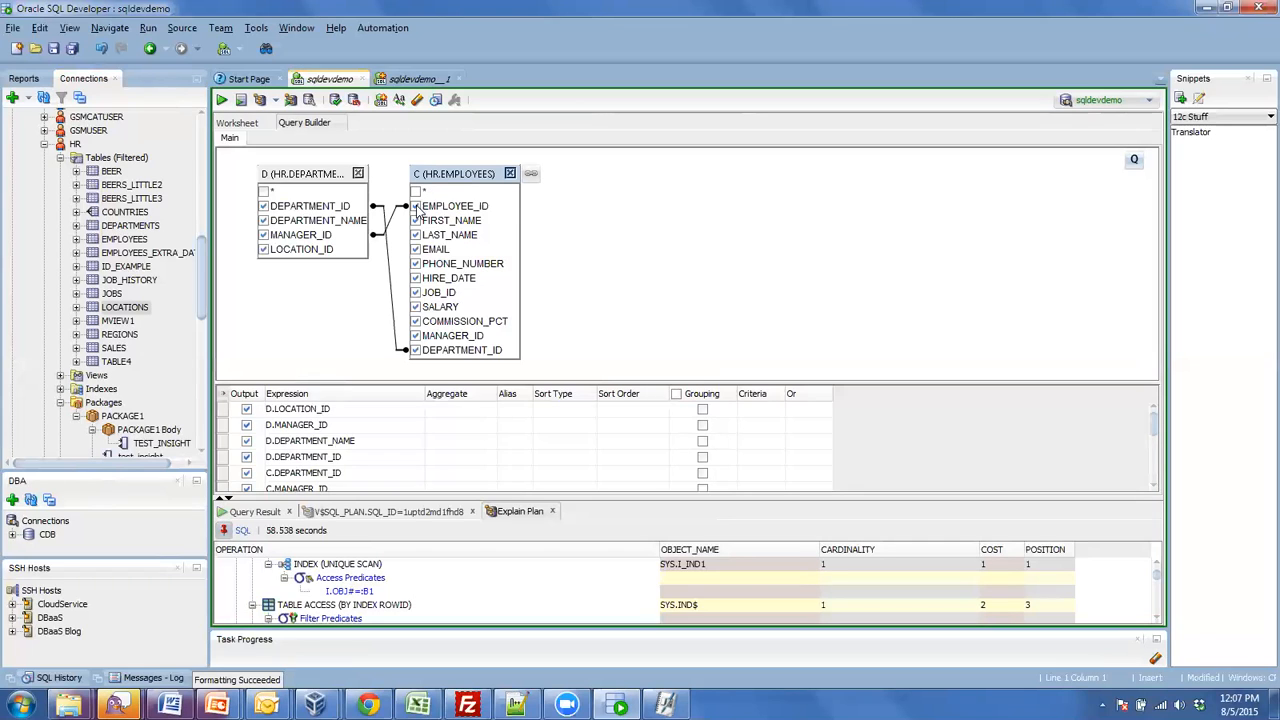
left_click(456, 206)
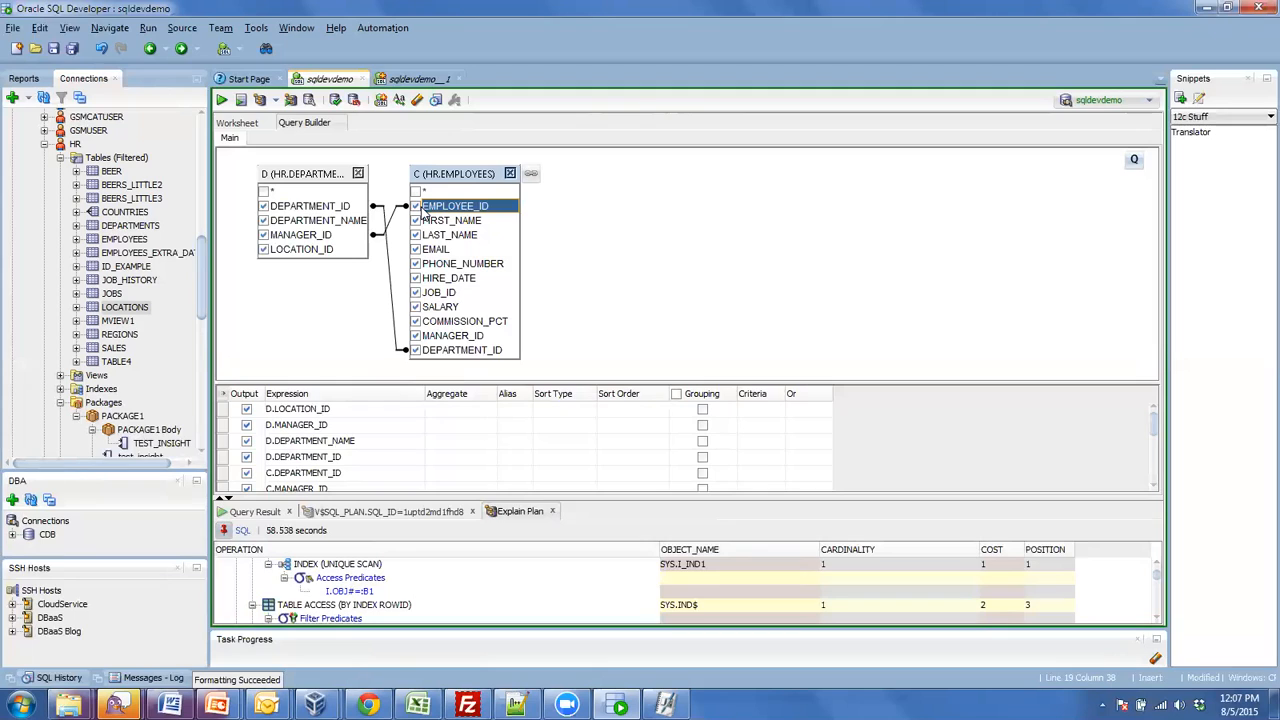
mouse_move(144, 166)
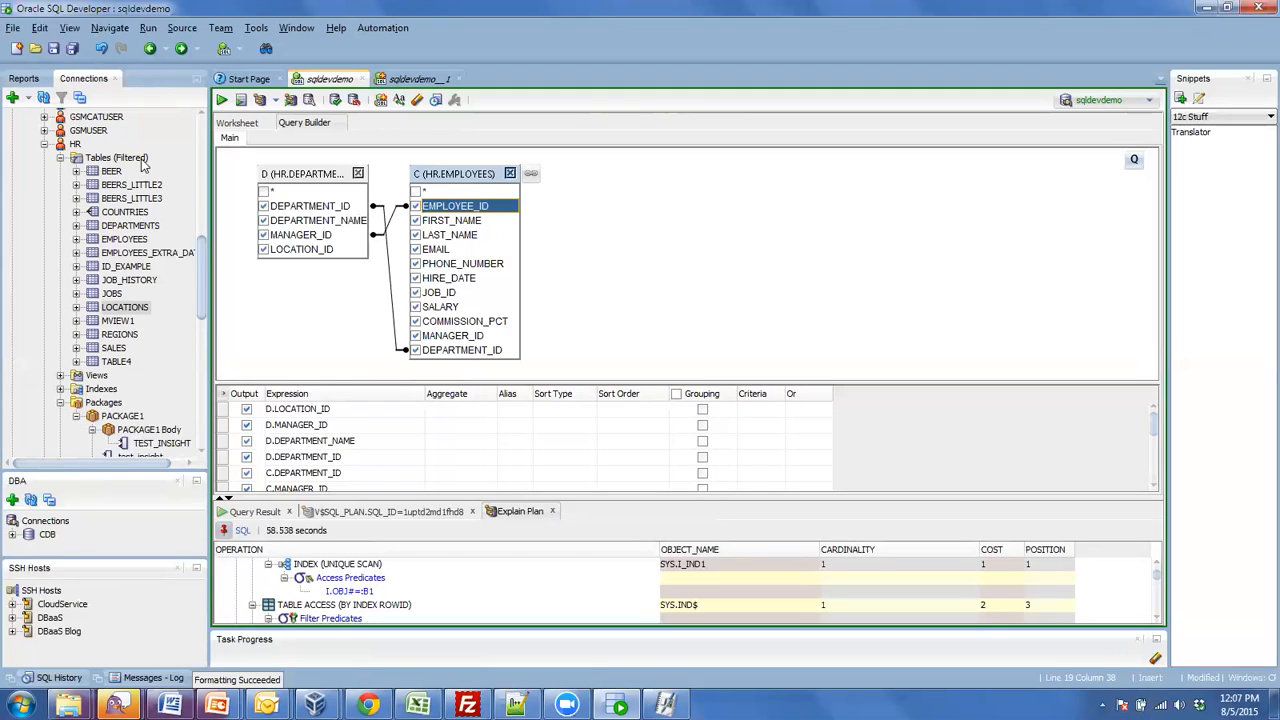
mouse_move(112, 262)
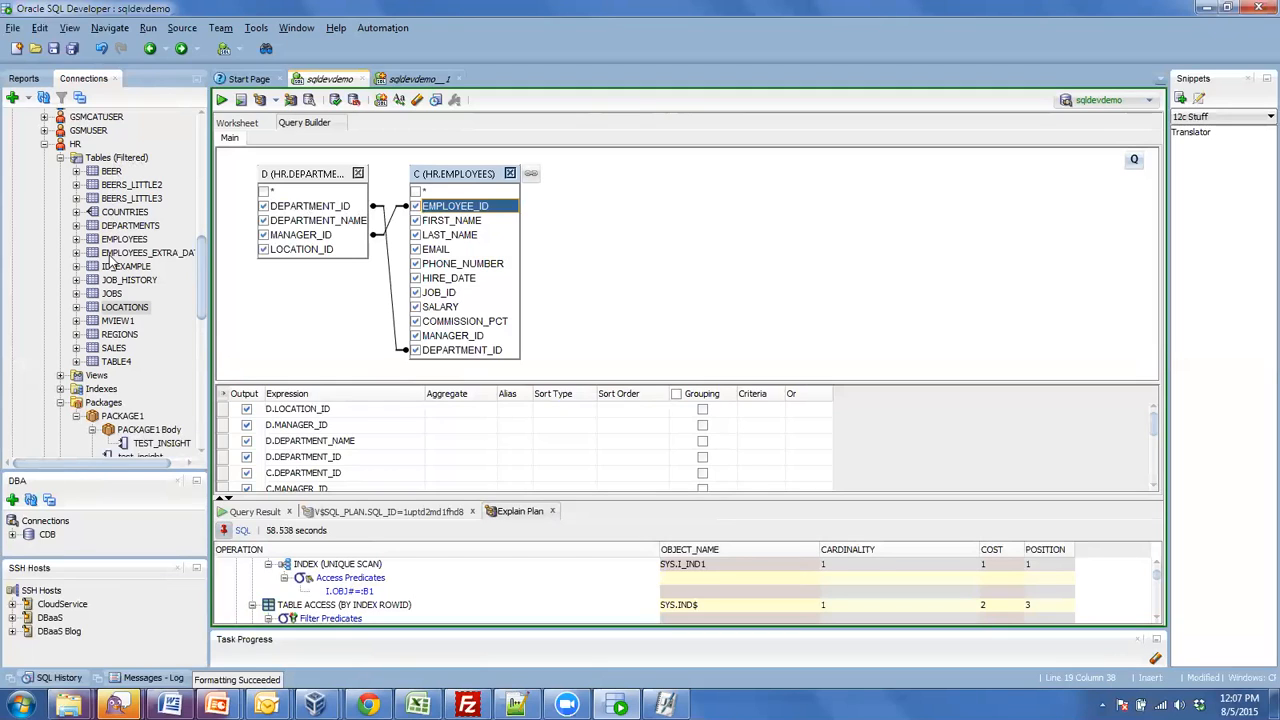
mouse_move(124, 266)
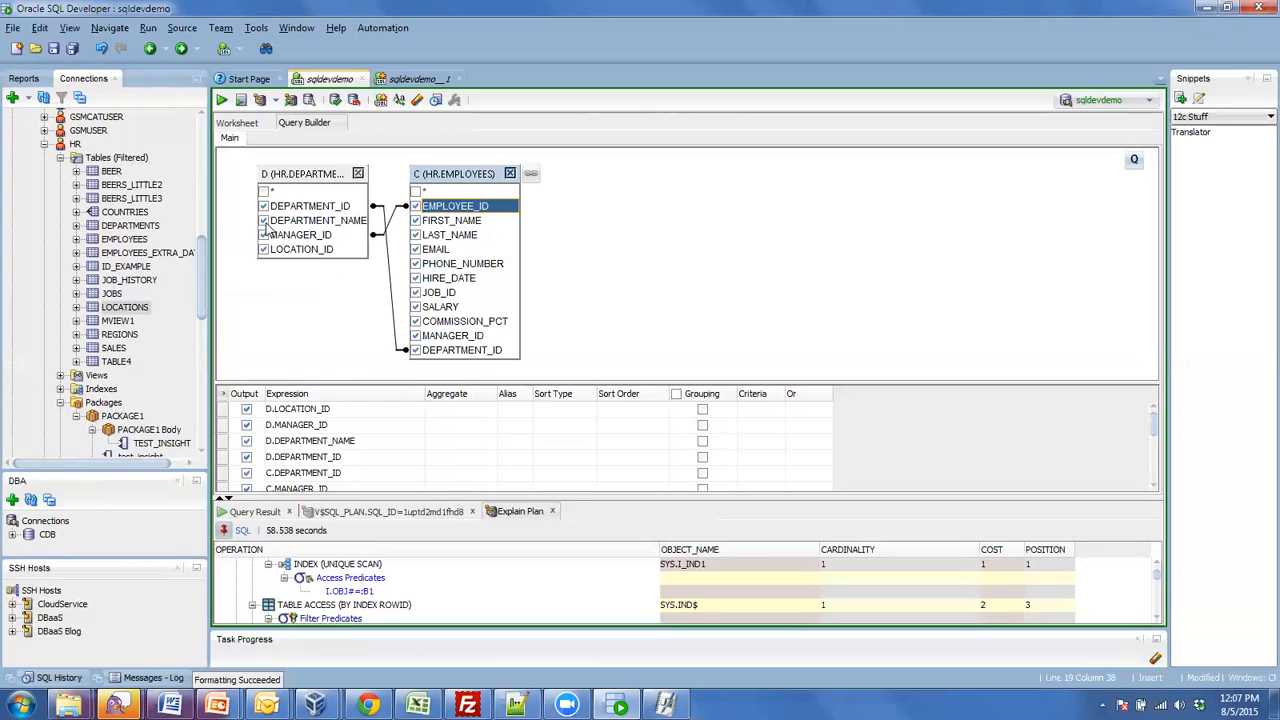
left_click(310, 206)
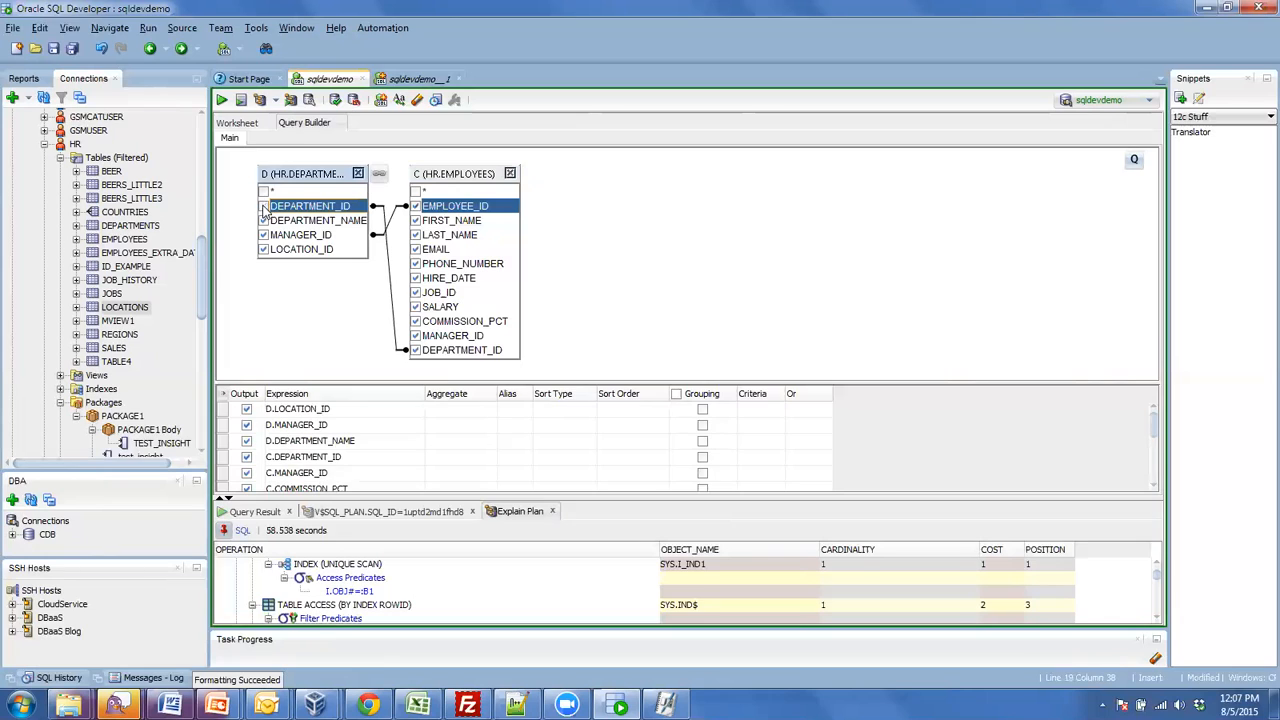
left_click(300, 248)
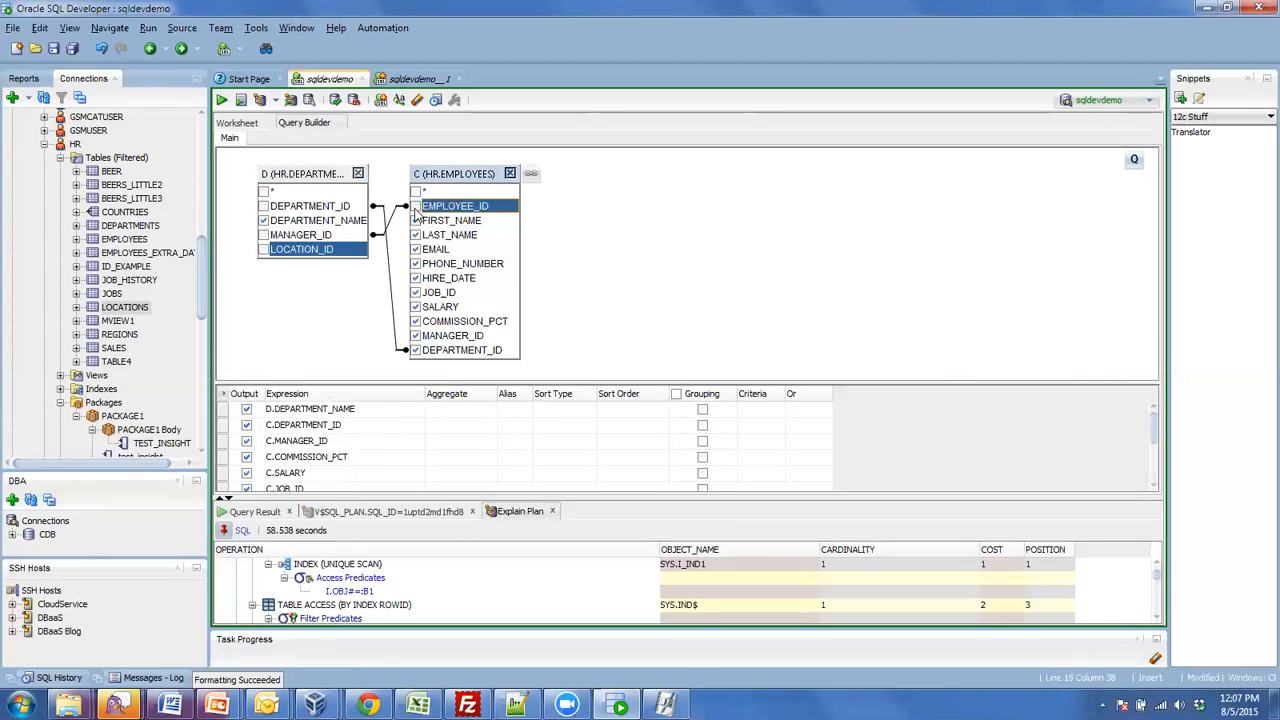
mouse_move(416, 336)
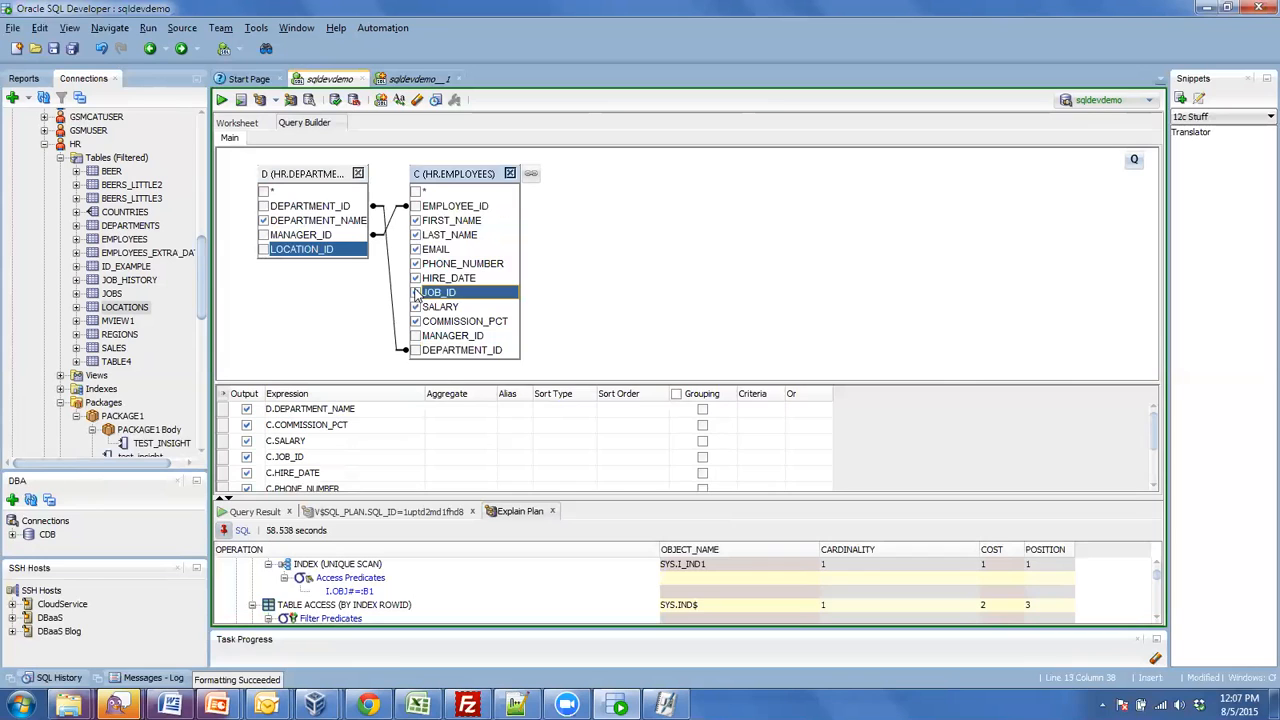
left_click(236, 122)
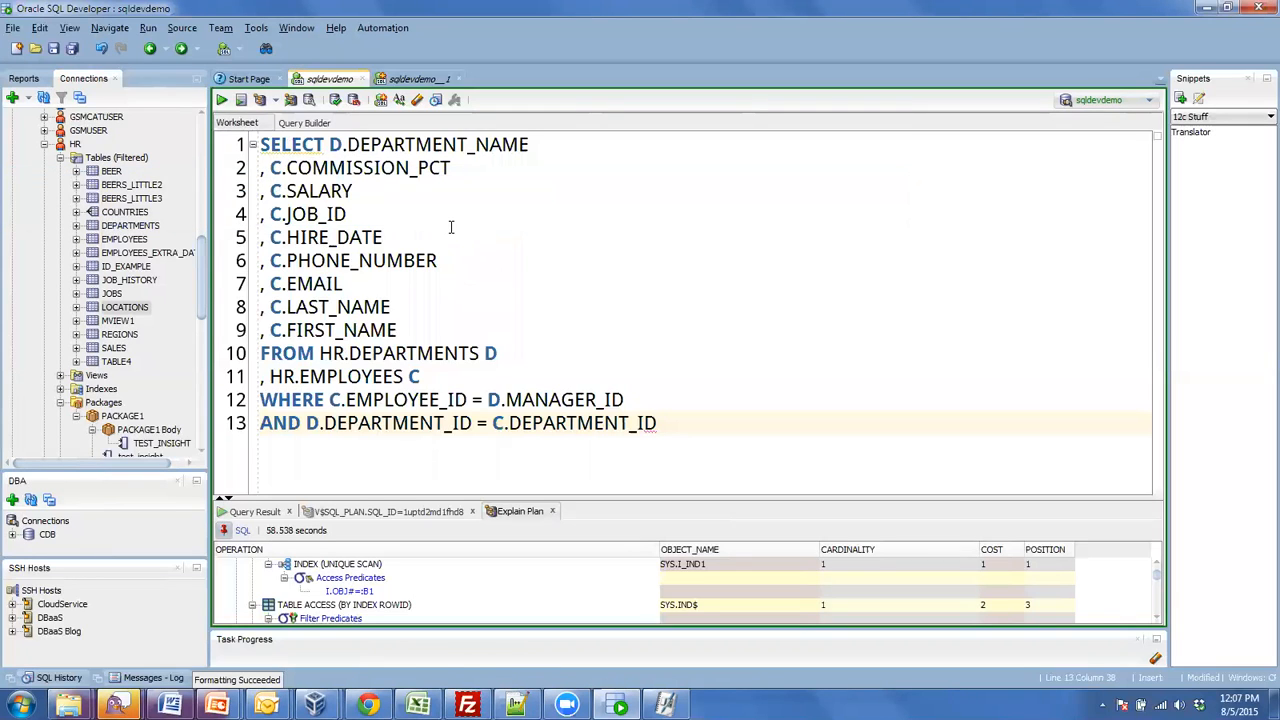
mouse_move(456, 256)
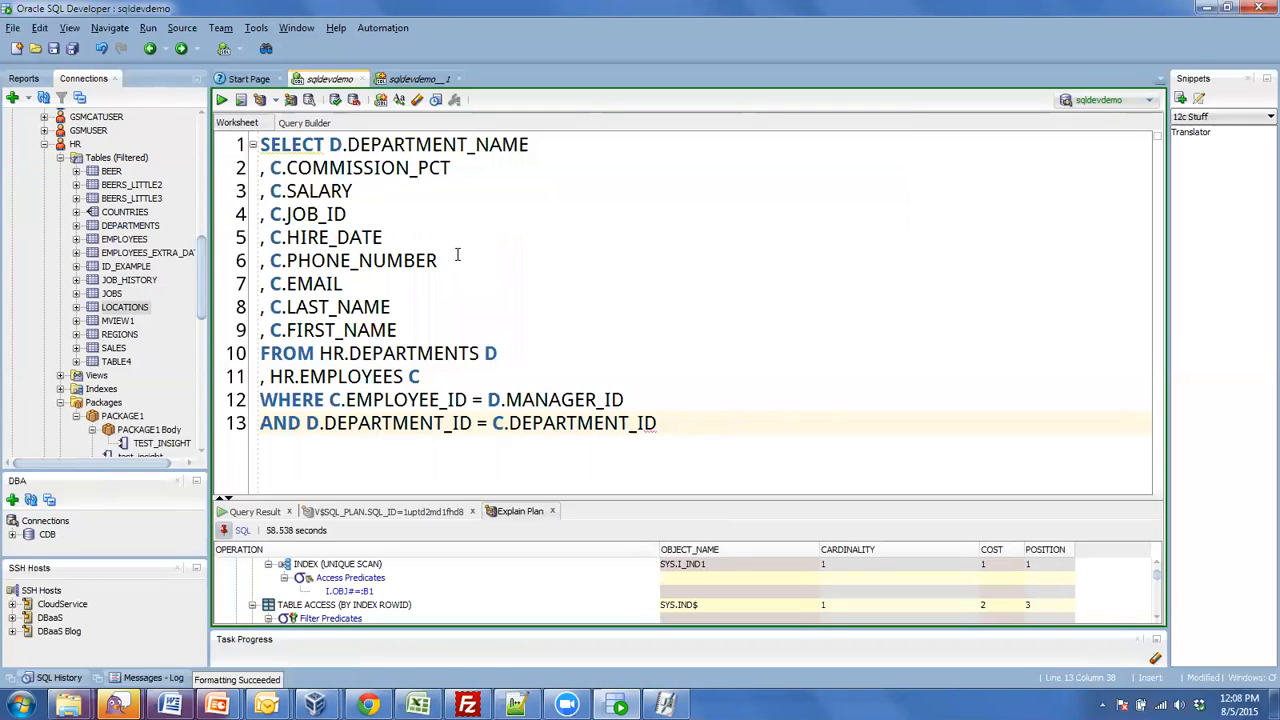
Clear the generated join query from the worksheet and scroll the tree down to Packages
left_click(342, 284)
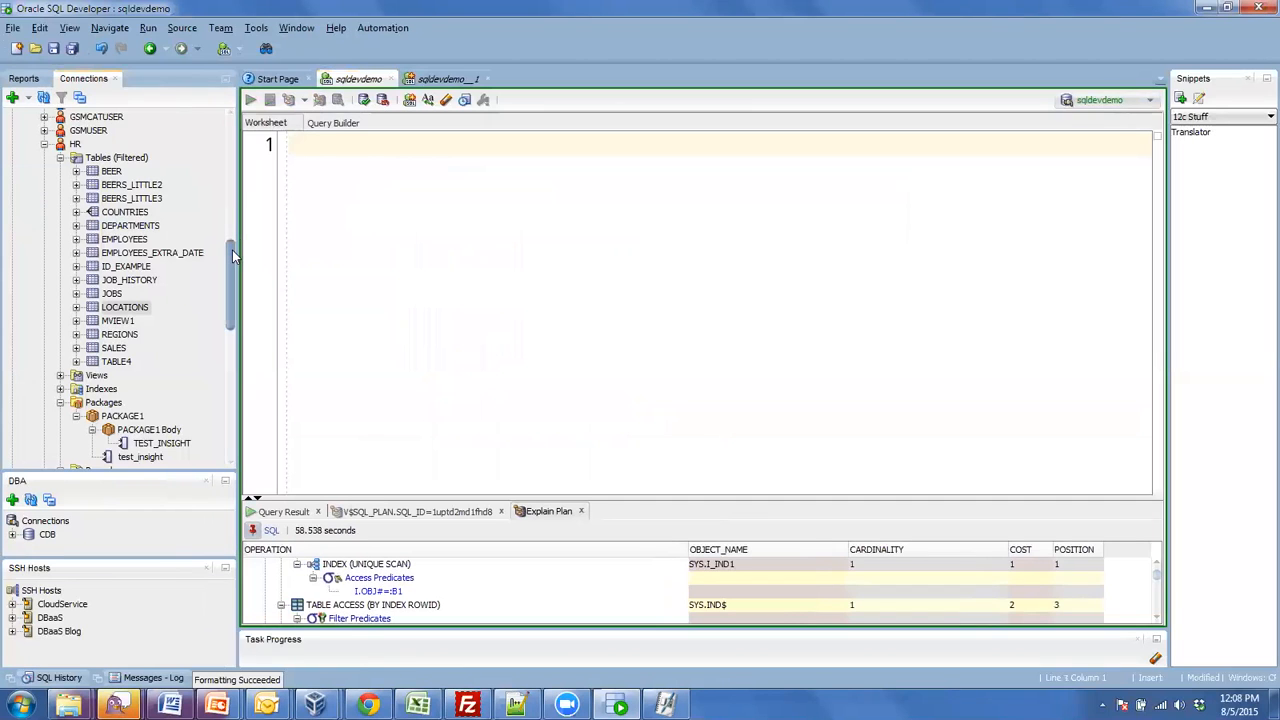
scroll("down", 3)
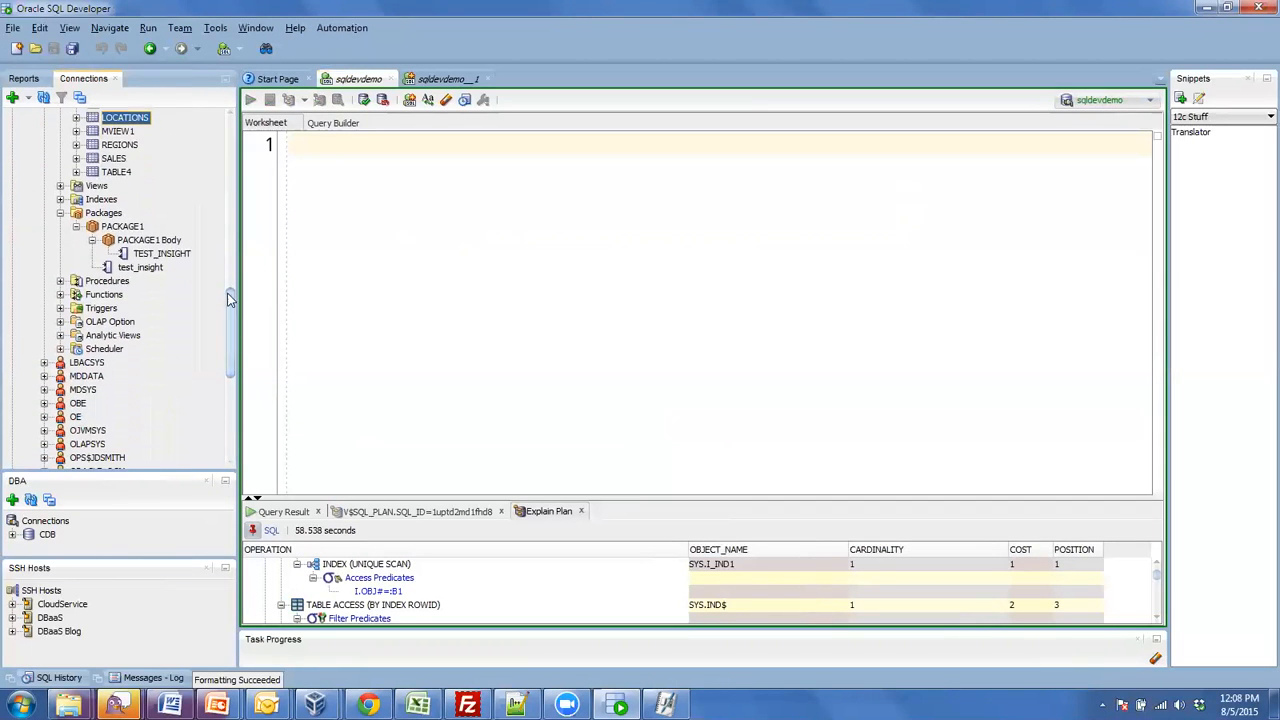
mouse_move(160, 252)
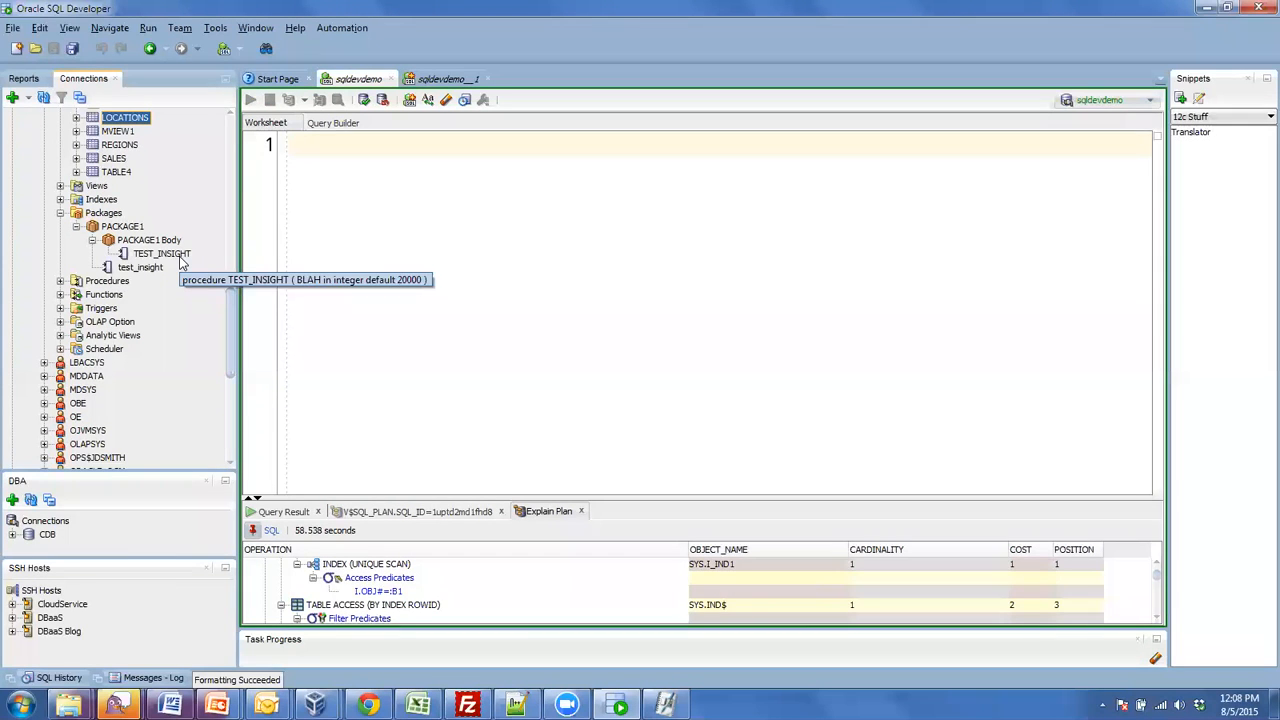
Generate a TEST_INSIGHT call block, select its BLAH parameter, clear it and expand HR's Functions
double_click(162, 252)
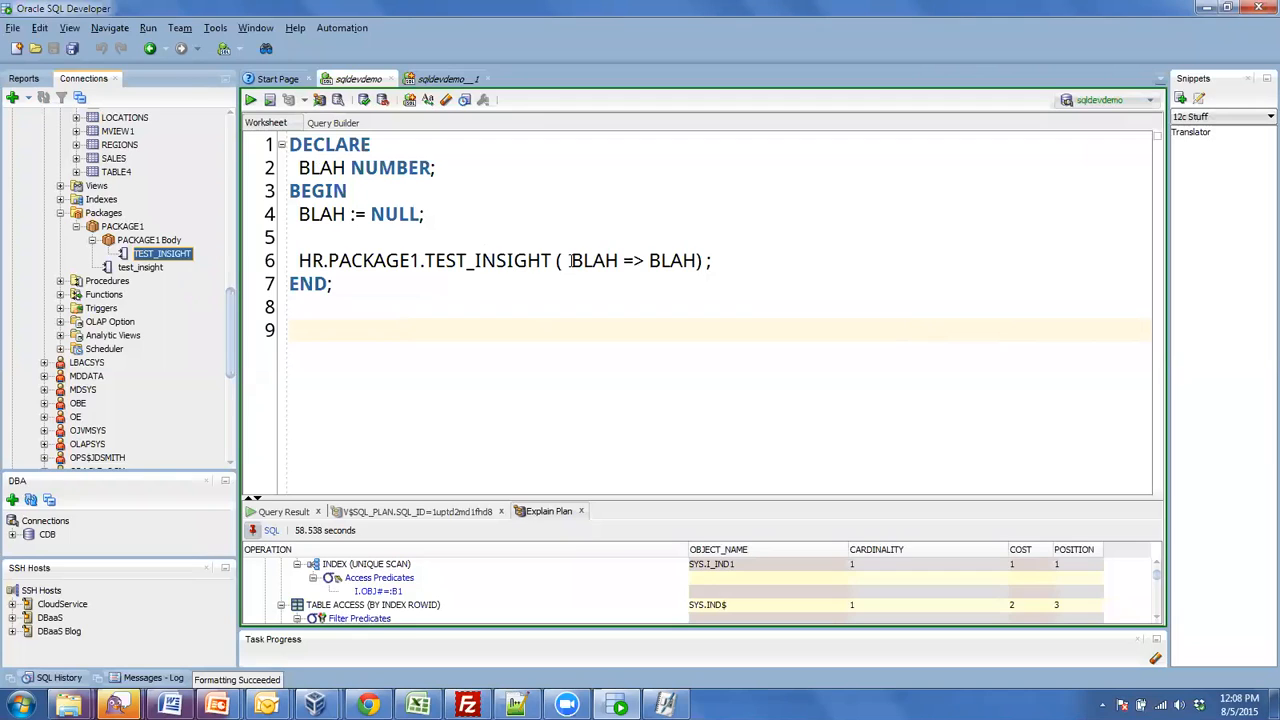
double_click(594, 260)
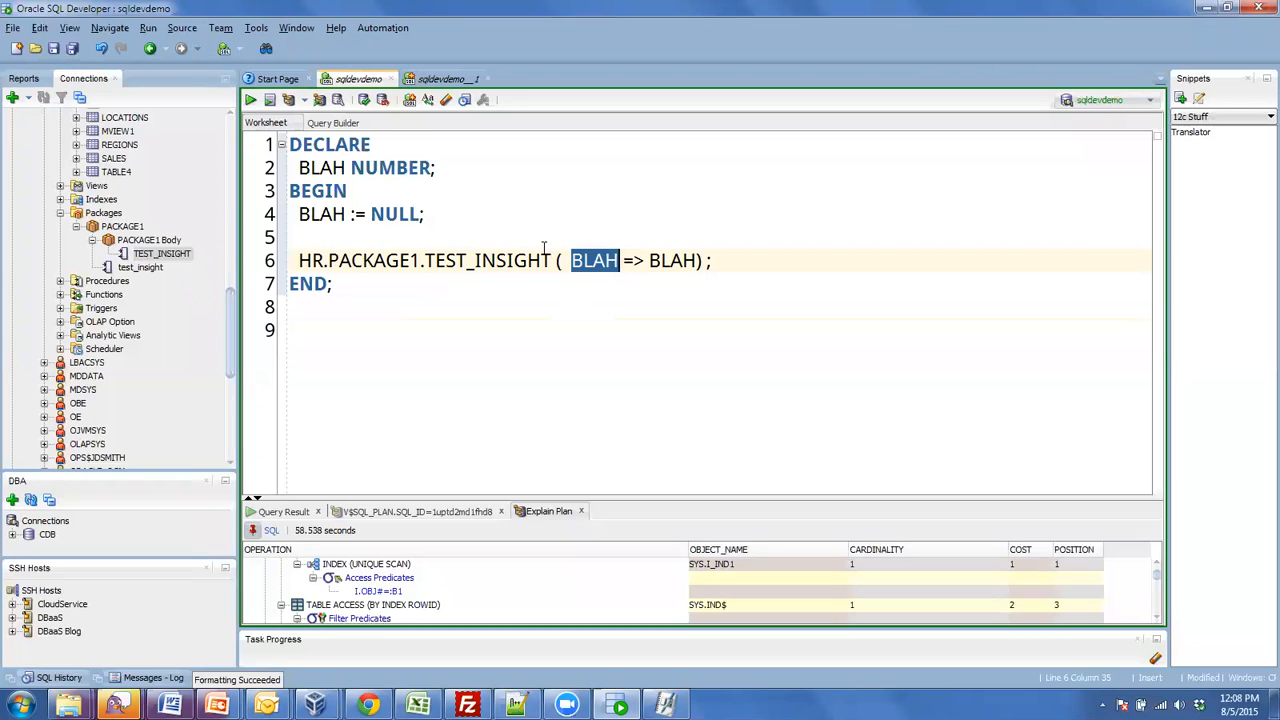
mouse_move(170, 292)
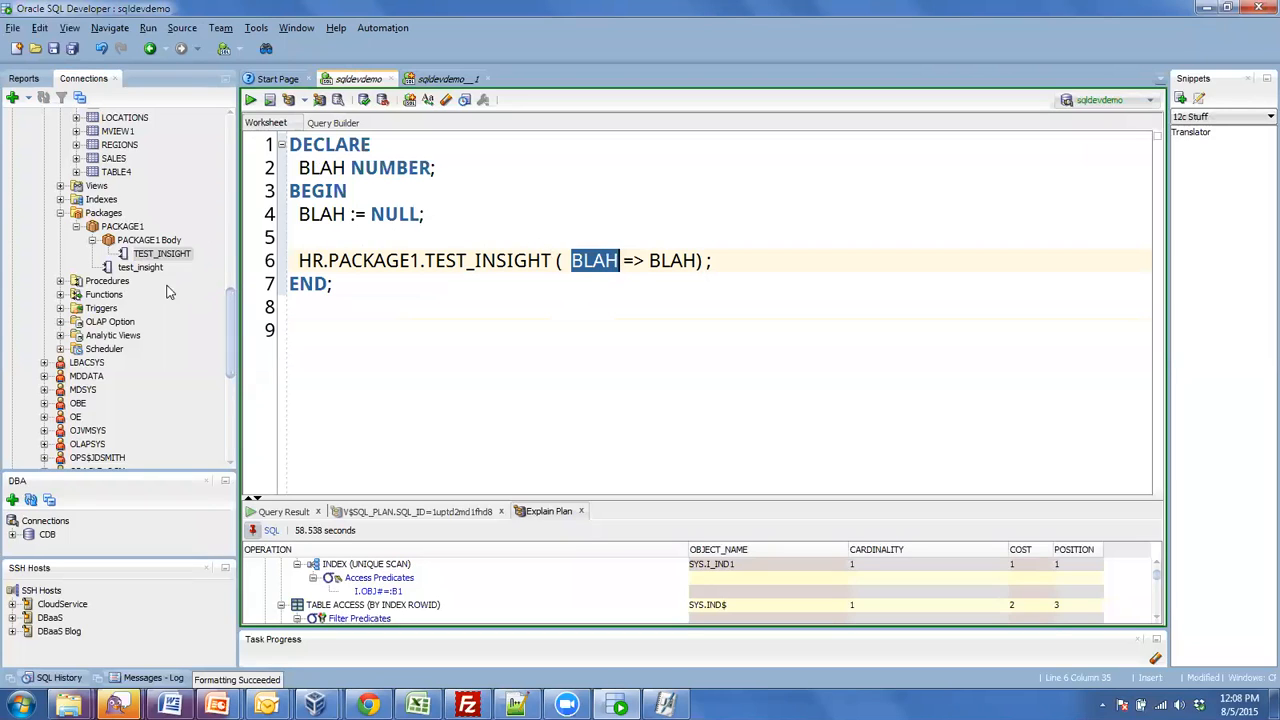
left_click(60, 292)
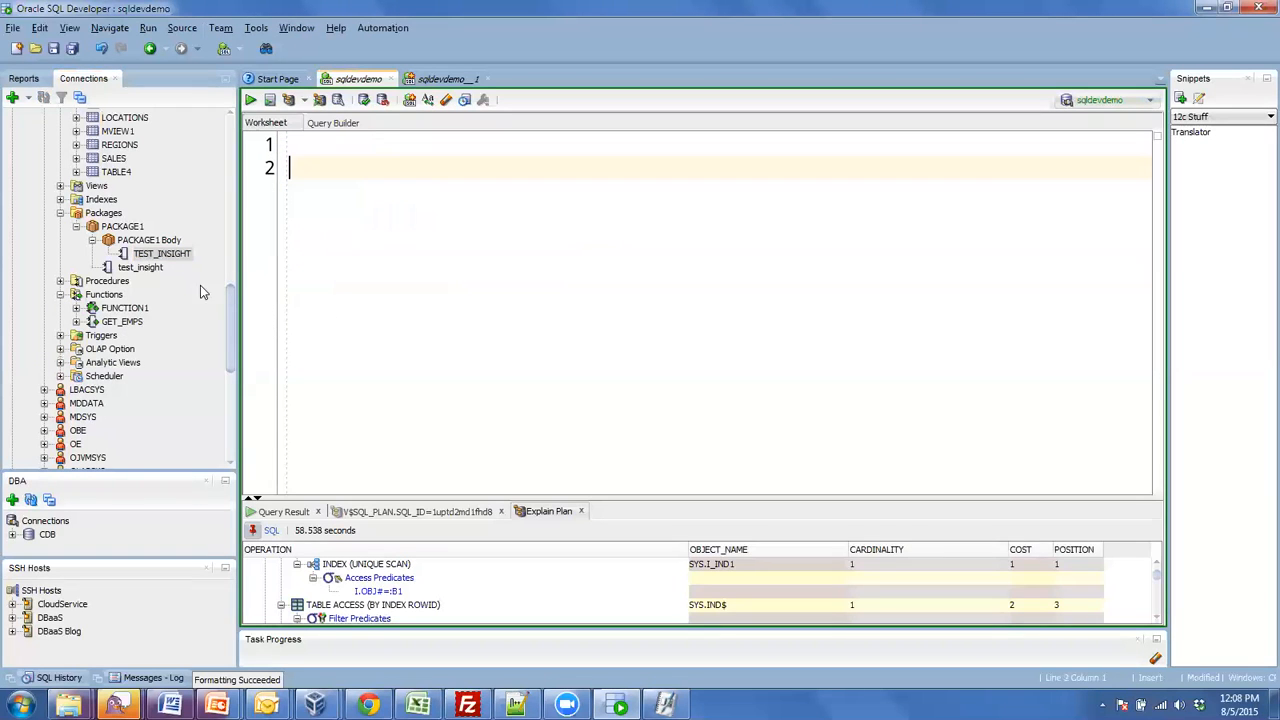
left_click(122, 320)
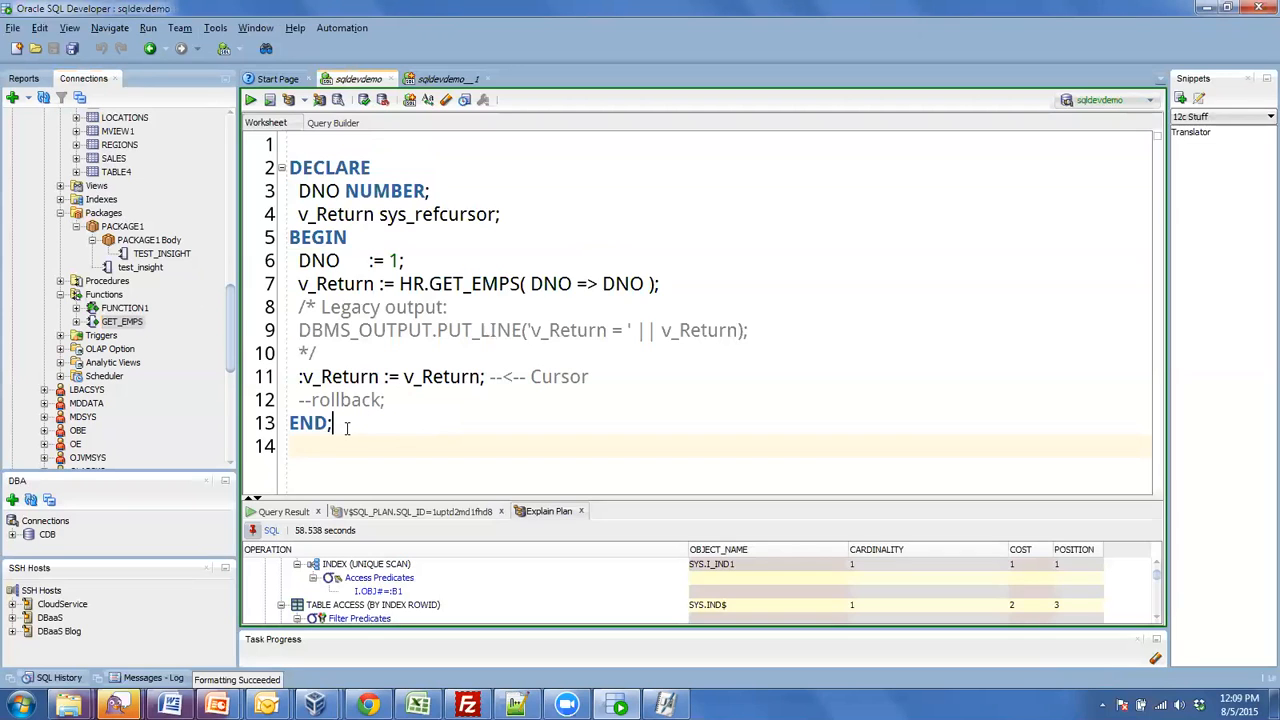
key("ctrl+a")
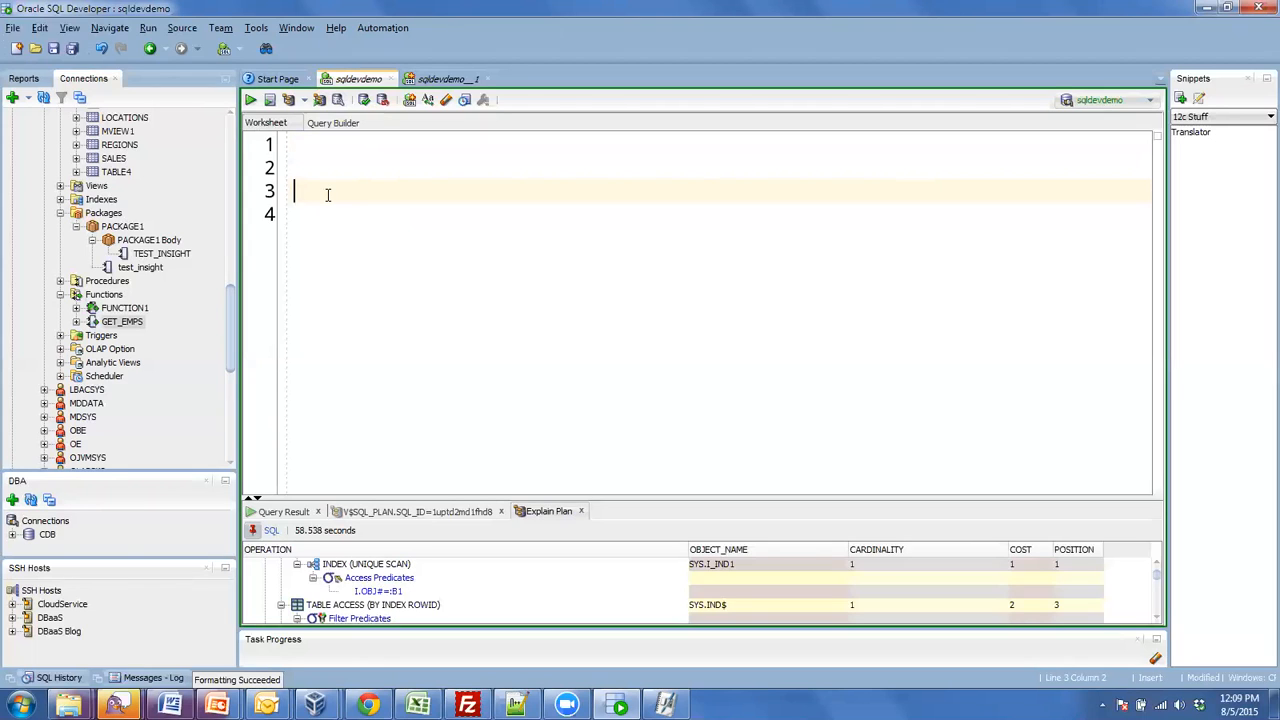
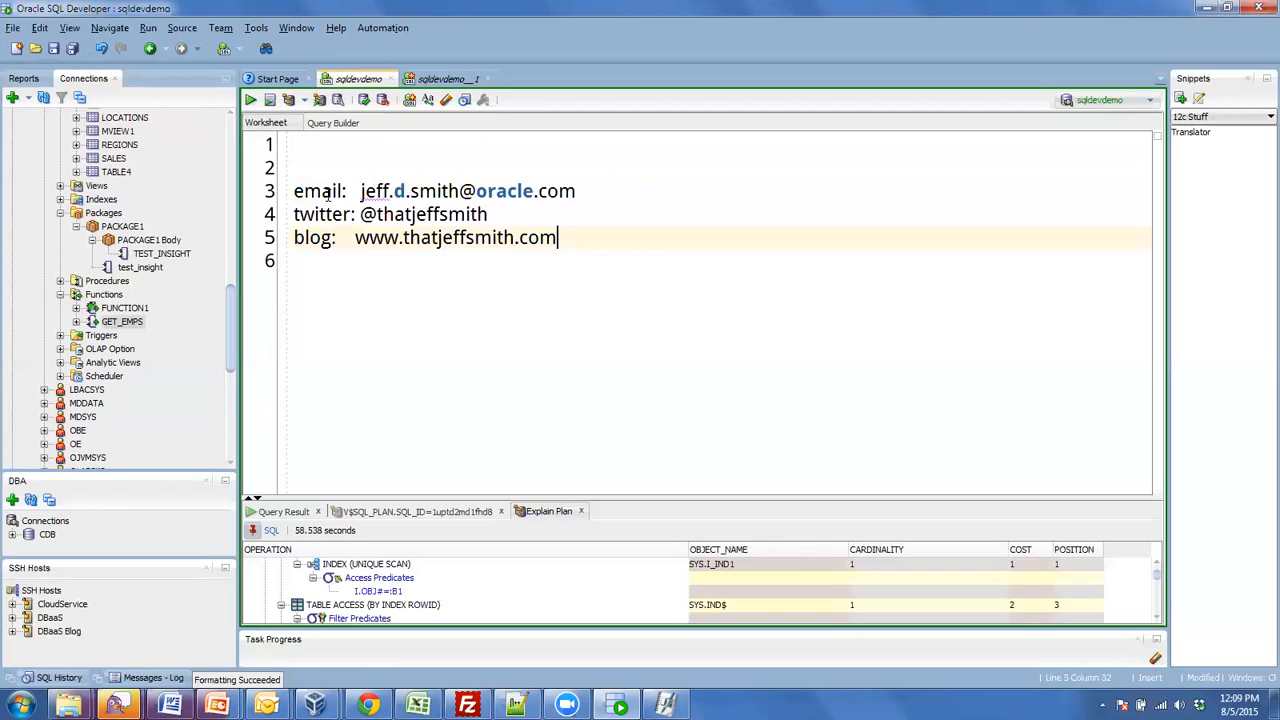
Expand the 'jeff' snippet keyword into the contact template and remove the stray characters after it
mouse_move(392, 296)
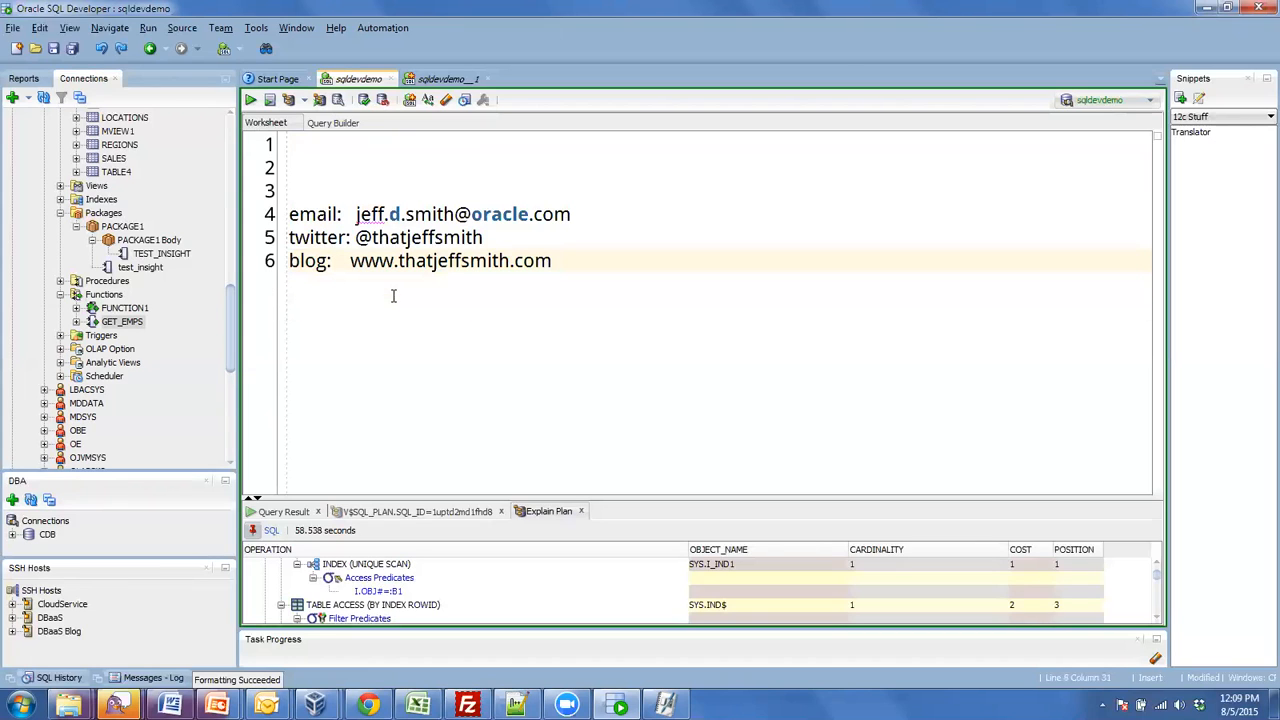
type("jeff")
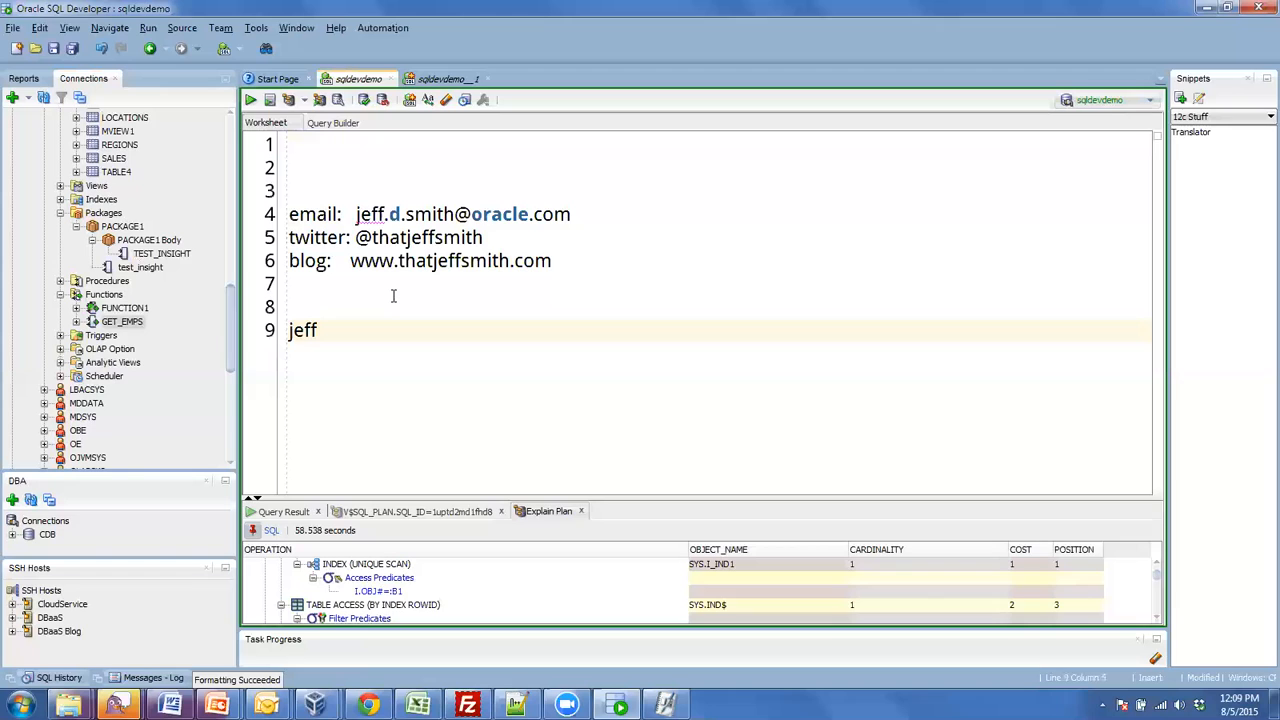
type("<ctr")
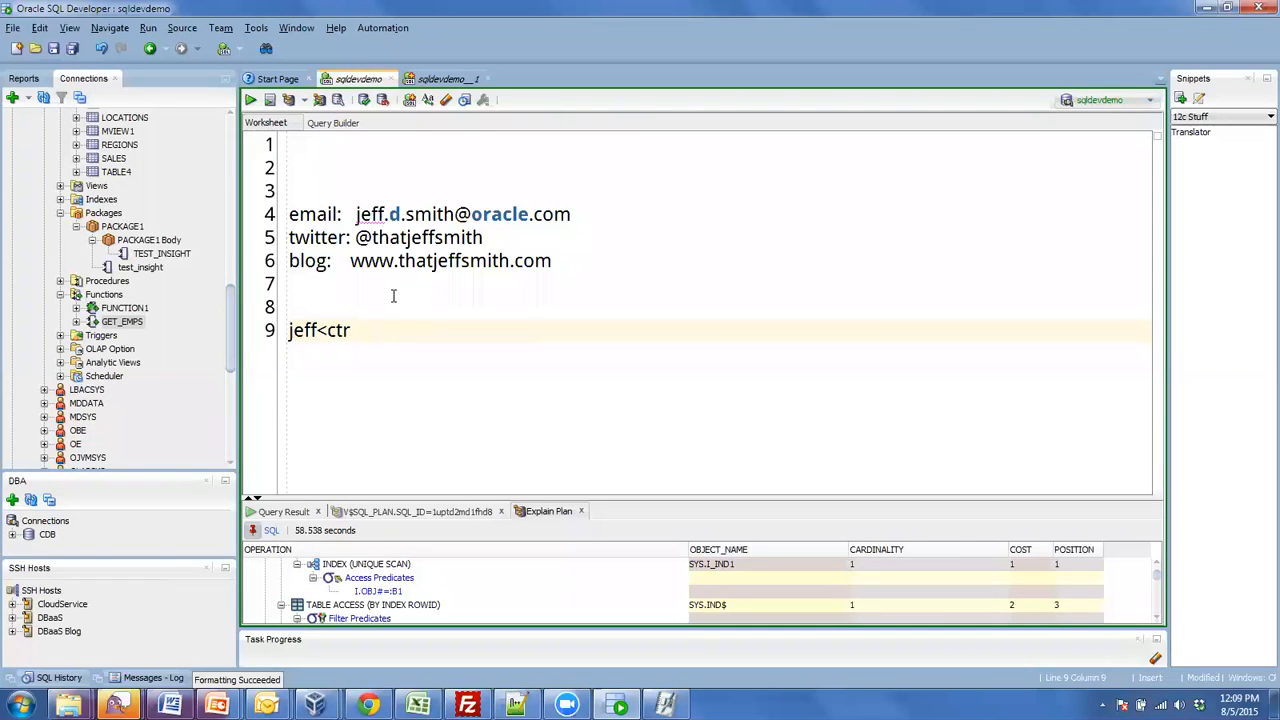
type("l>")
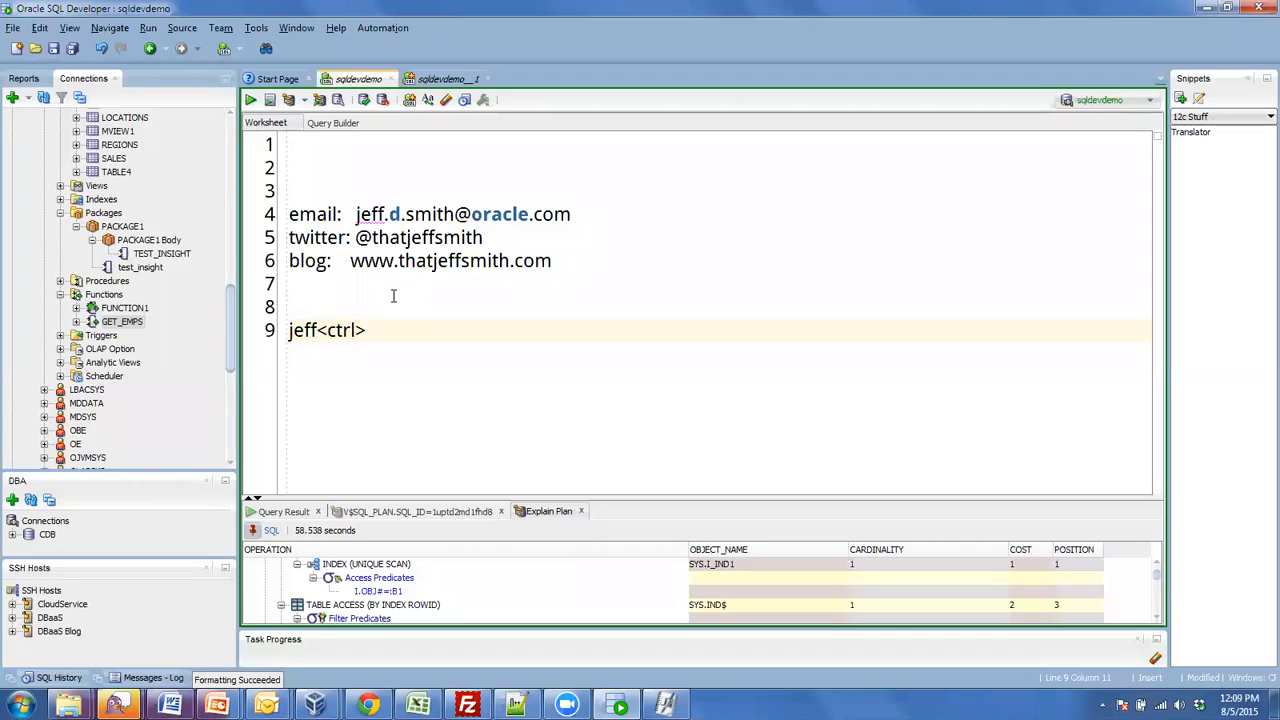
type("+<spaceb")
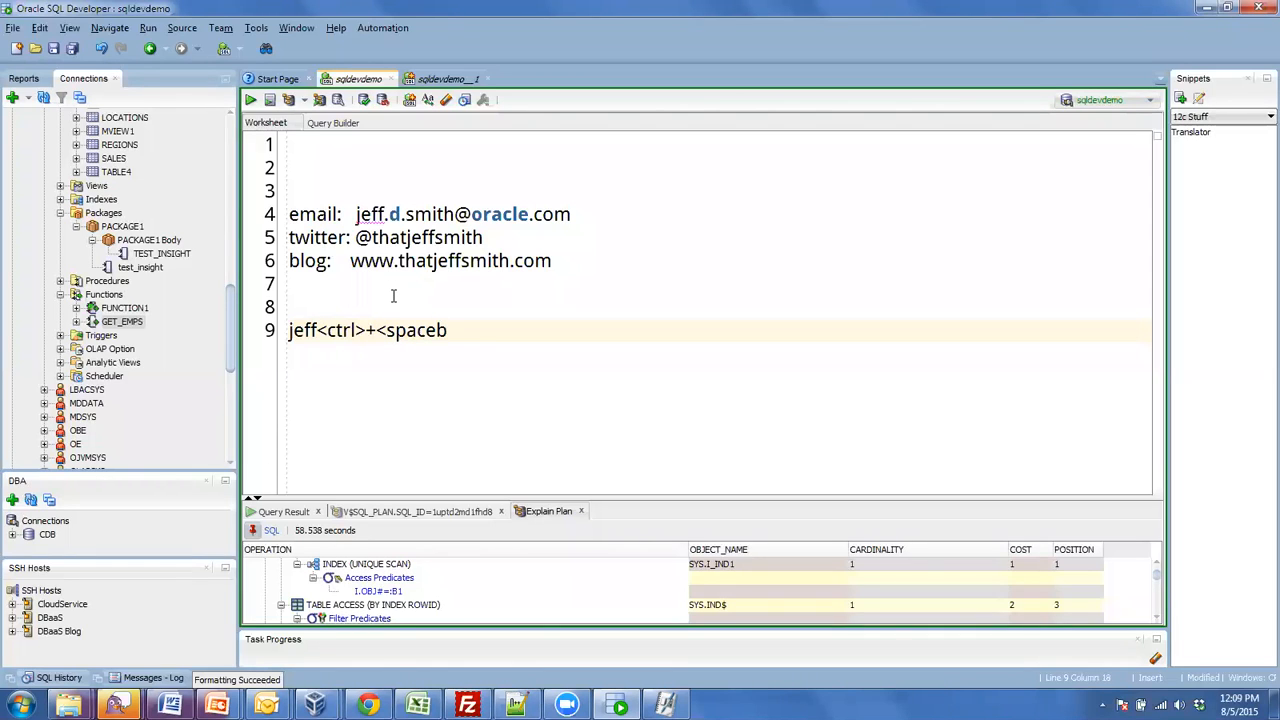
type("ar>")
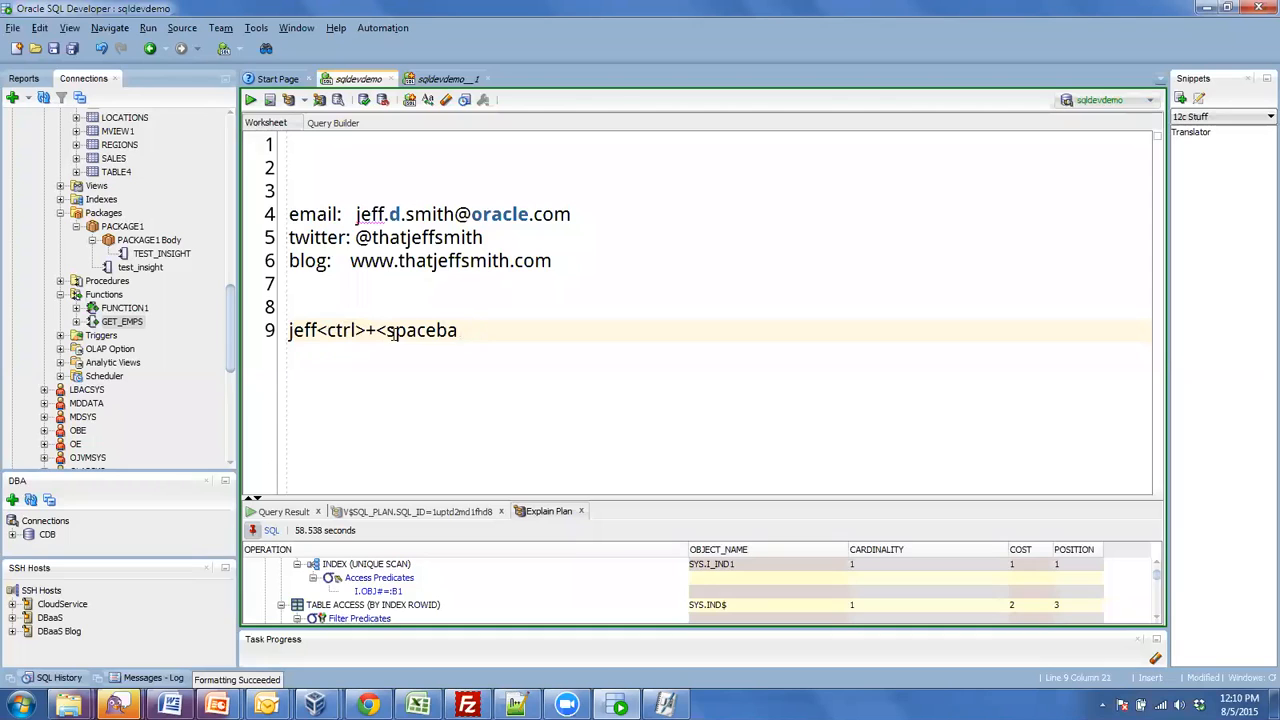
key("BackSpace")
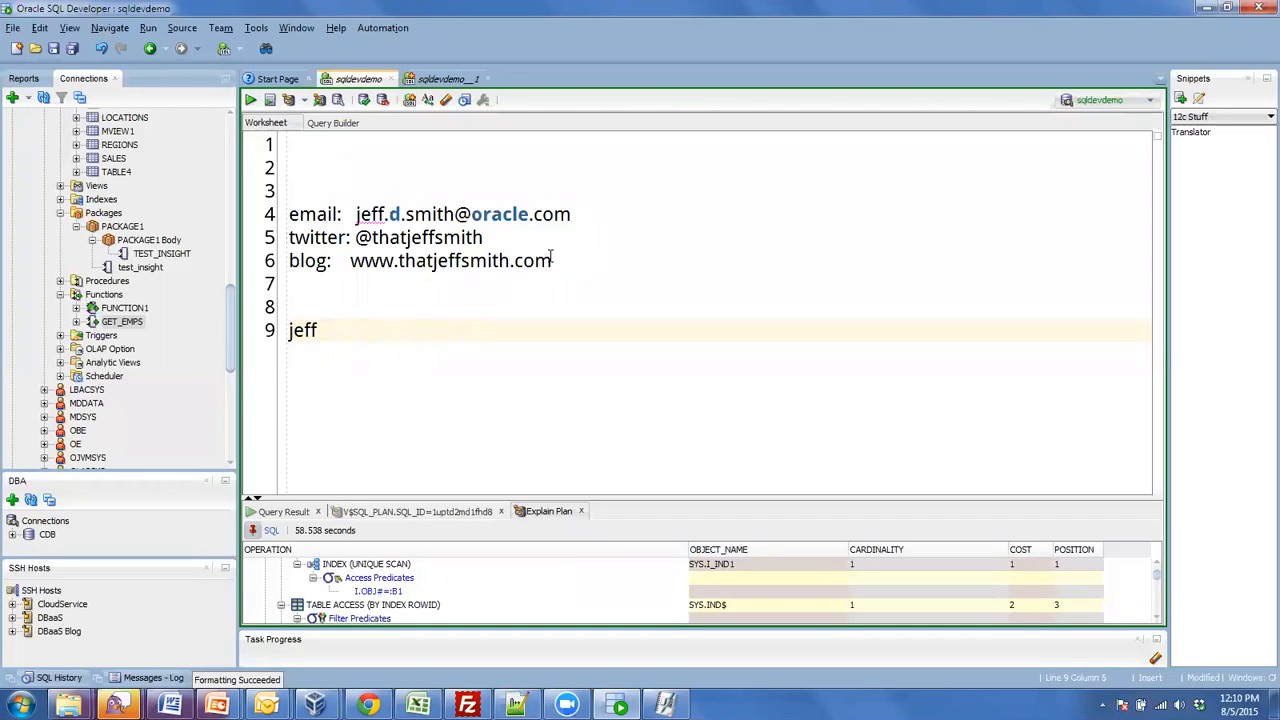
left_click_drag(288, 214, 556, 260)
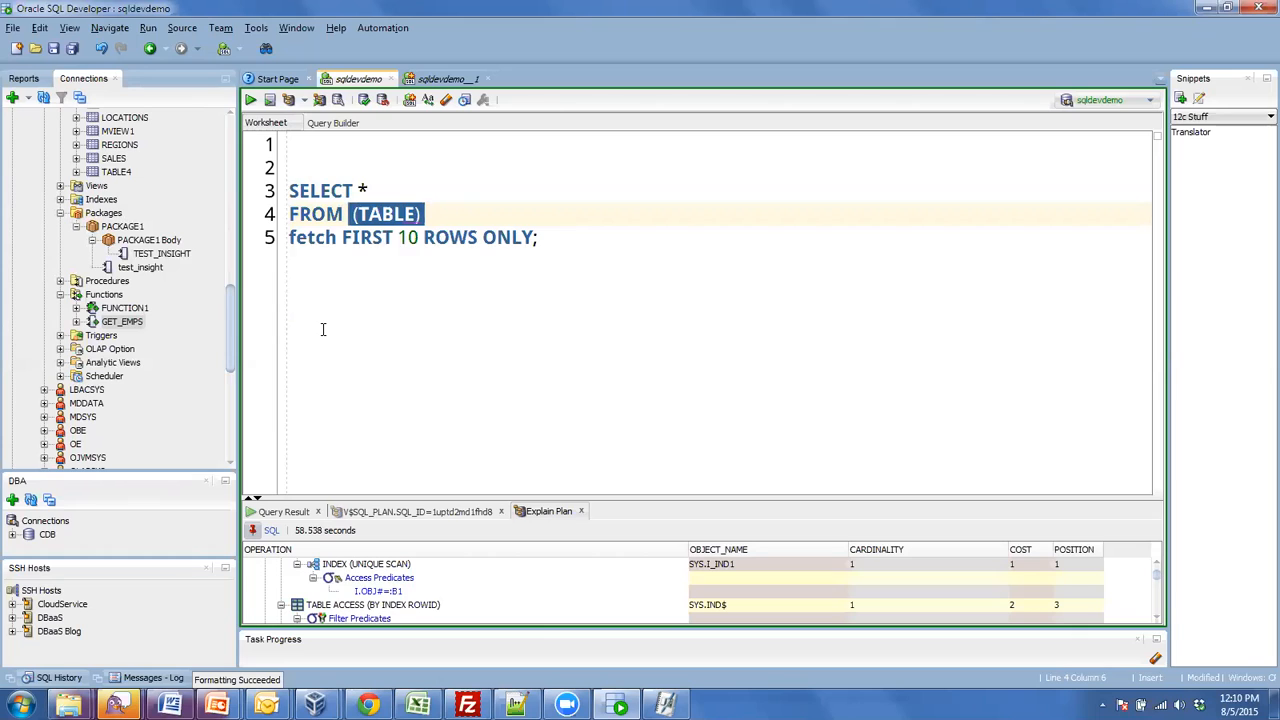
Fill the table placeholder with demo.hockey_stats and run the first-10-rows query
type("hr.e")
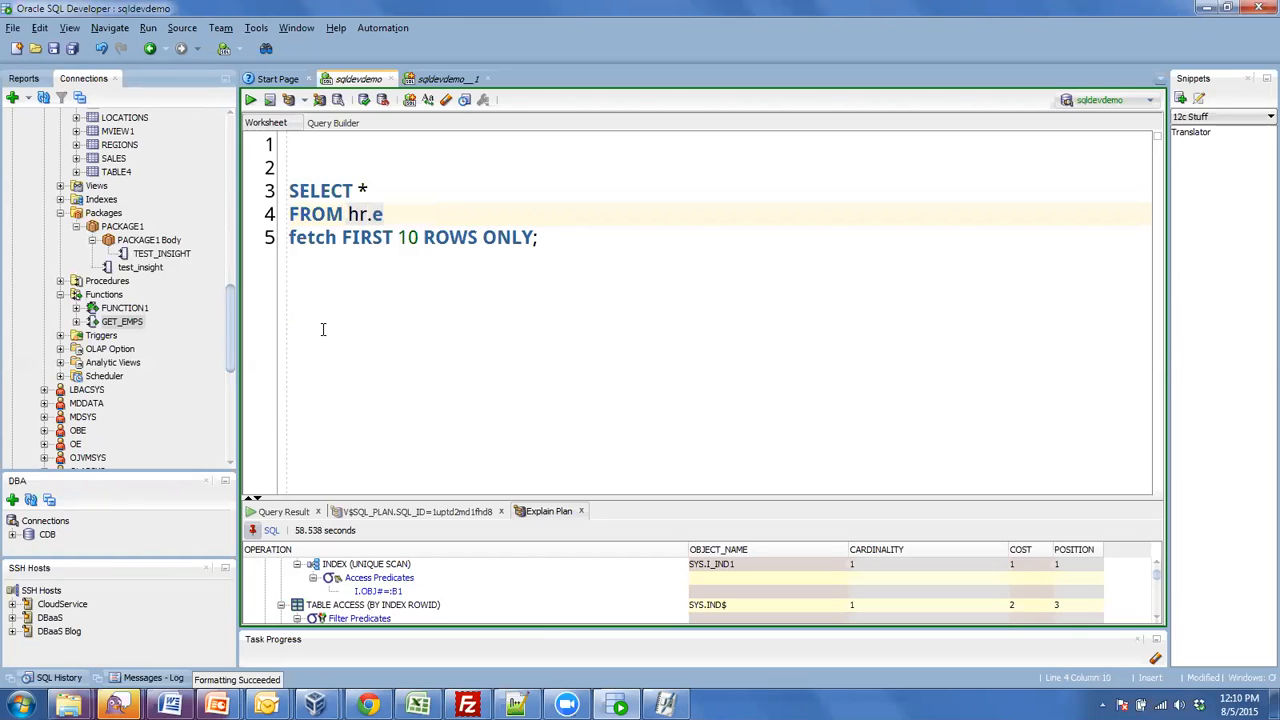
type("e")
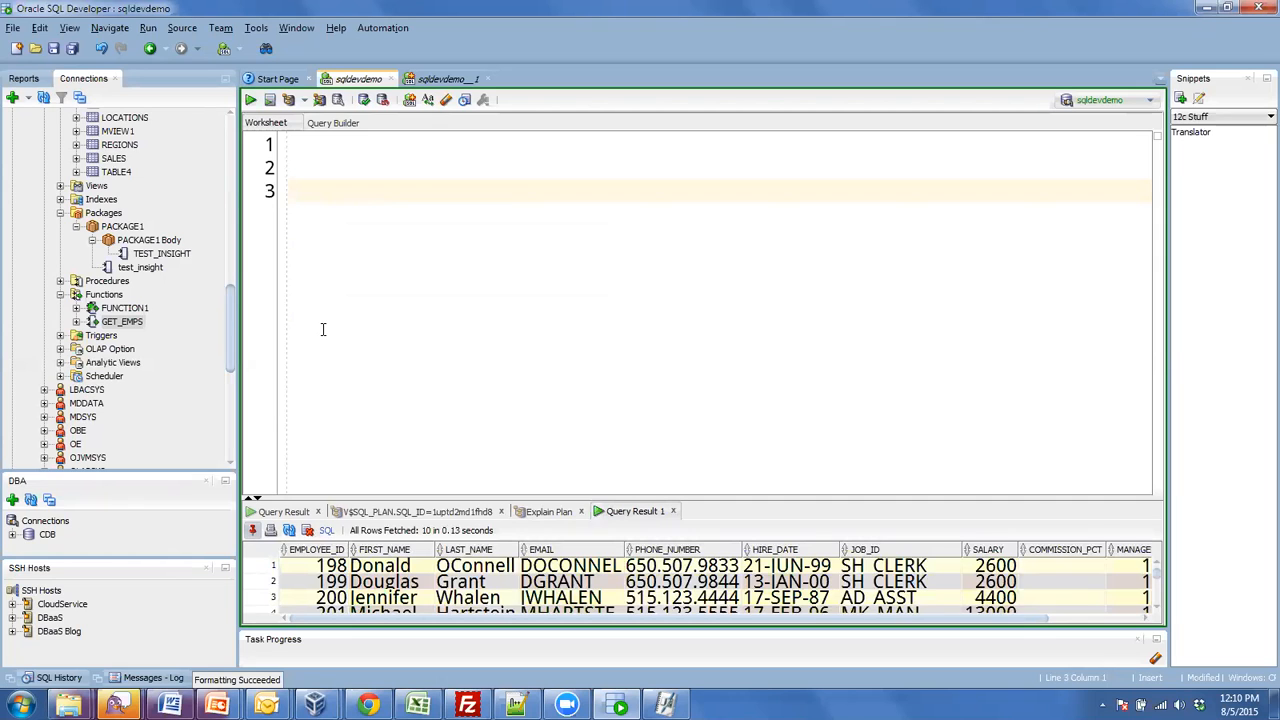
type("SELECT *")
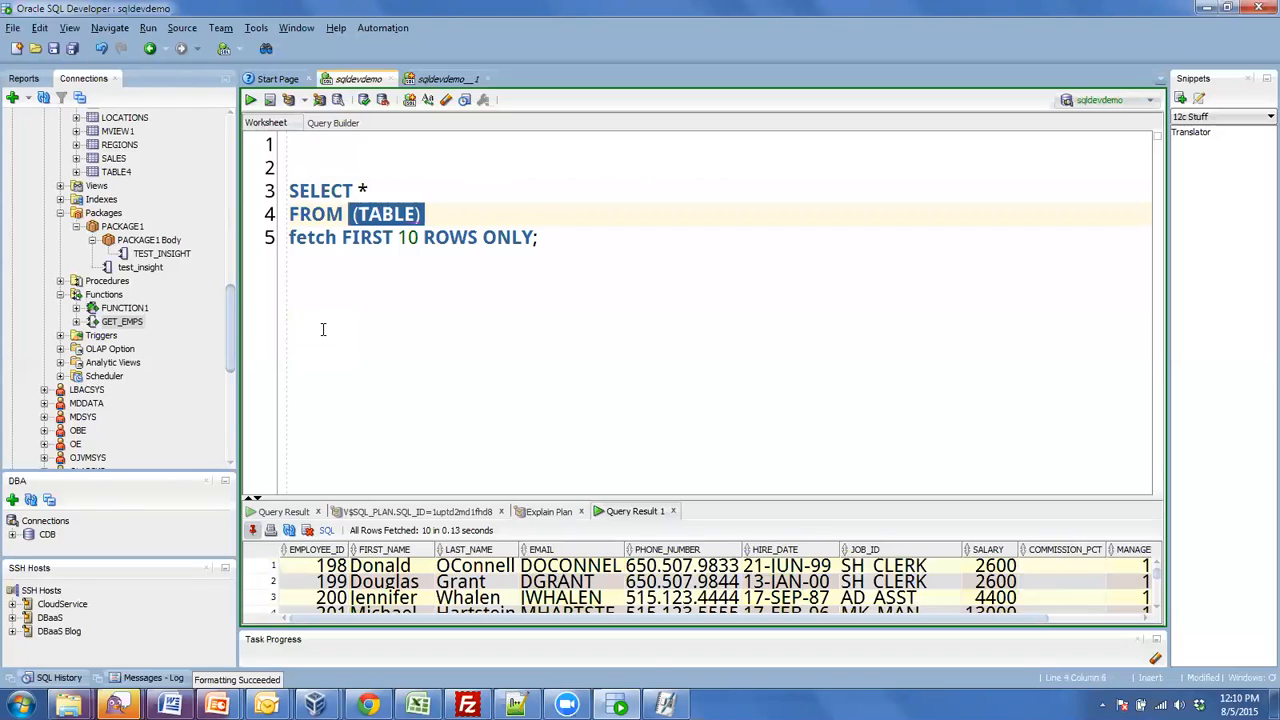
type("demo")
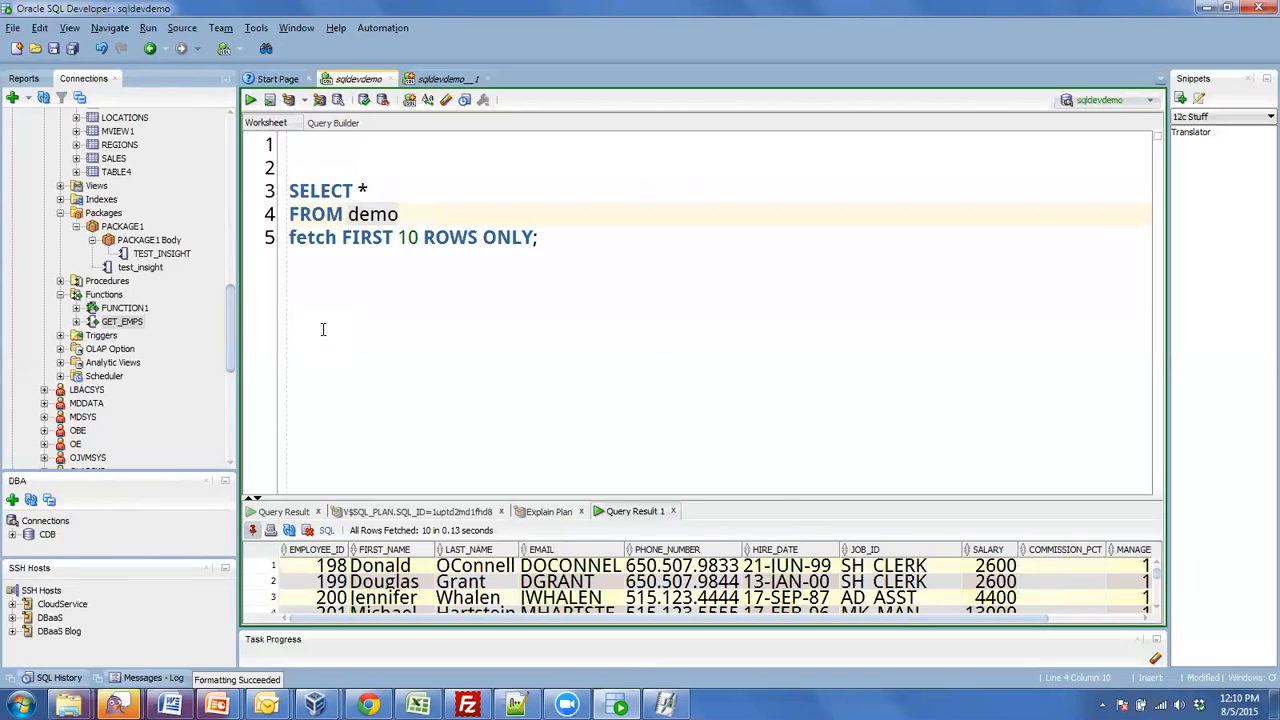
type(".hockey_stats")
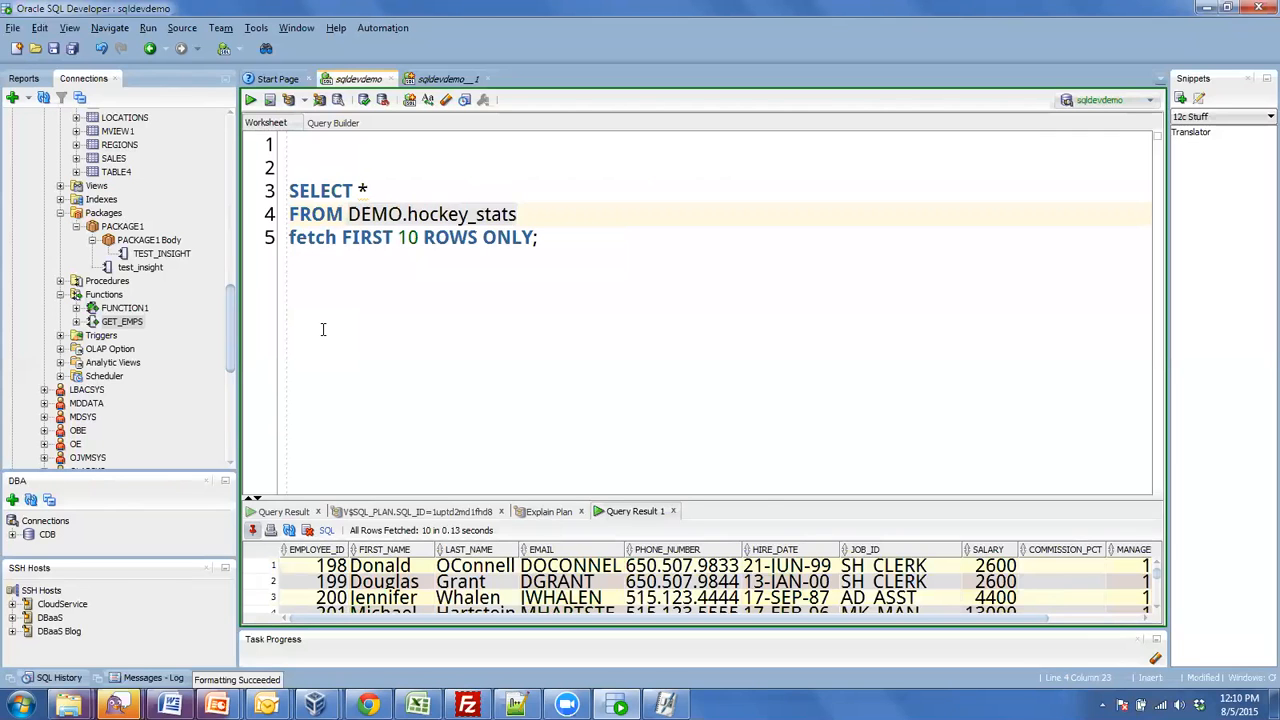
left_click(250, 100)
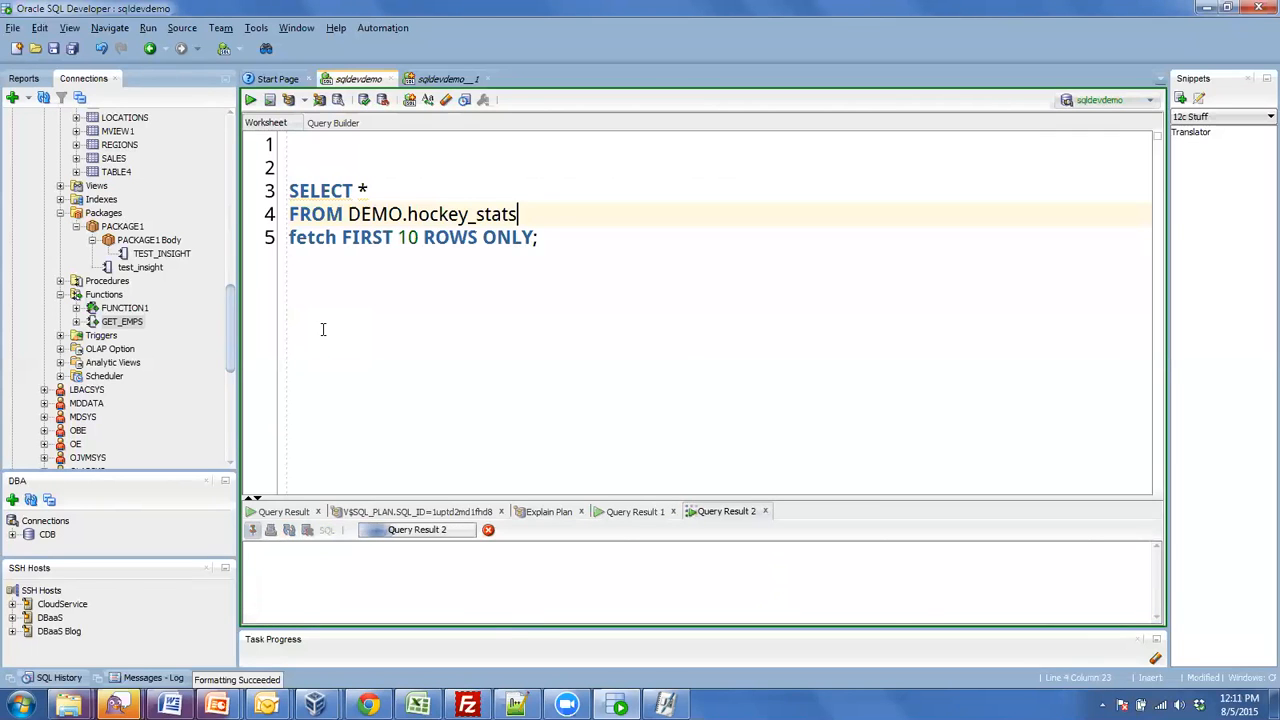
left_click(268, 100)
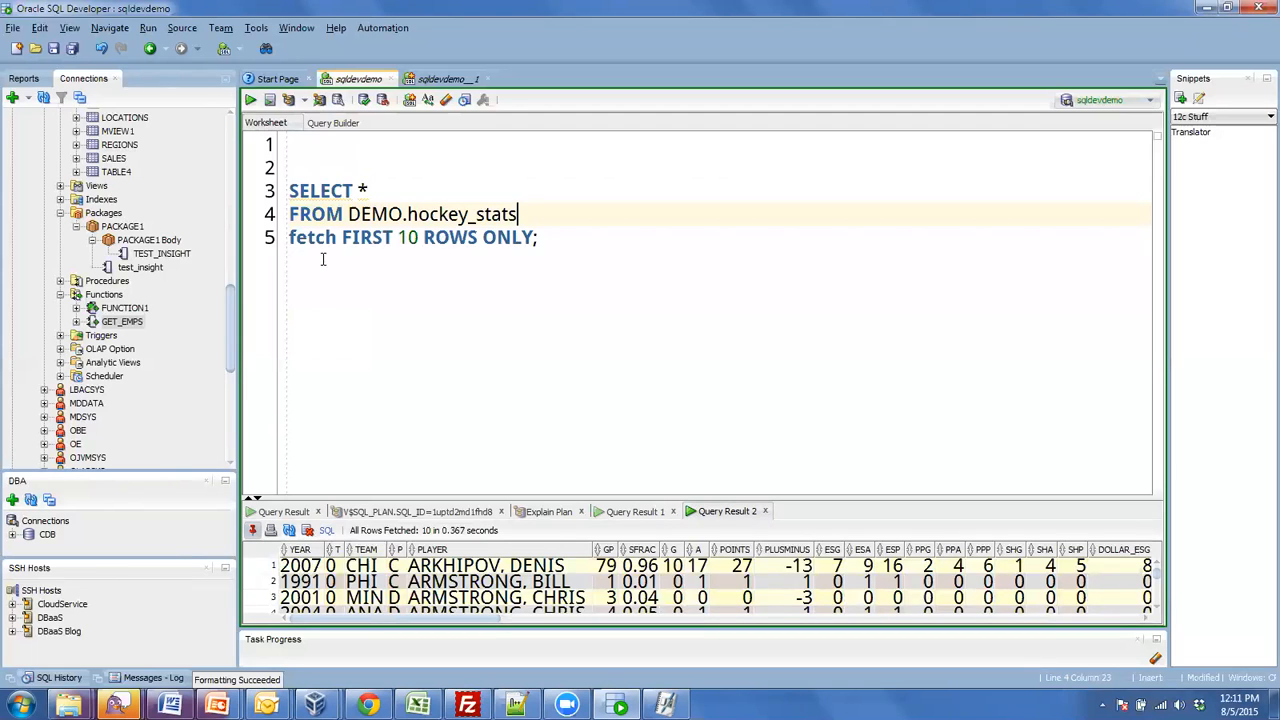
left_click(256, 28)
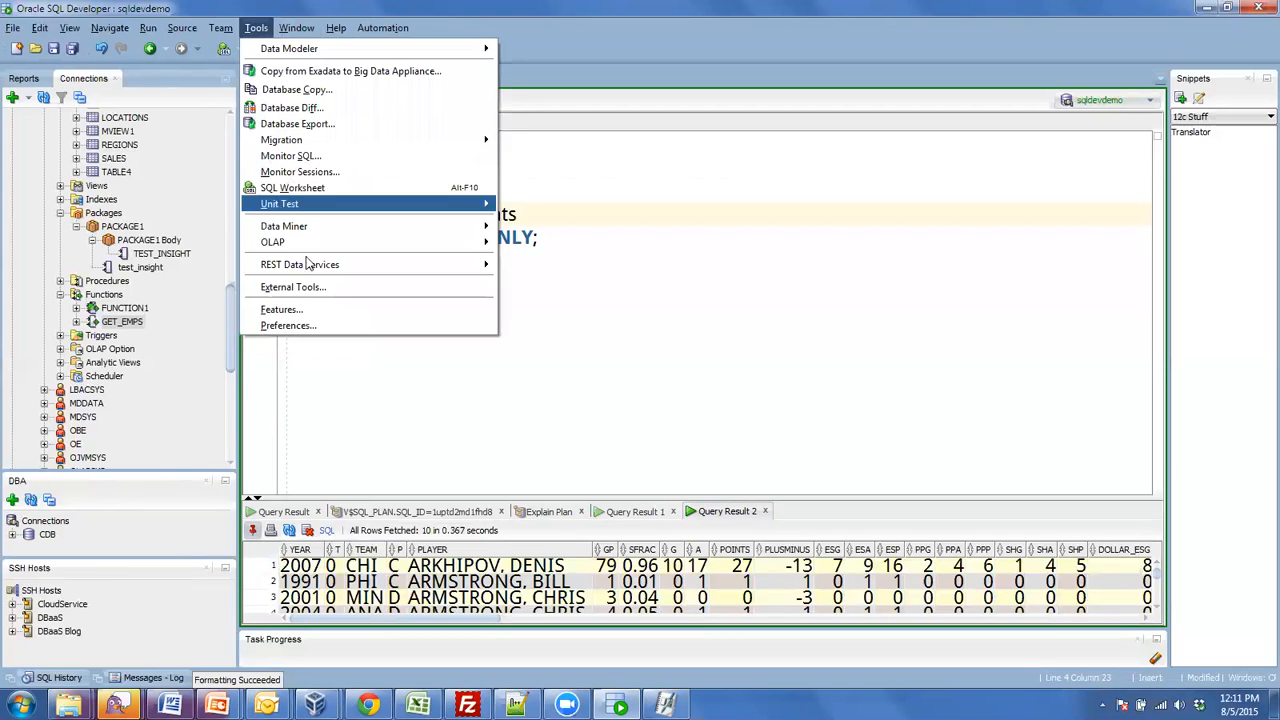
left_click(288, 324)
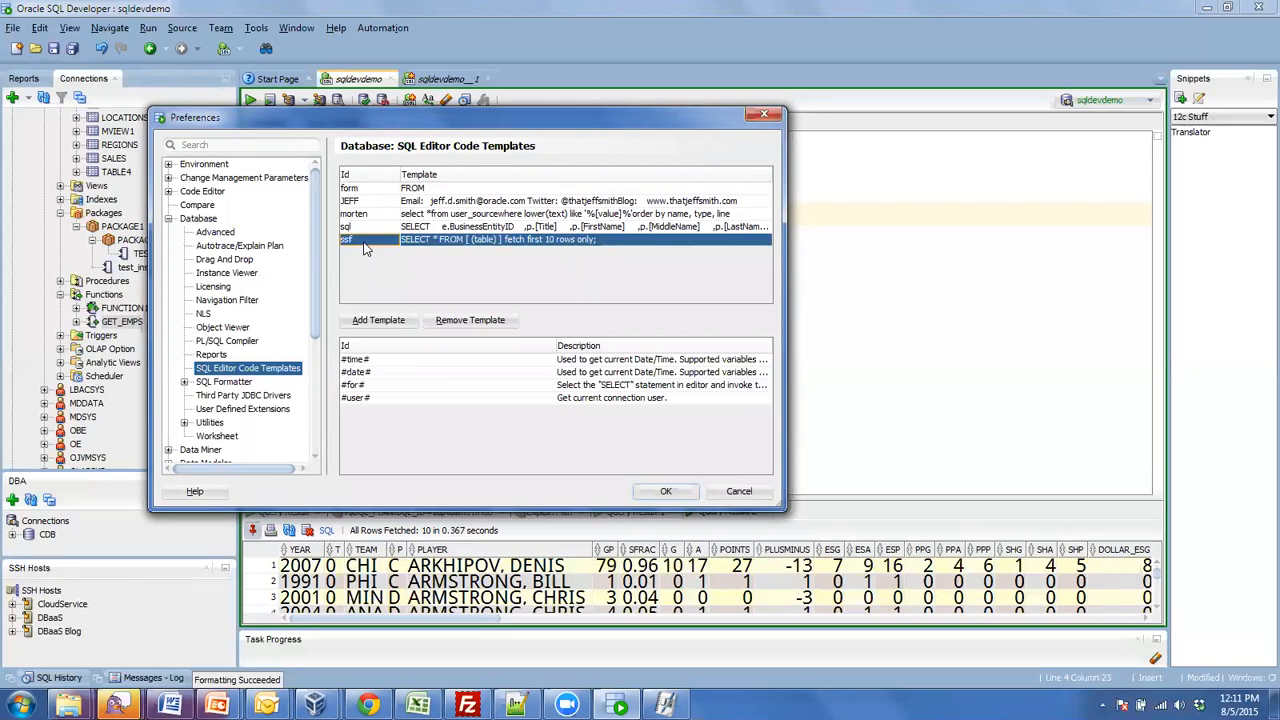
mouse_move(624, 248)
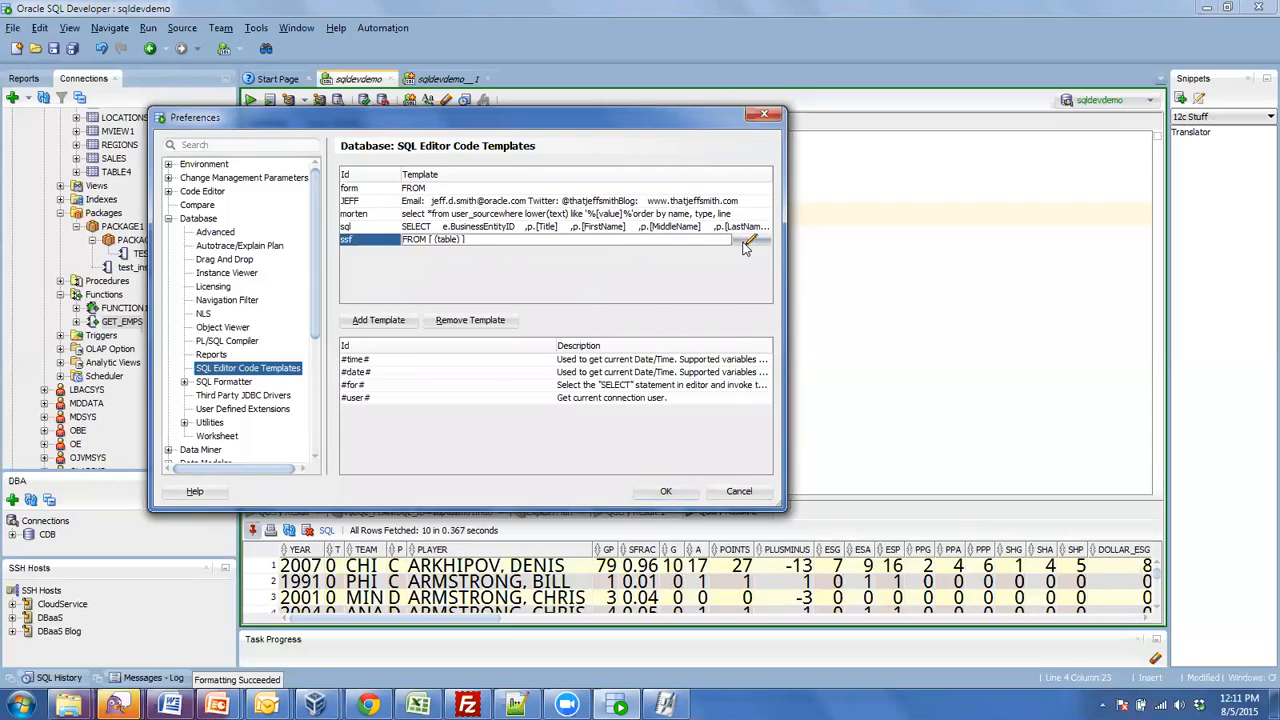
left_click(748, 240)
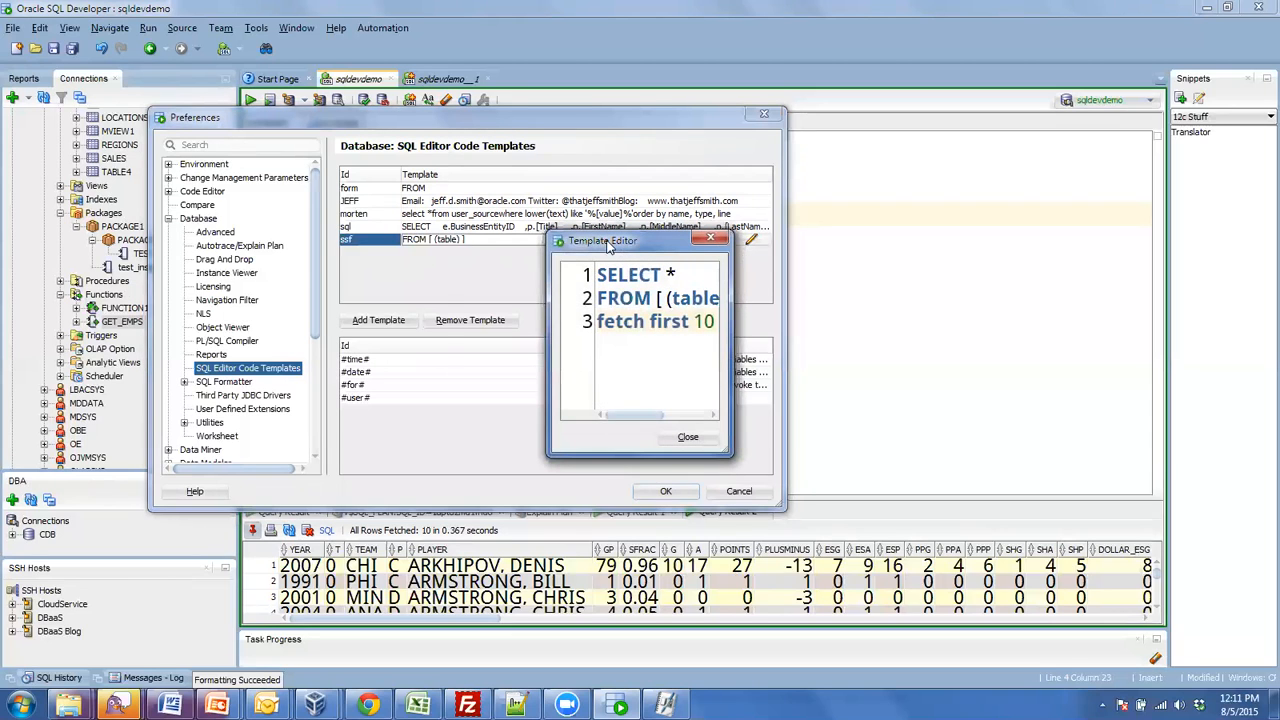
left_click_drag(600, 240, 306, 160)
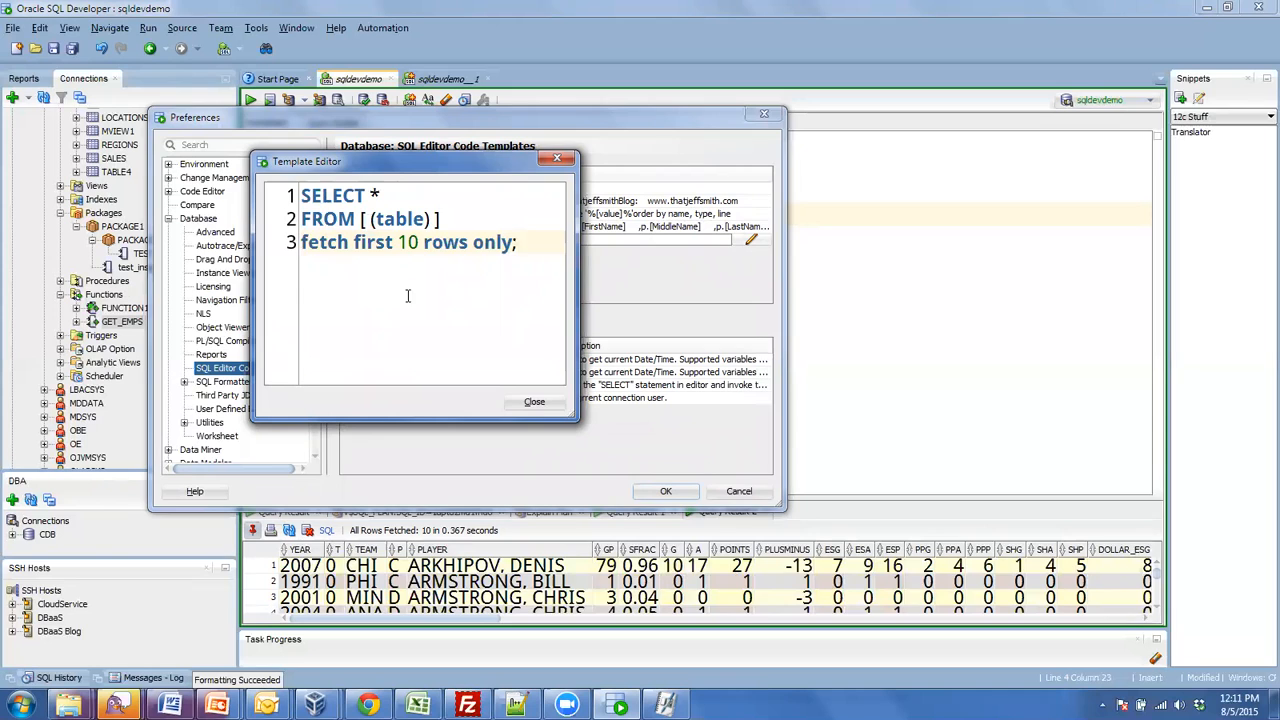
left_click(534, 400)
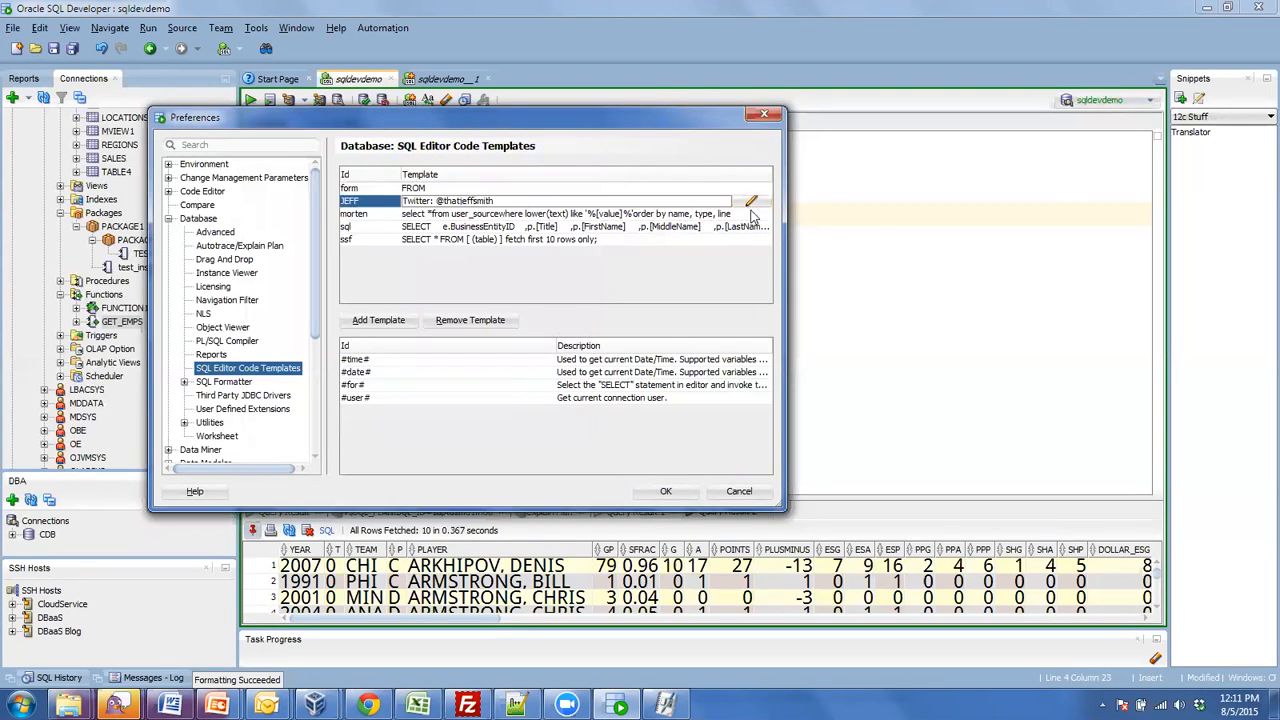
left_click(752, 200)
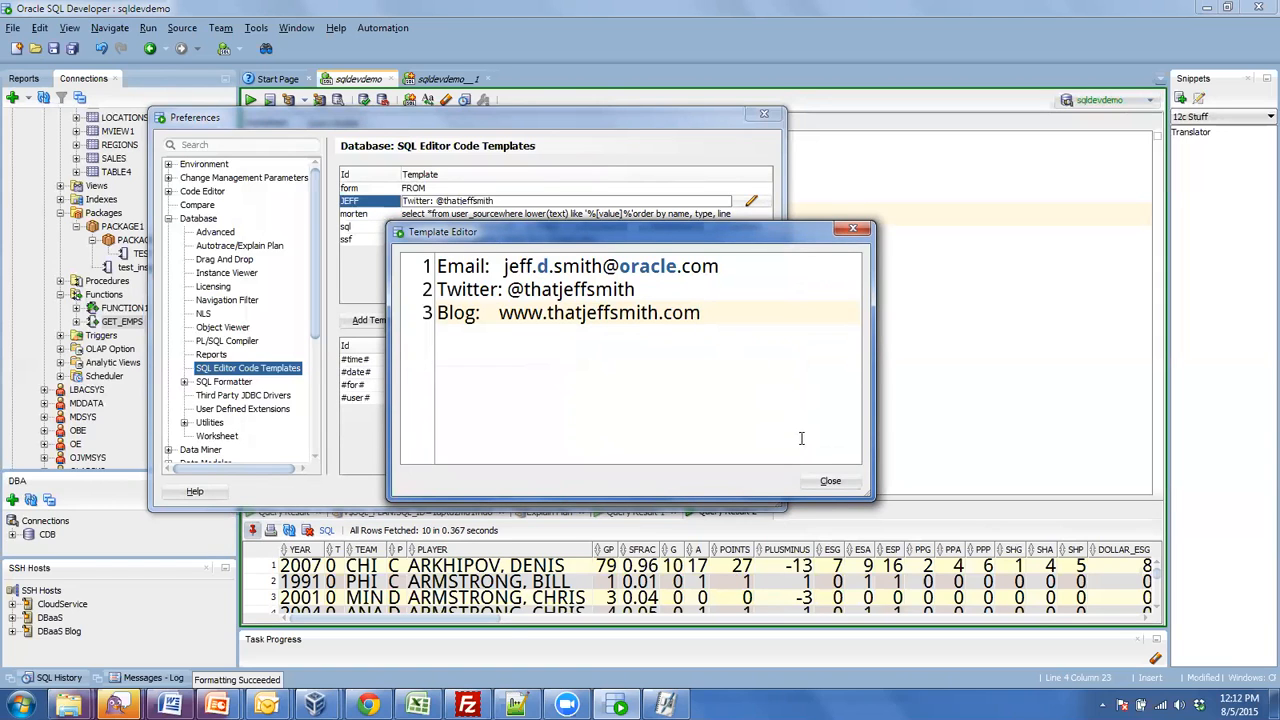
left_click(830, 480)
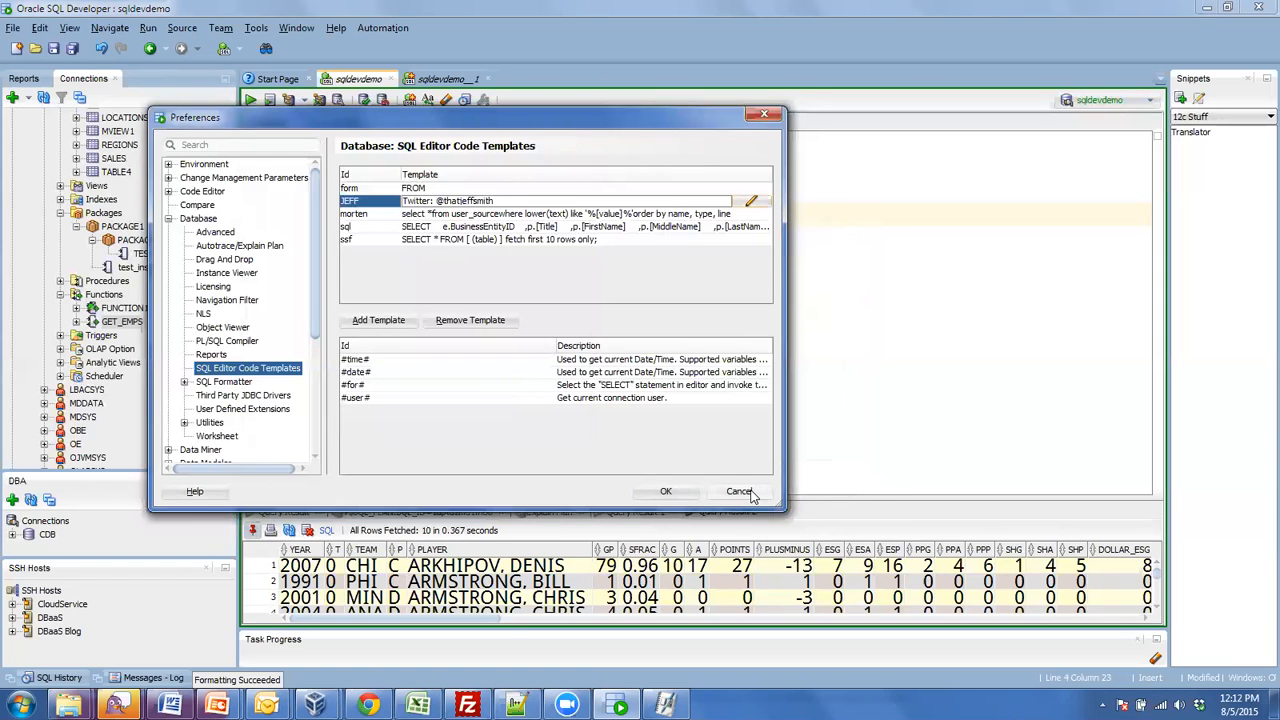
left_click(740, 492)
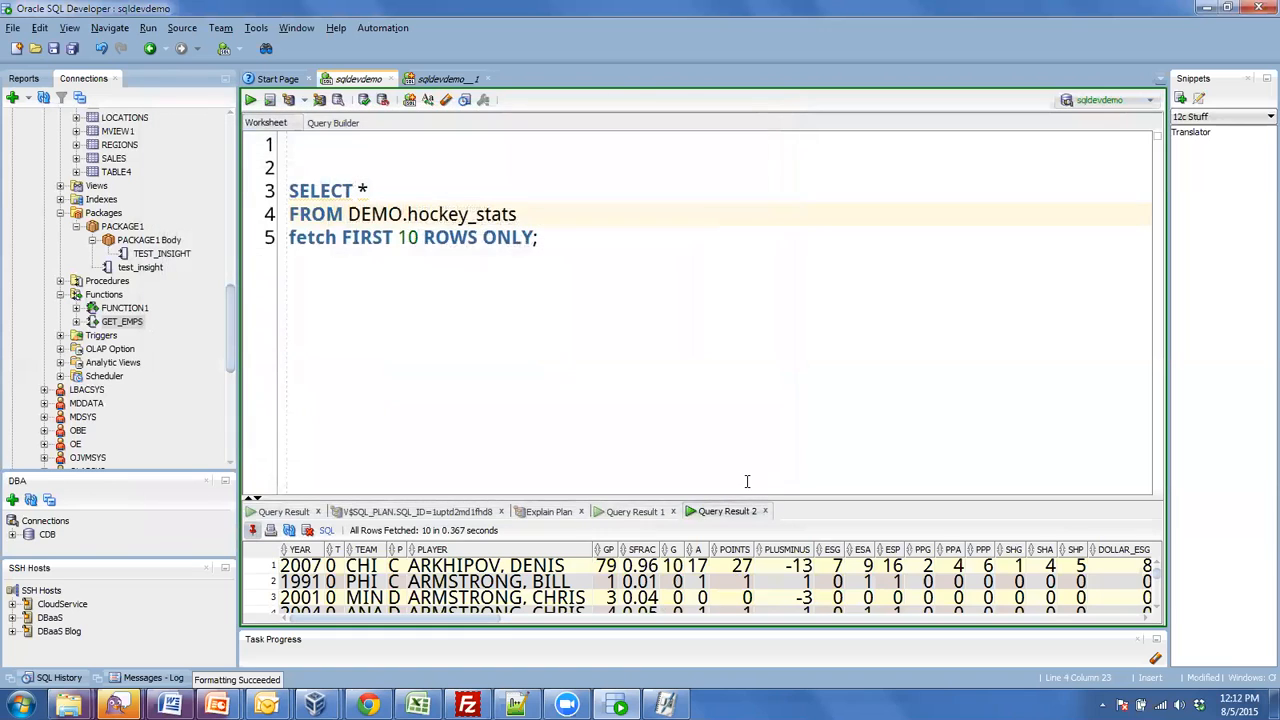
Remove hockey_stats and retype DEMO. to browse the schema's table completion list
key("BackSpace")
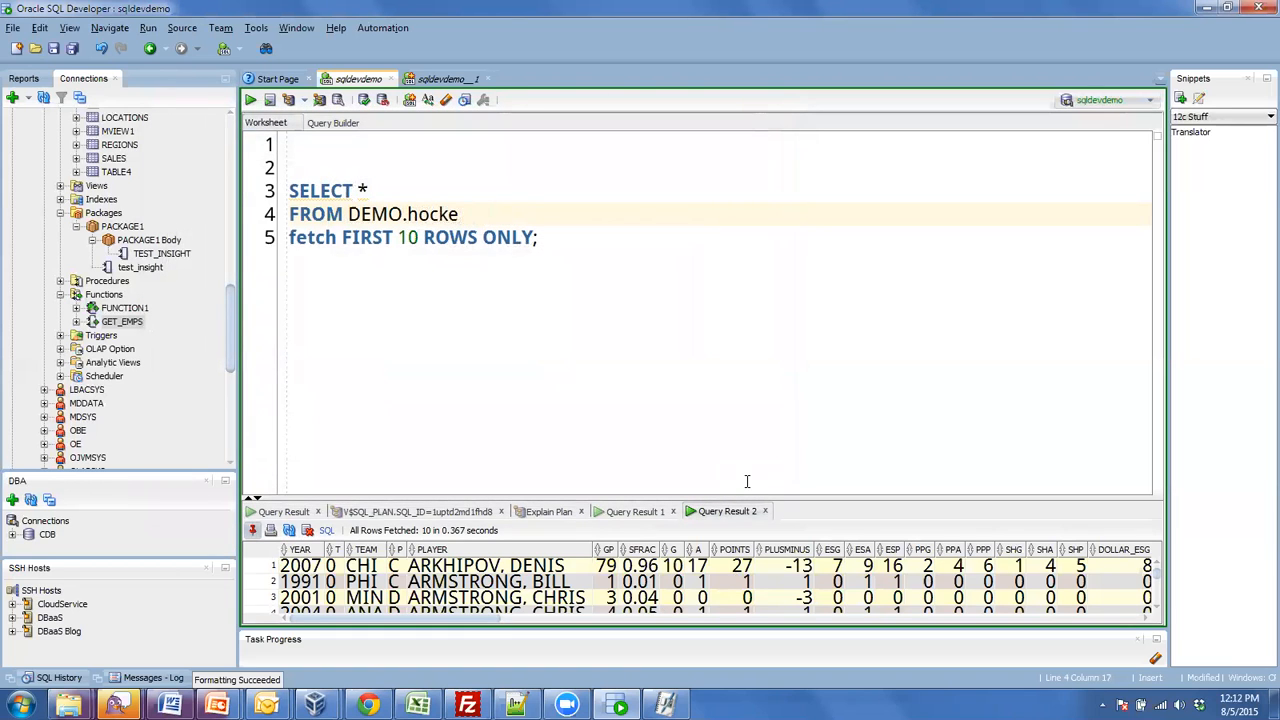
key("BackSpace")
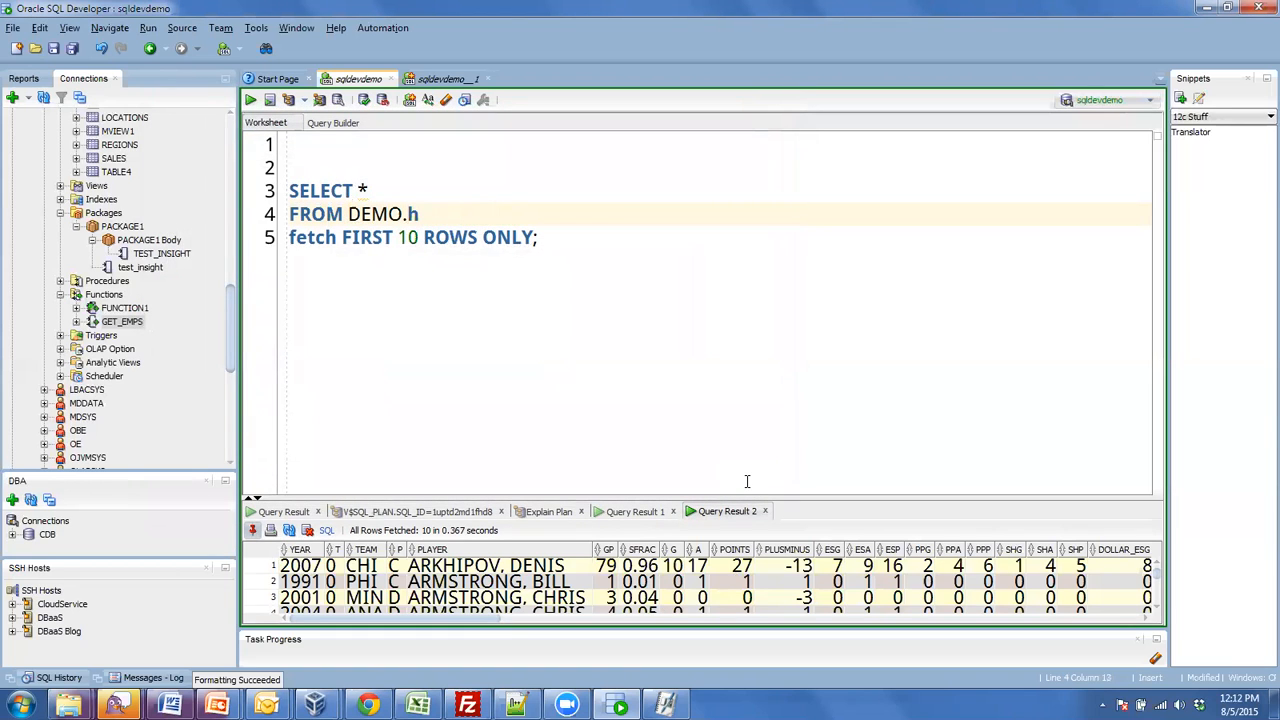
type("h")
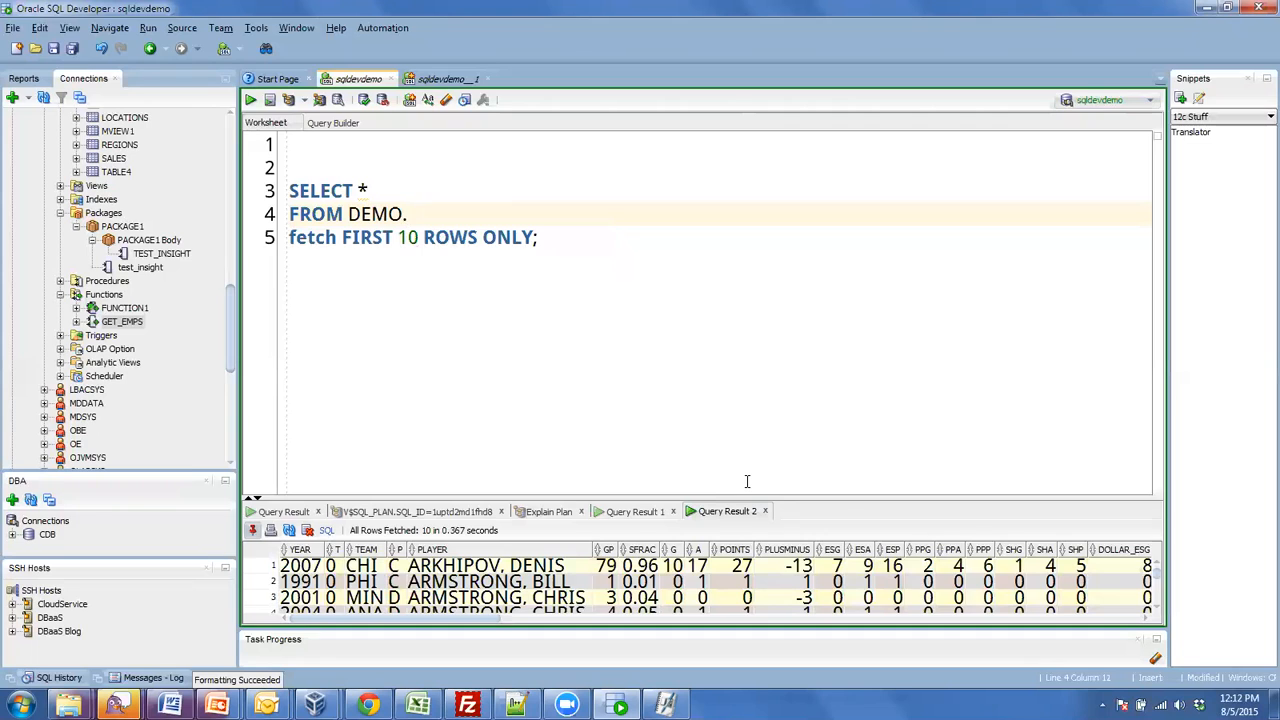
type(".")
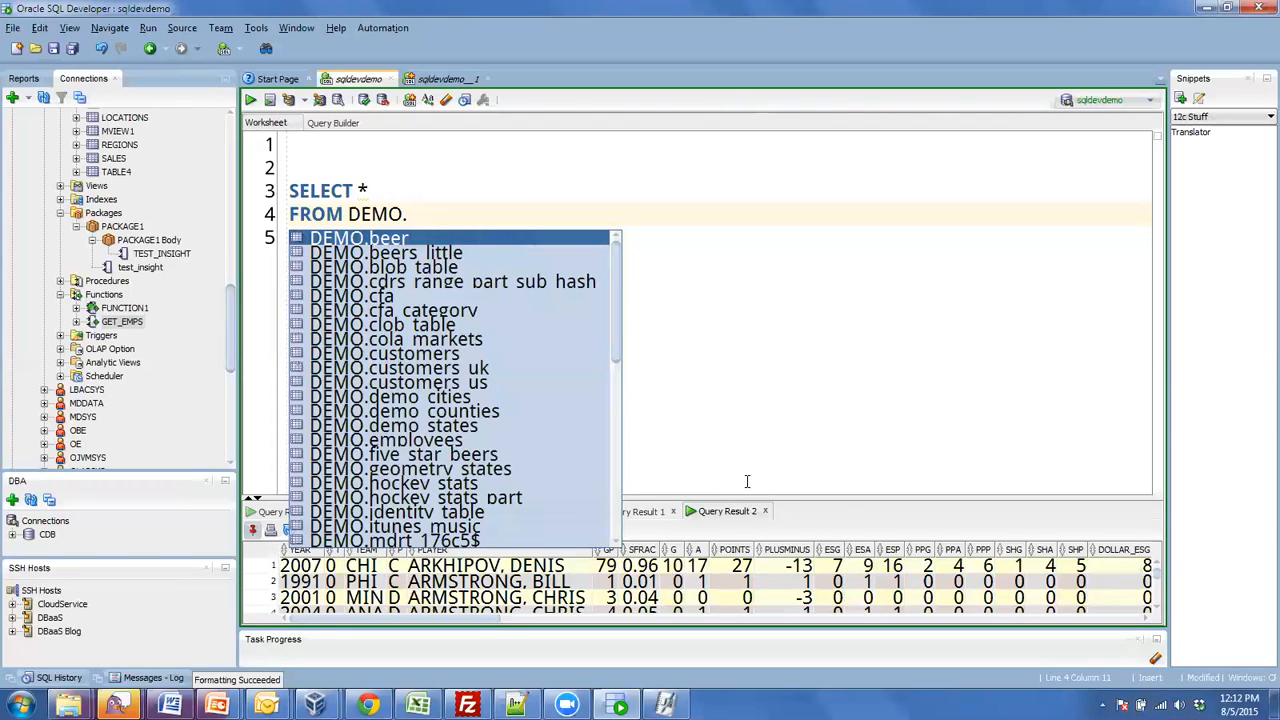
mouse_move(860, 558)
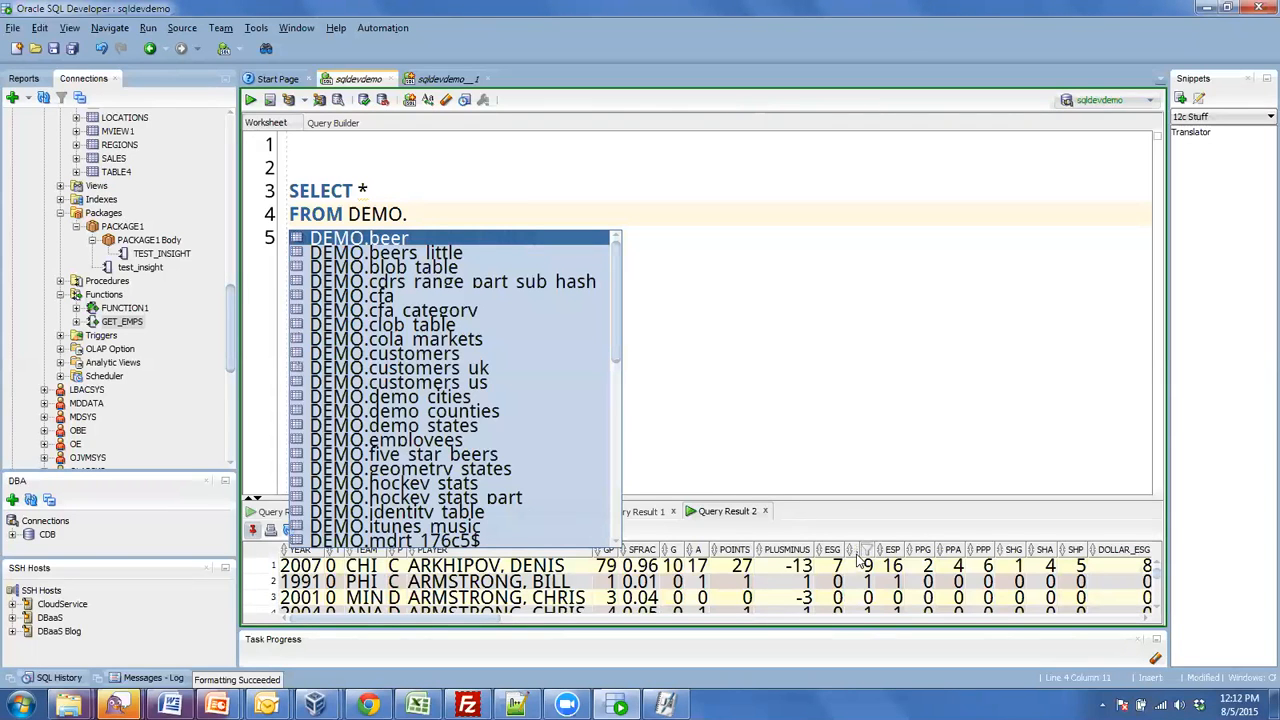
scroll("down", 3)
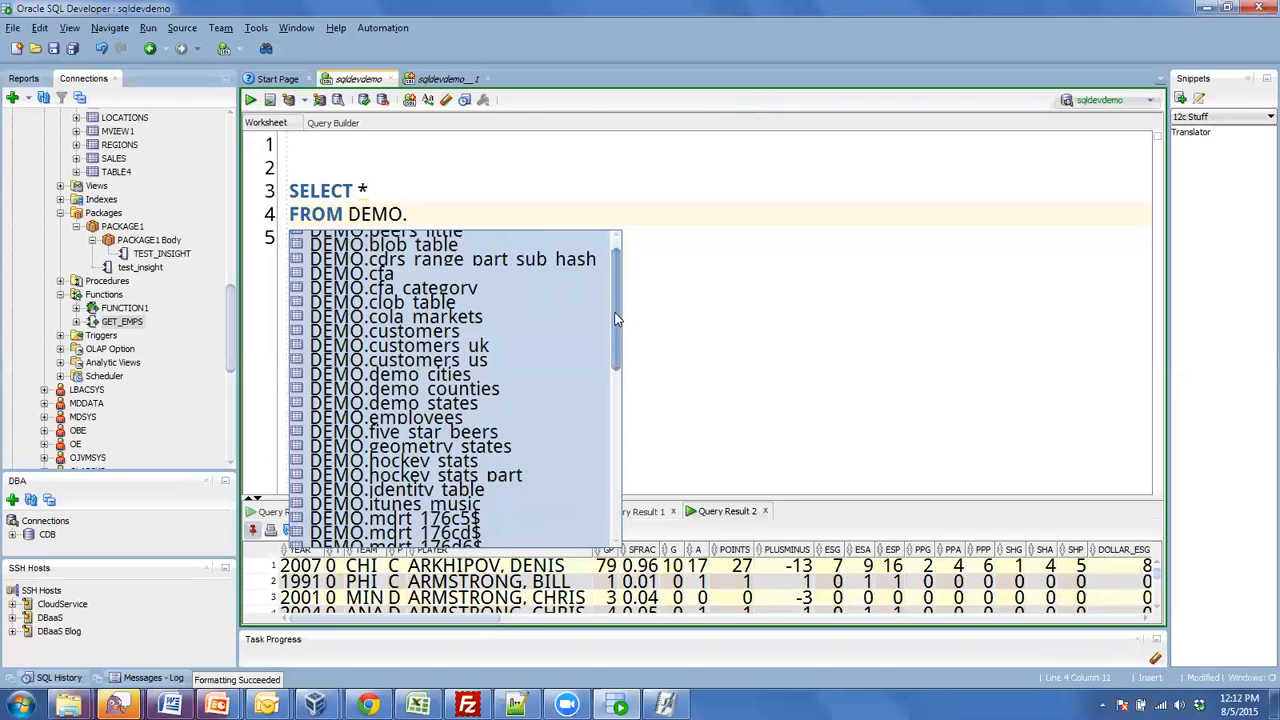
scroll("down", 3)
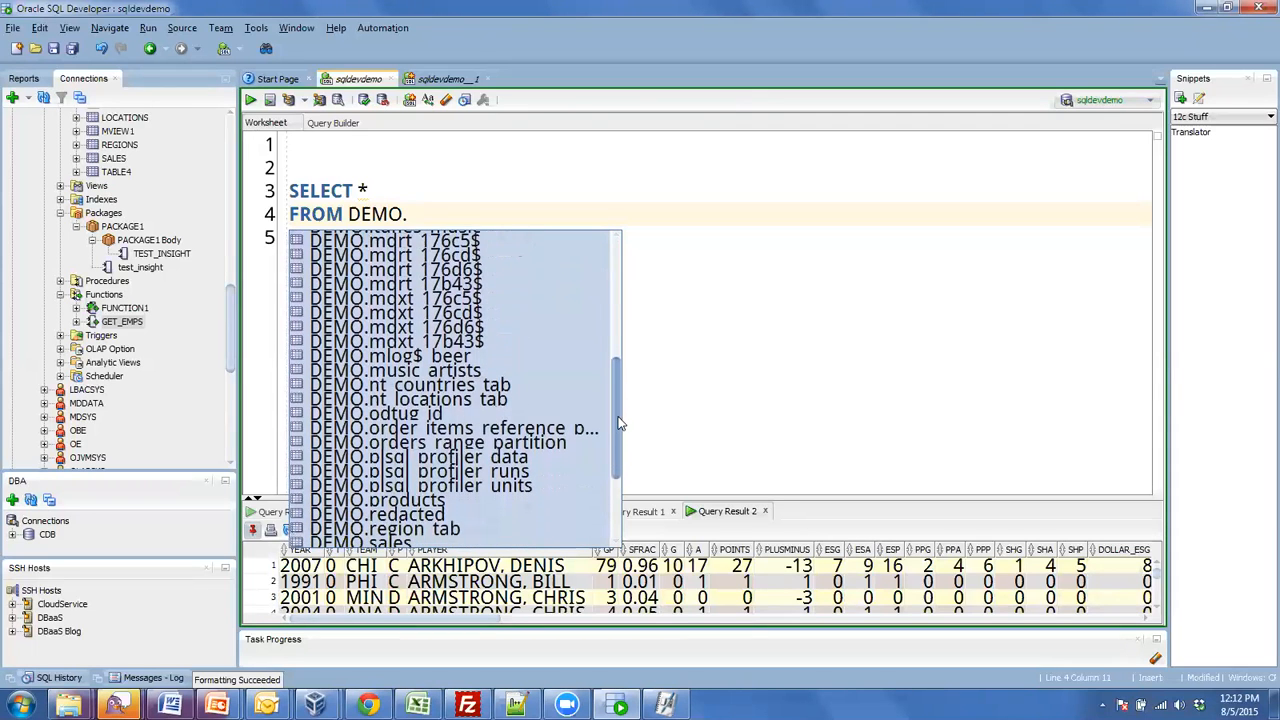
scroll("down", 3)
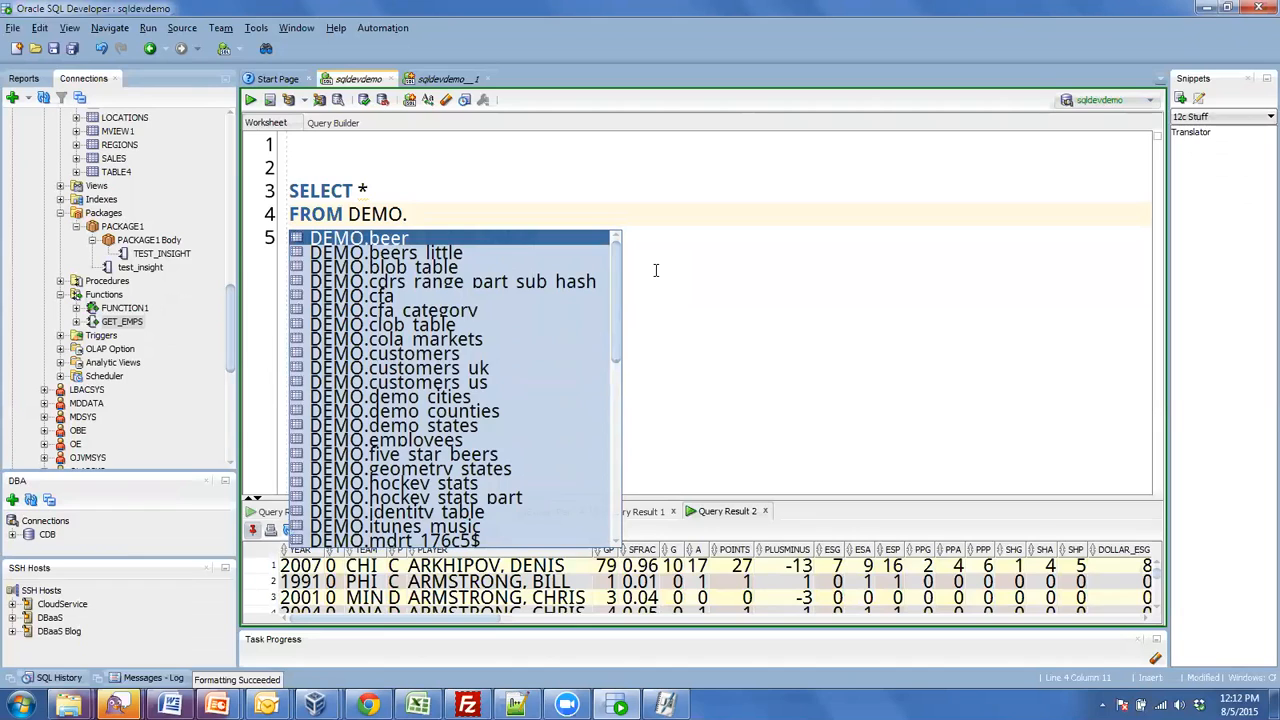
Replace the name with 'em' so completion offers the employees tables
type("ho")
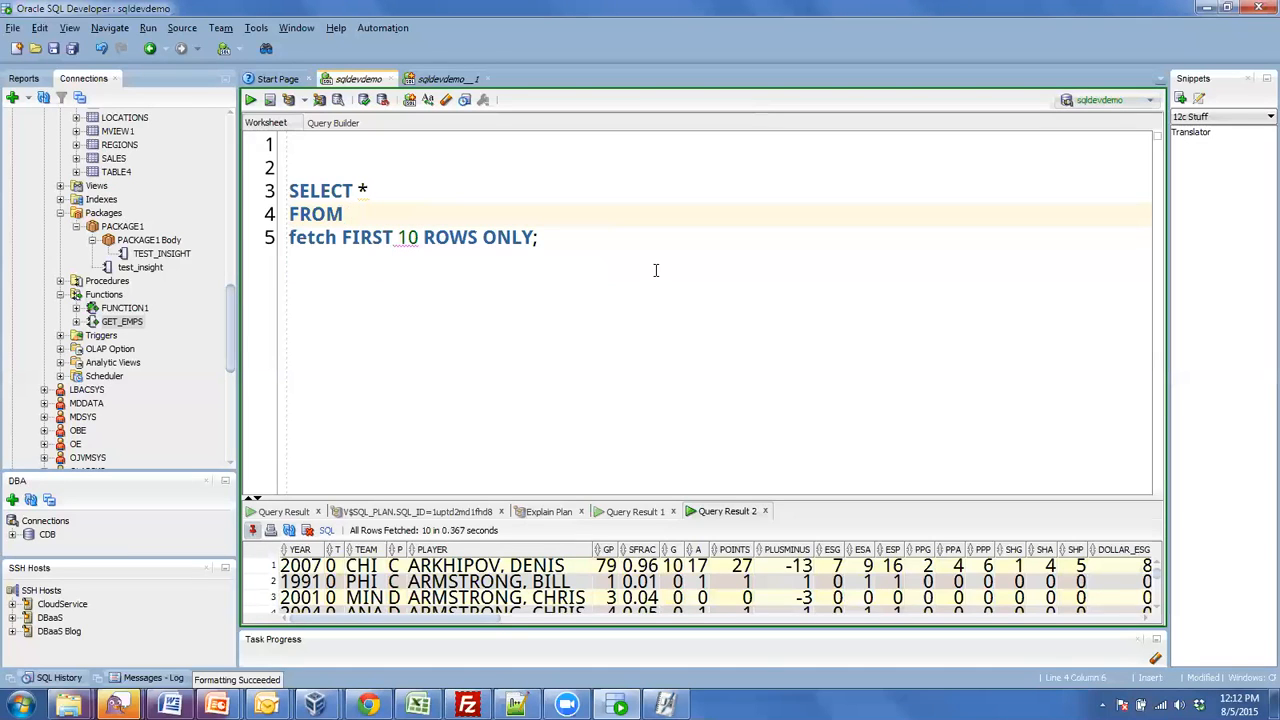
type("em")
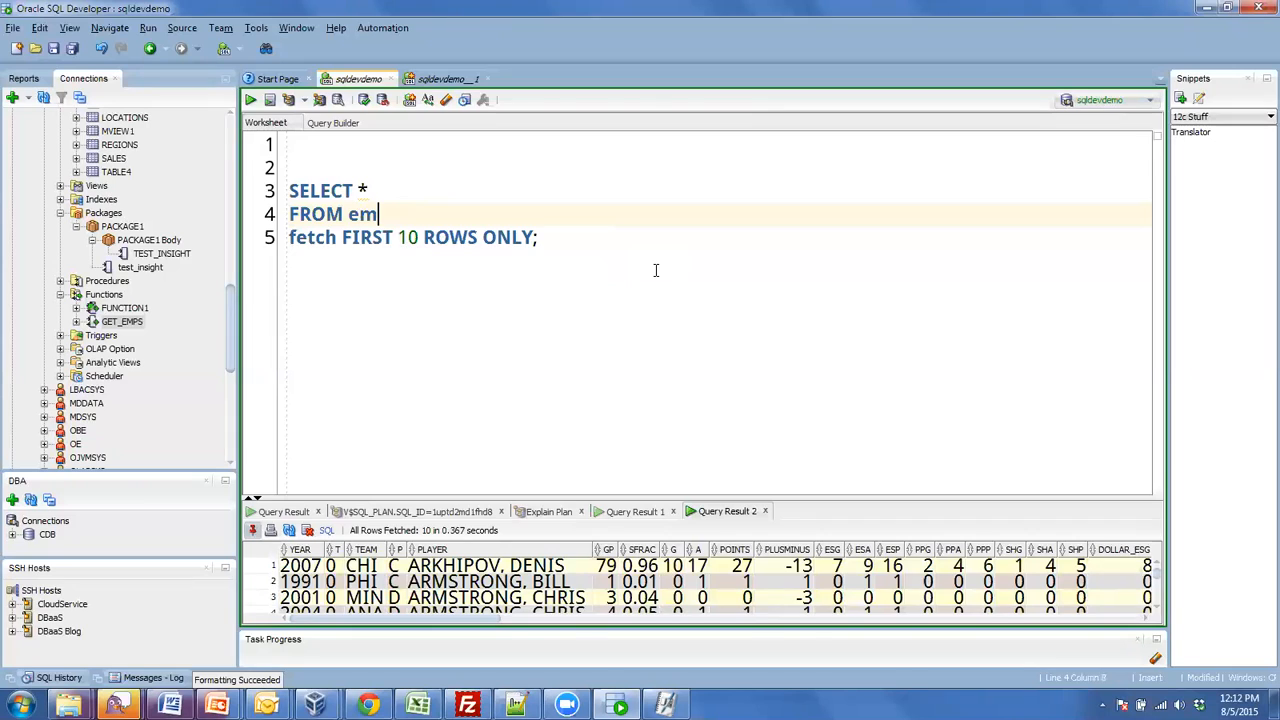
type("m")
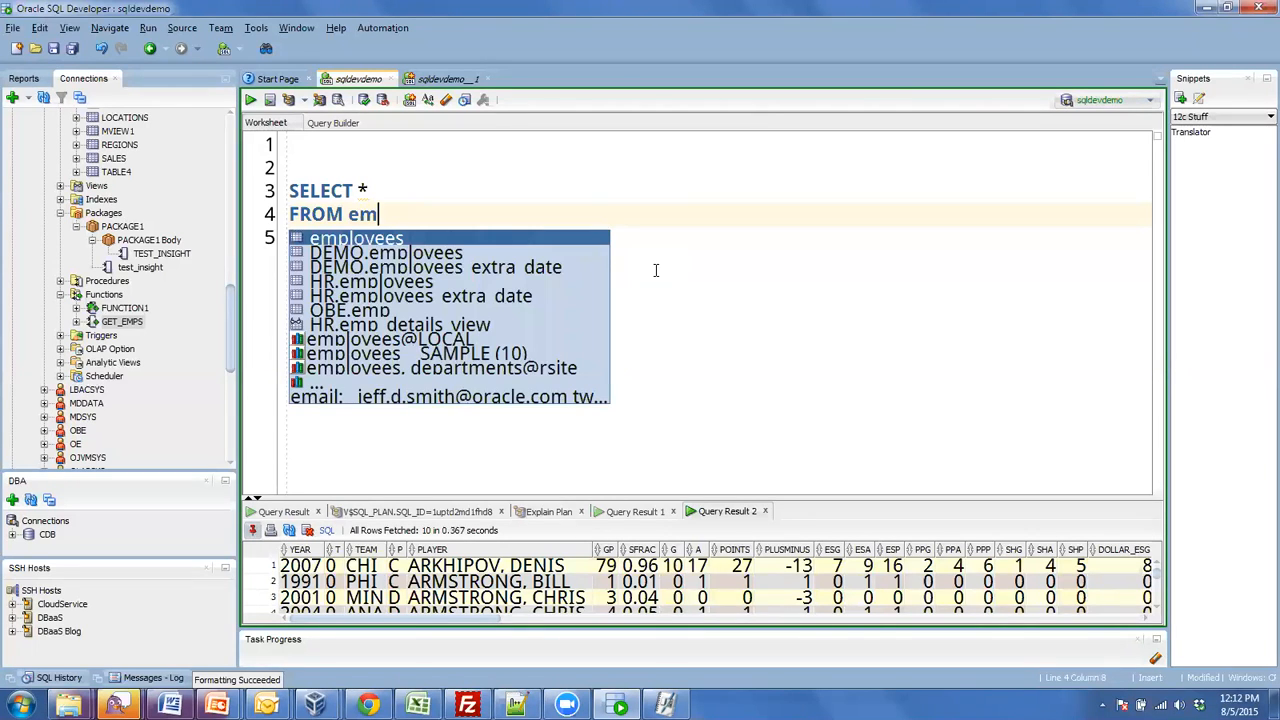
mouse_move(478, 218)
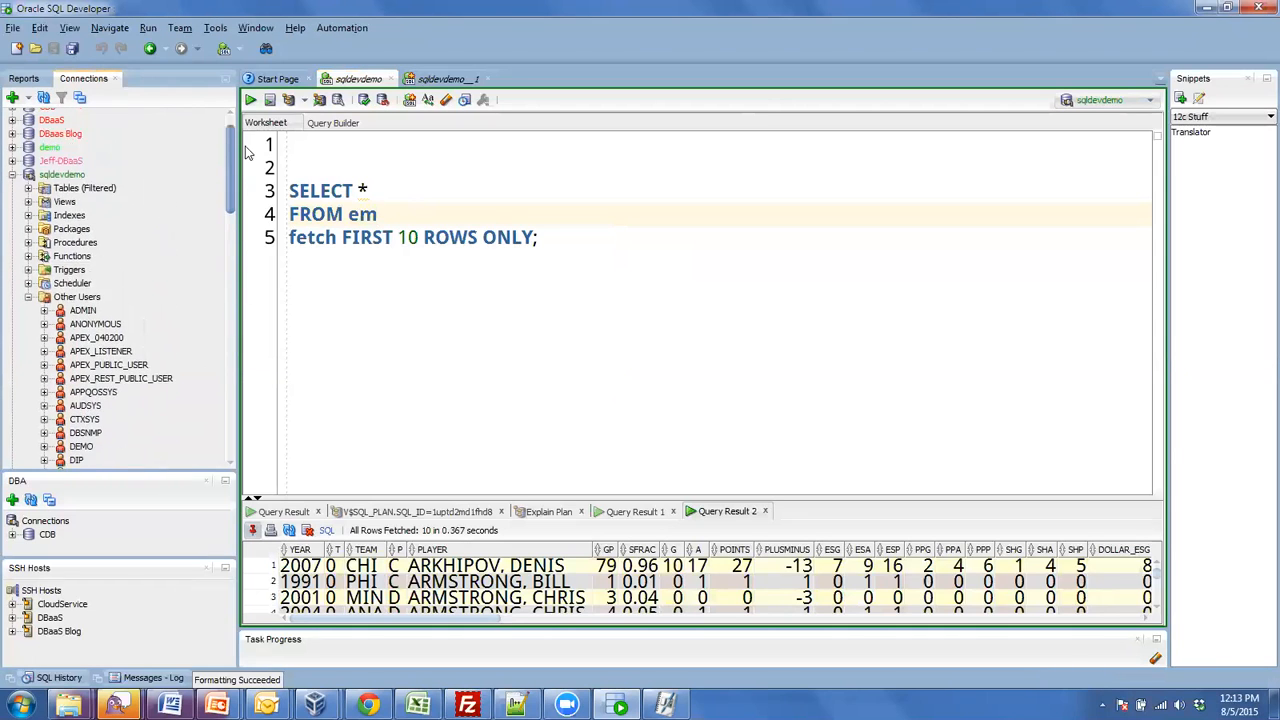
Clear the partial table name after FROM and cancel the Drag and Drop Effects dialog
scroll("down", 3)
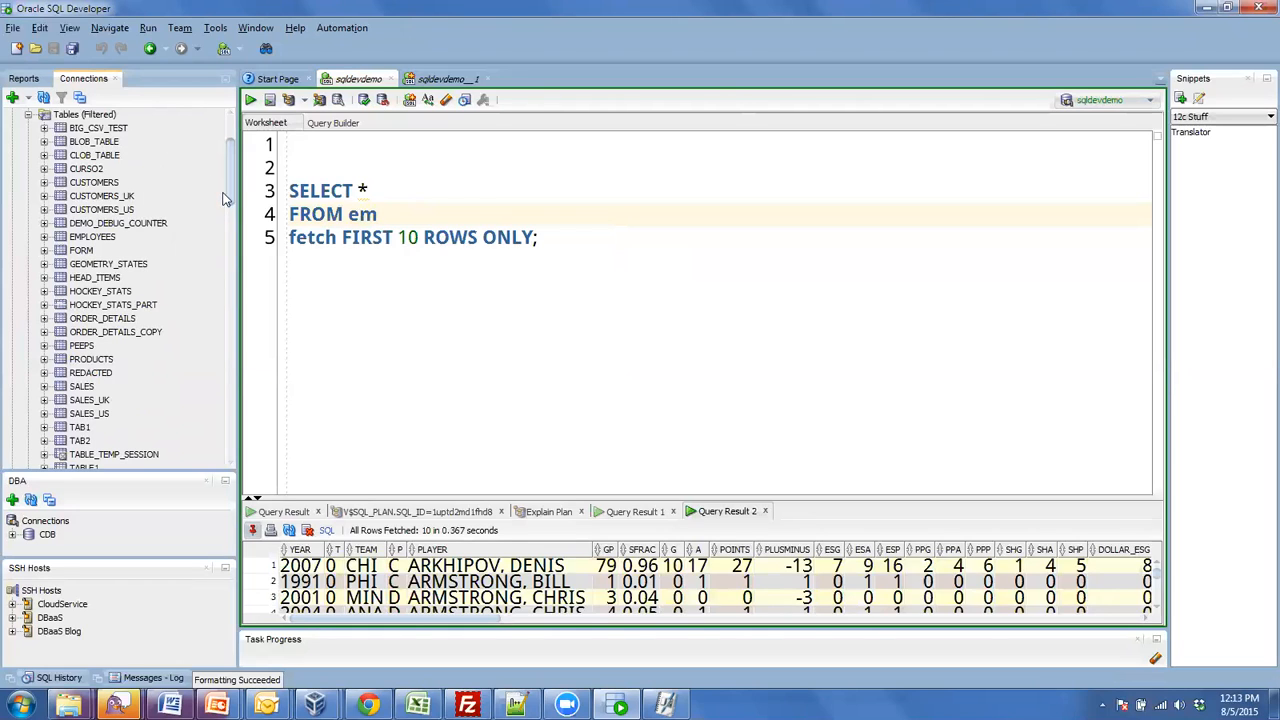
left_click(400, 212)
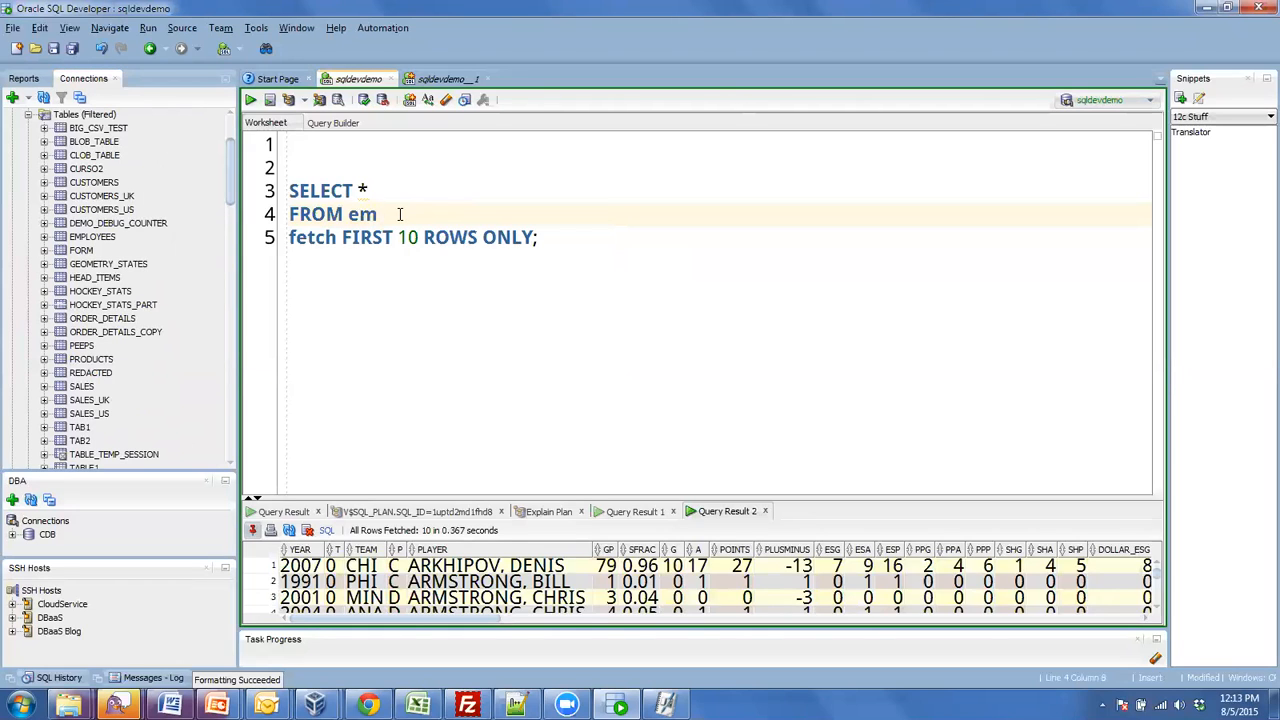
type("for")
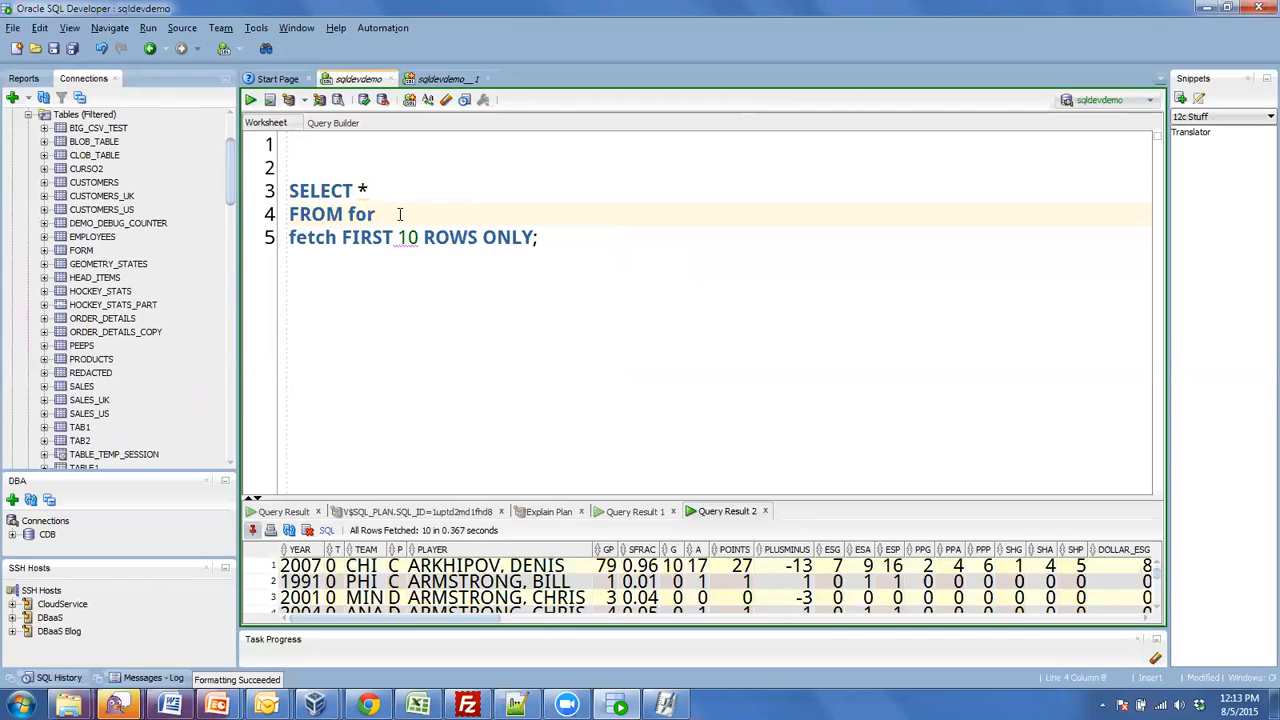
type("FROM")
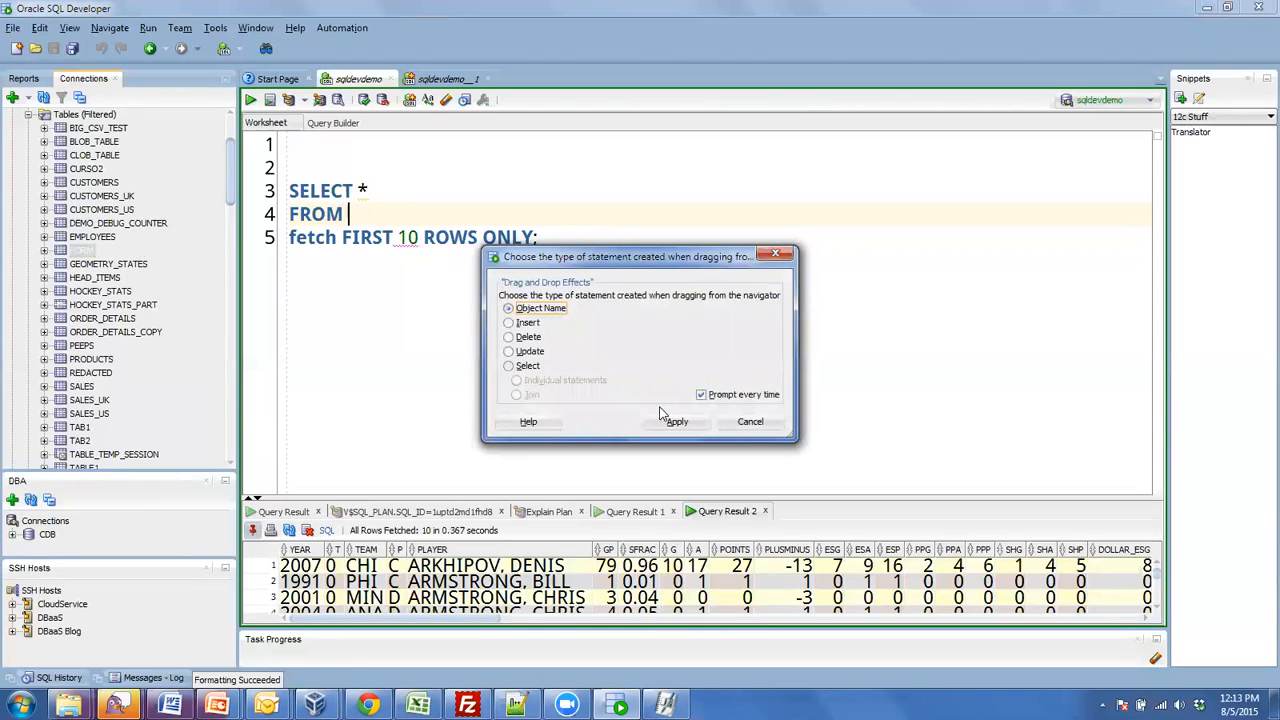
left_click(676, 420)
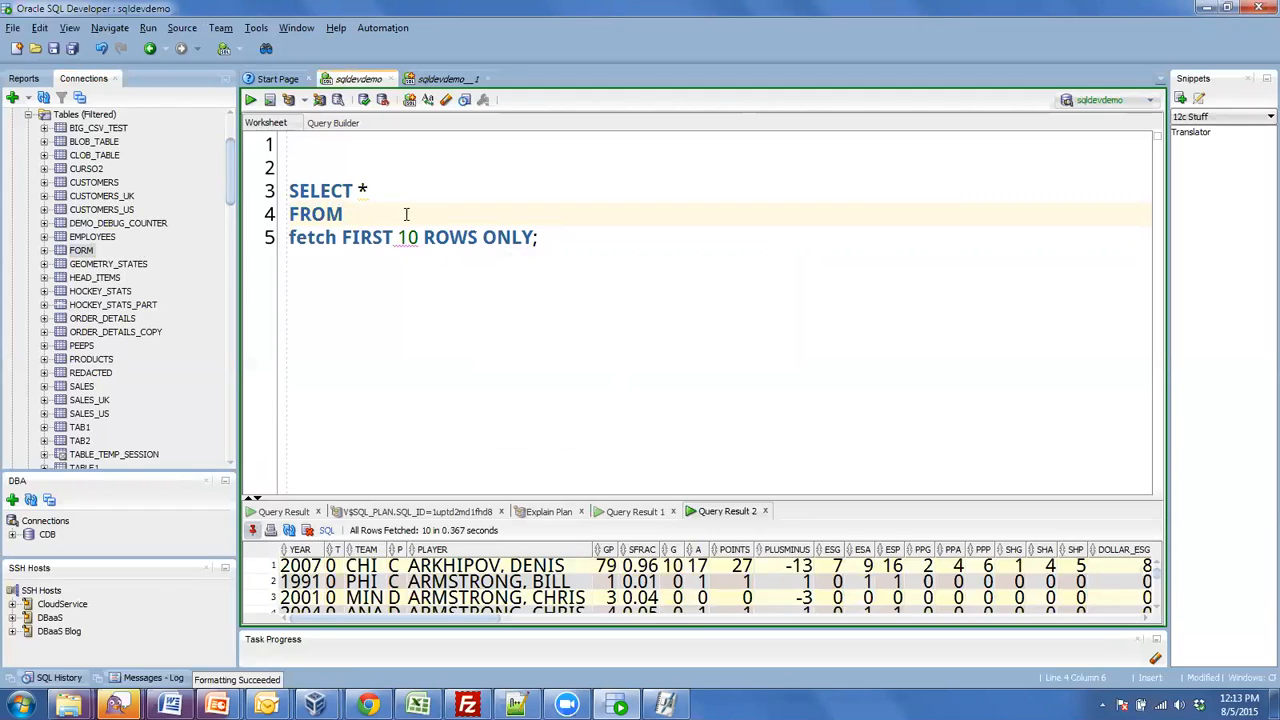
Point the query at head_items, try column completion in the select list, then restore the *
type("head_items")
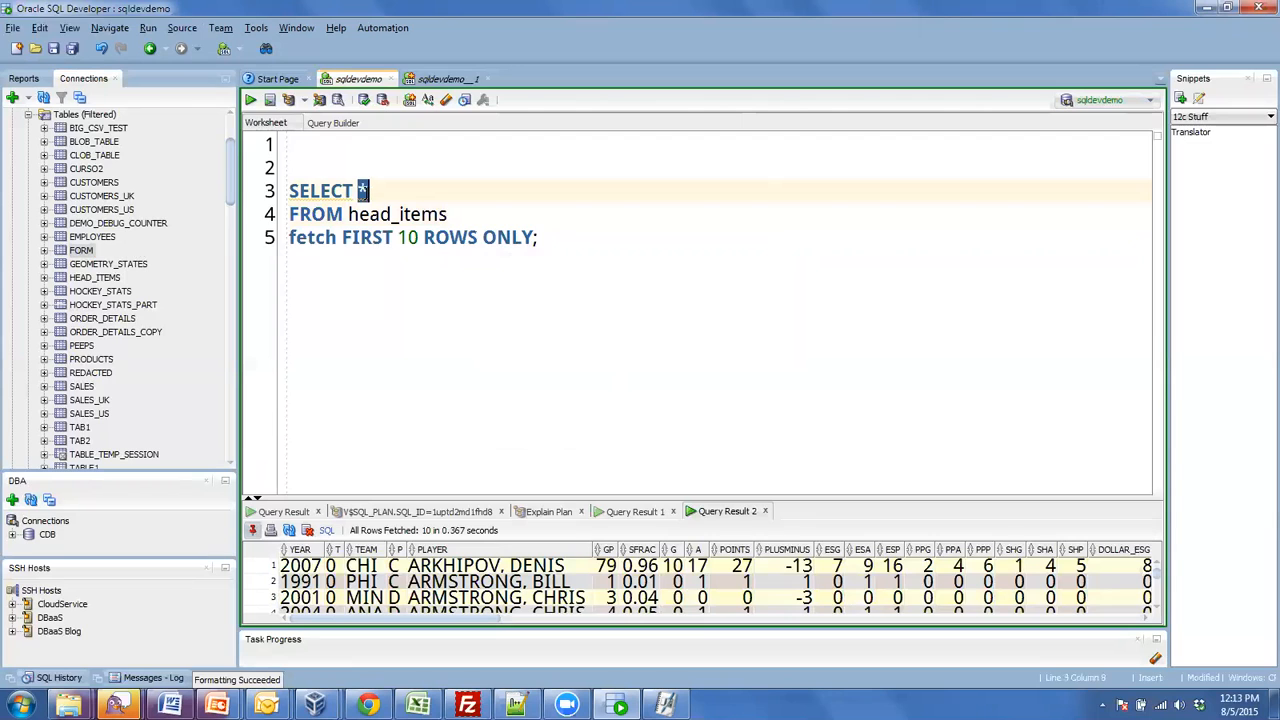
key("Backspace")
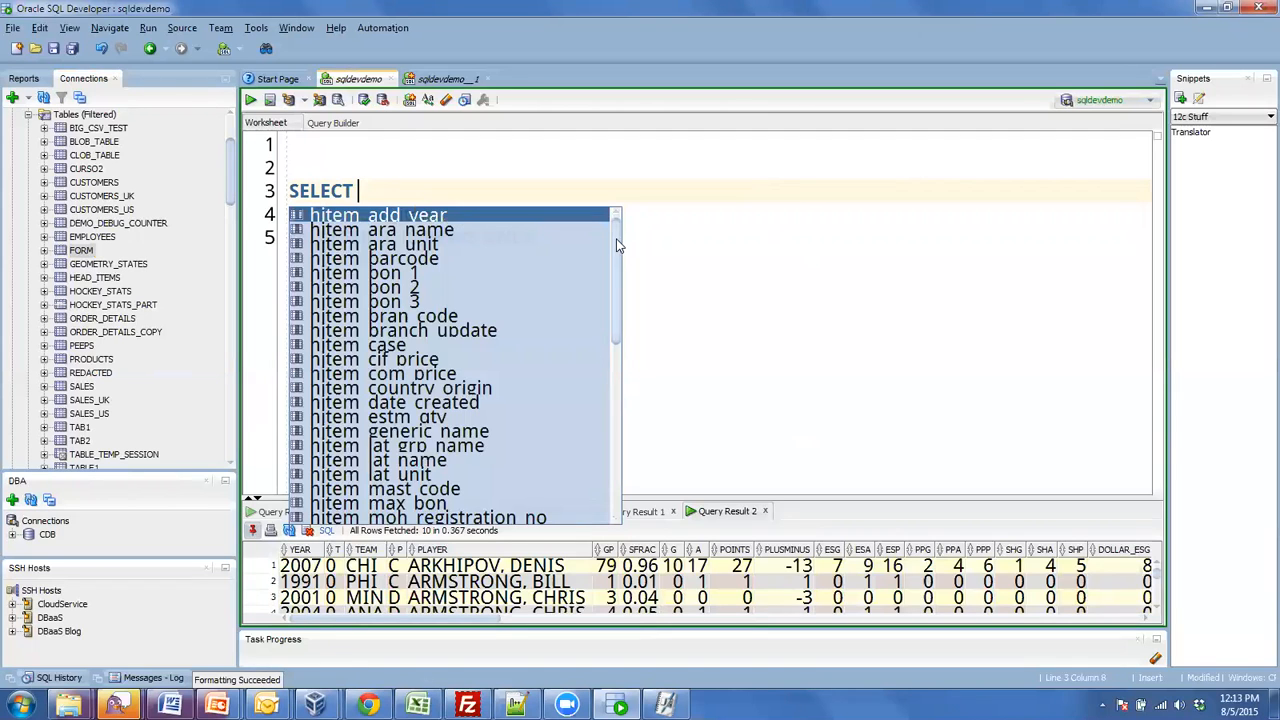
scroll("down", 3)
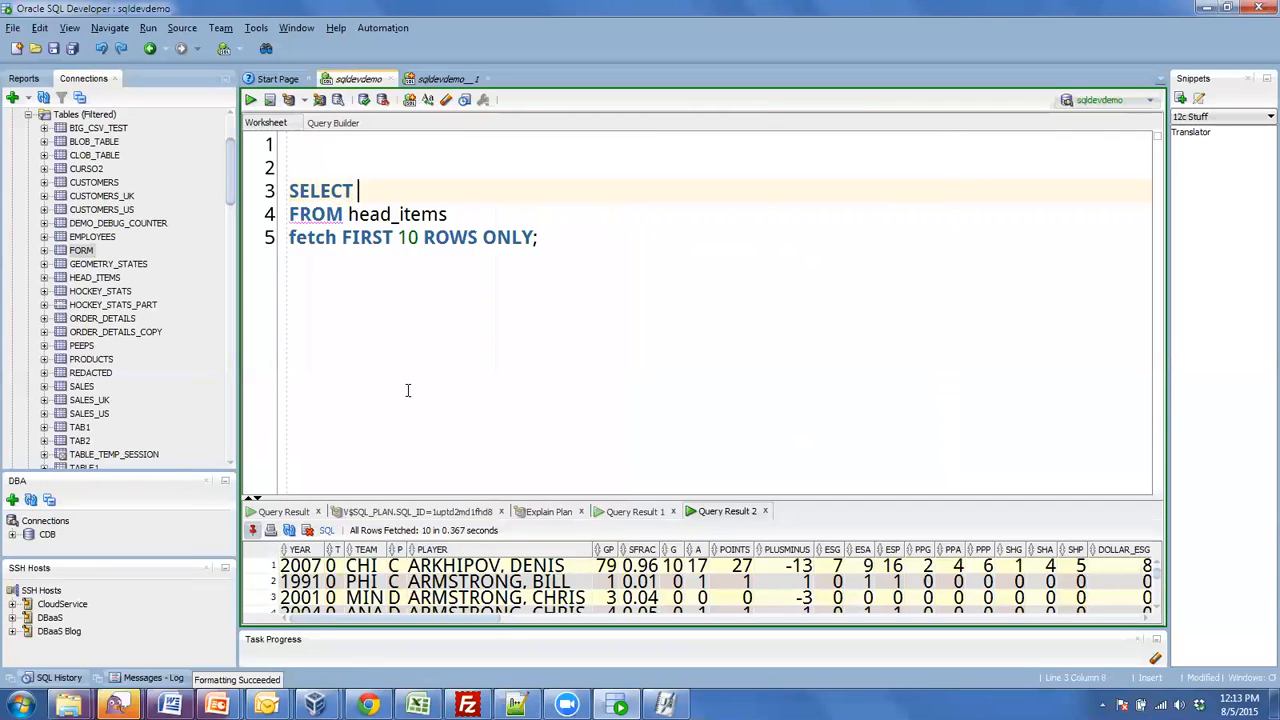
type("*")
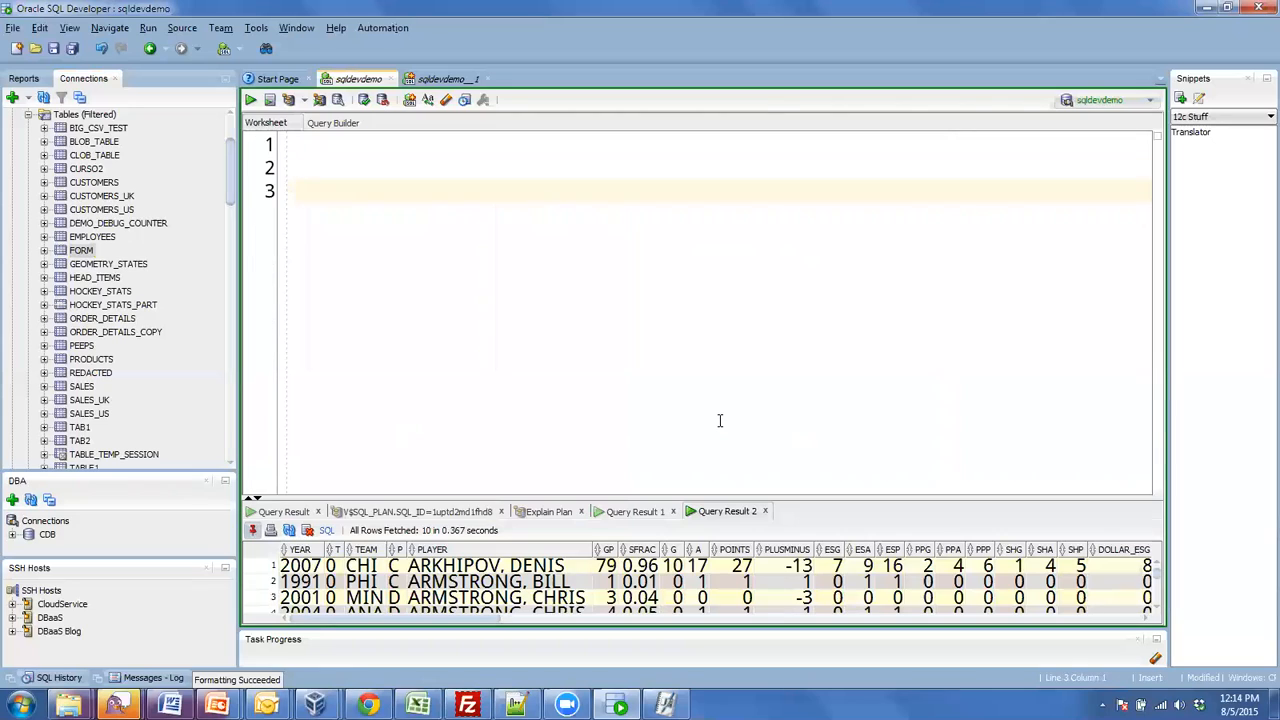
Type a new SELECT * FROM hr.employees query, keeping the asterisk form
type("select *")
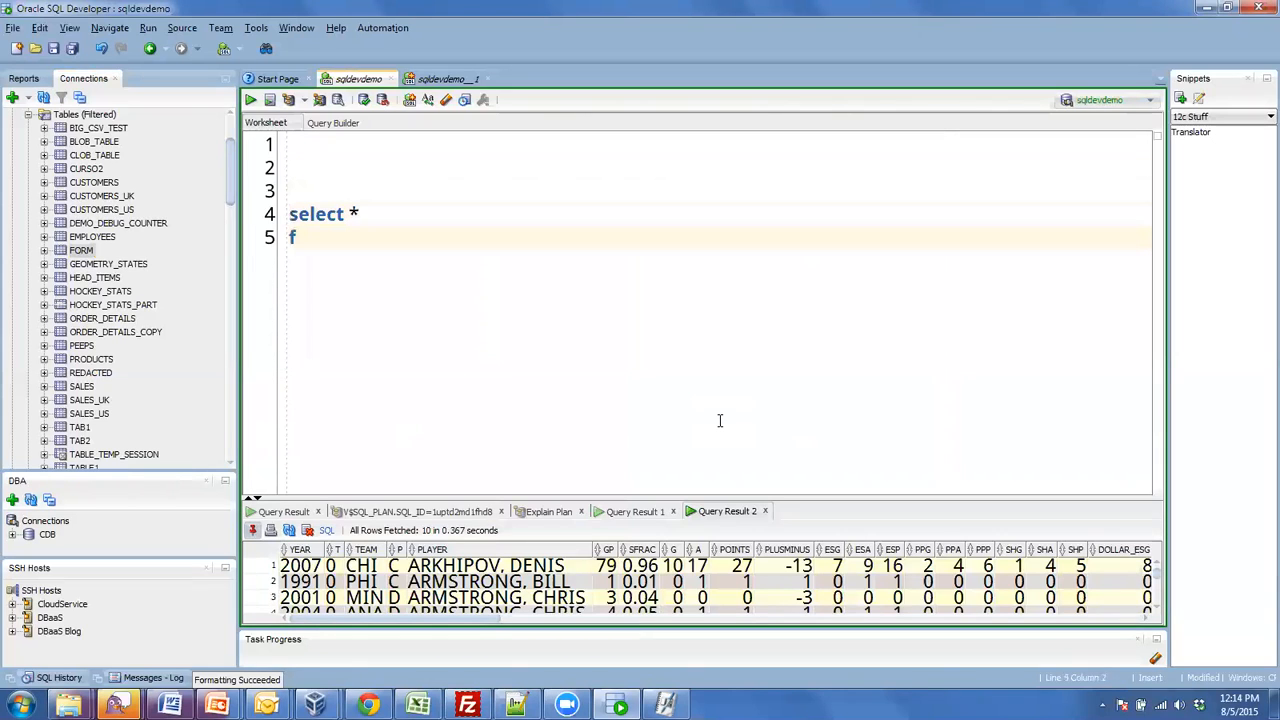
type("ro")
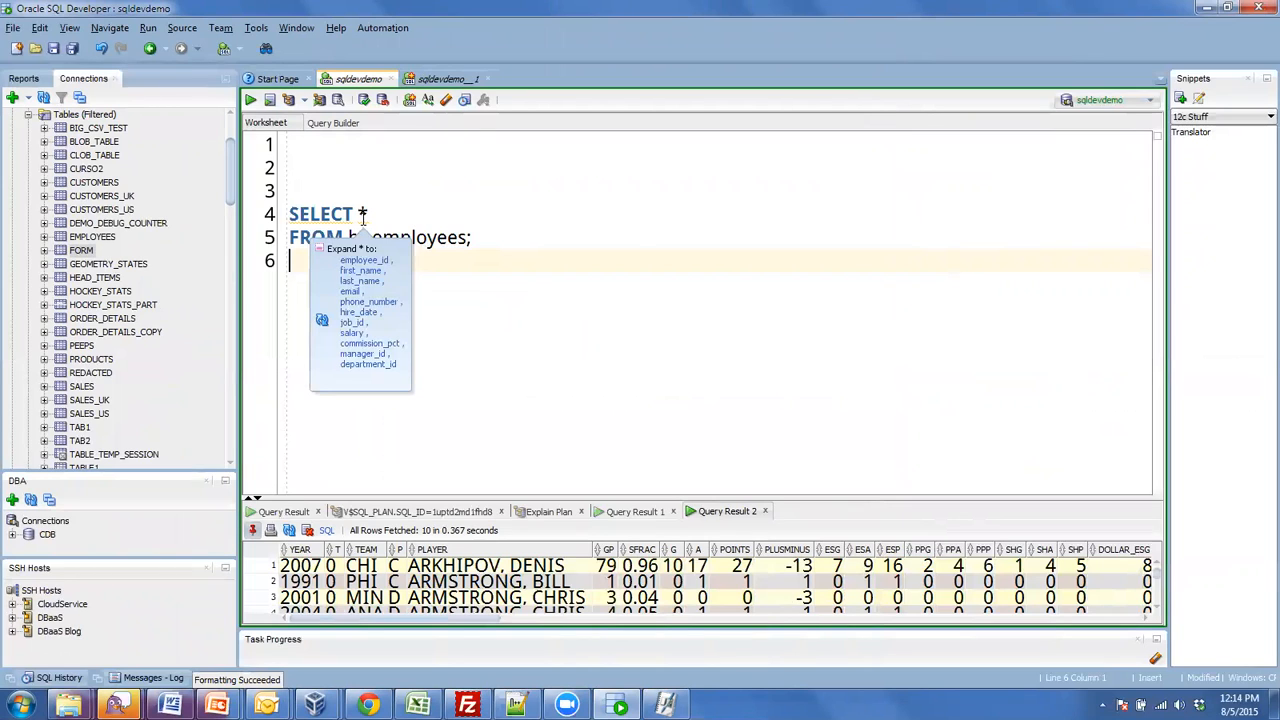
mouse_move(364, 280)
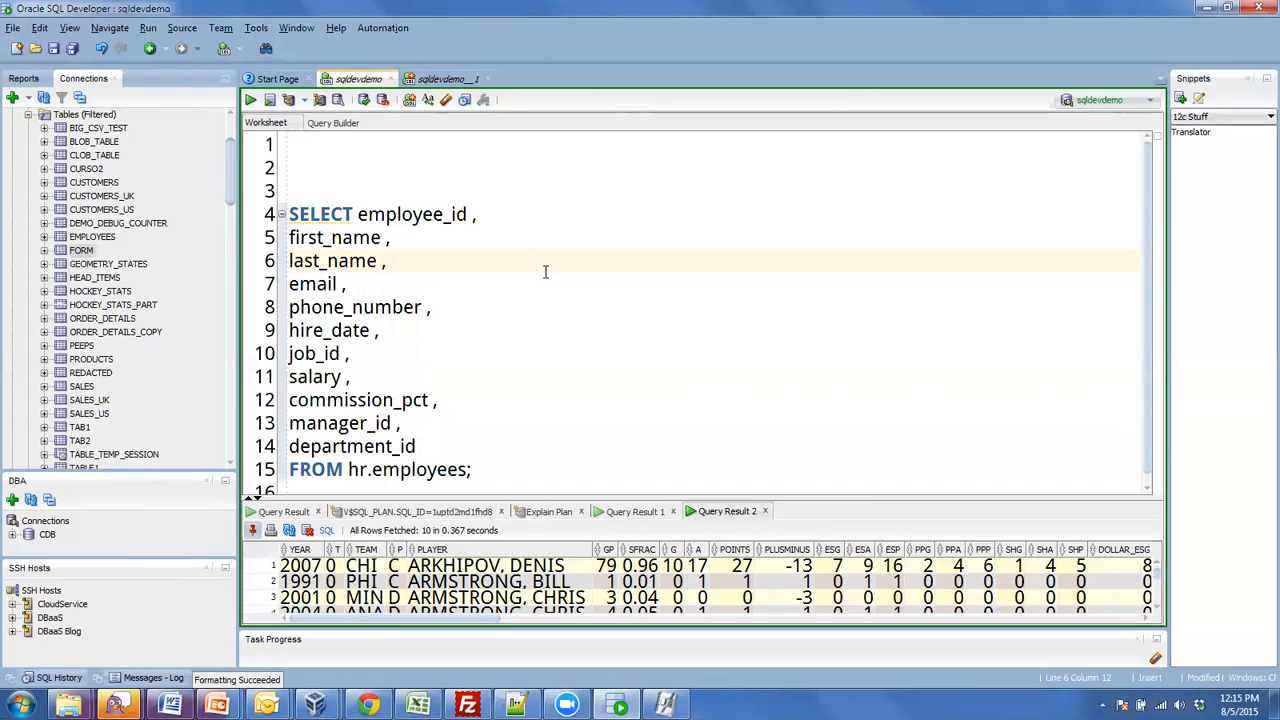
mouse_move(504, 252)
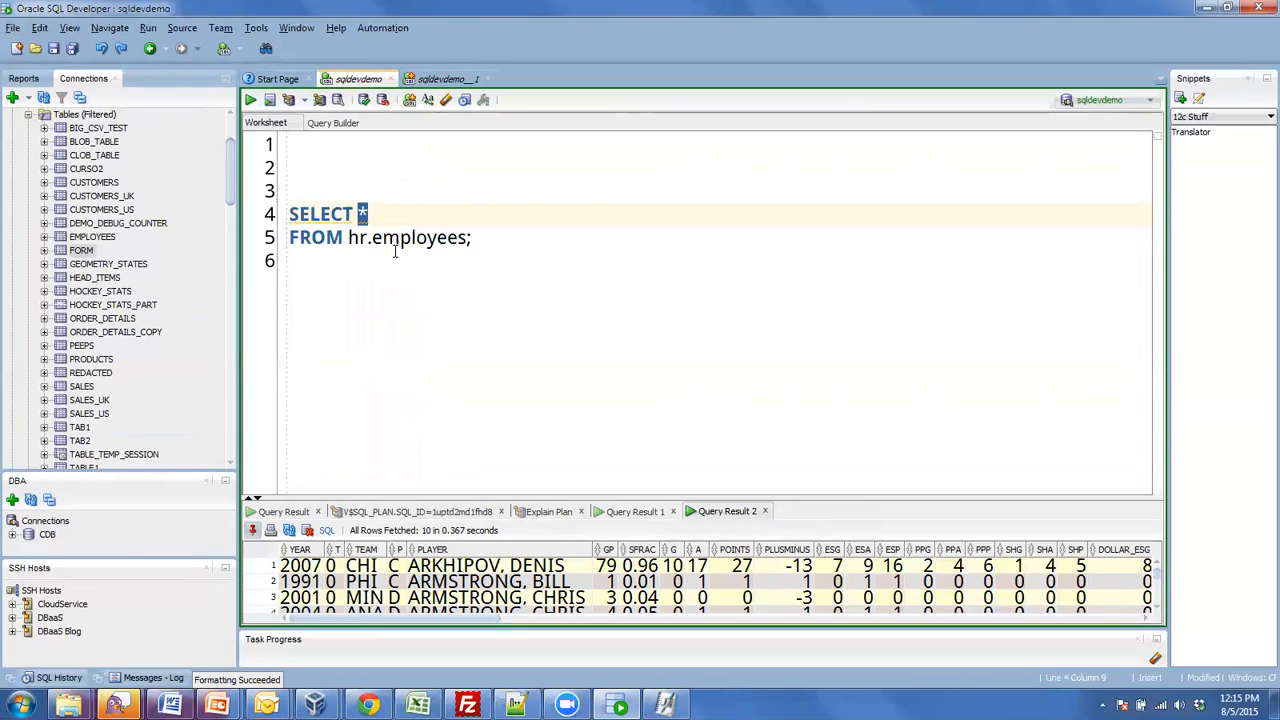
Write SELECT * from the dba_dta dictionary view, expand it and reformat the long query
left_click(398, 260)
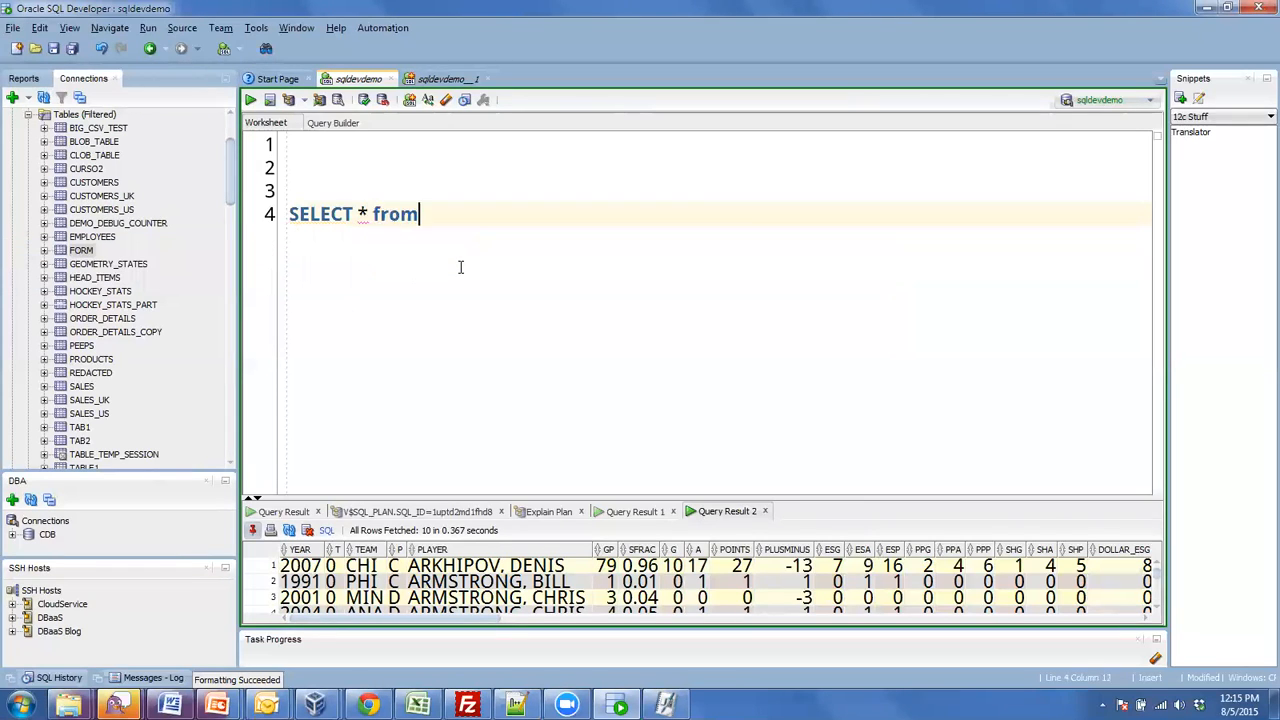
type("dba_dta")
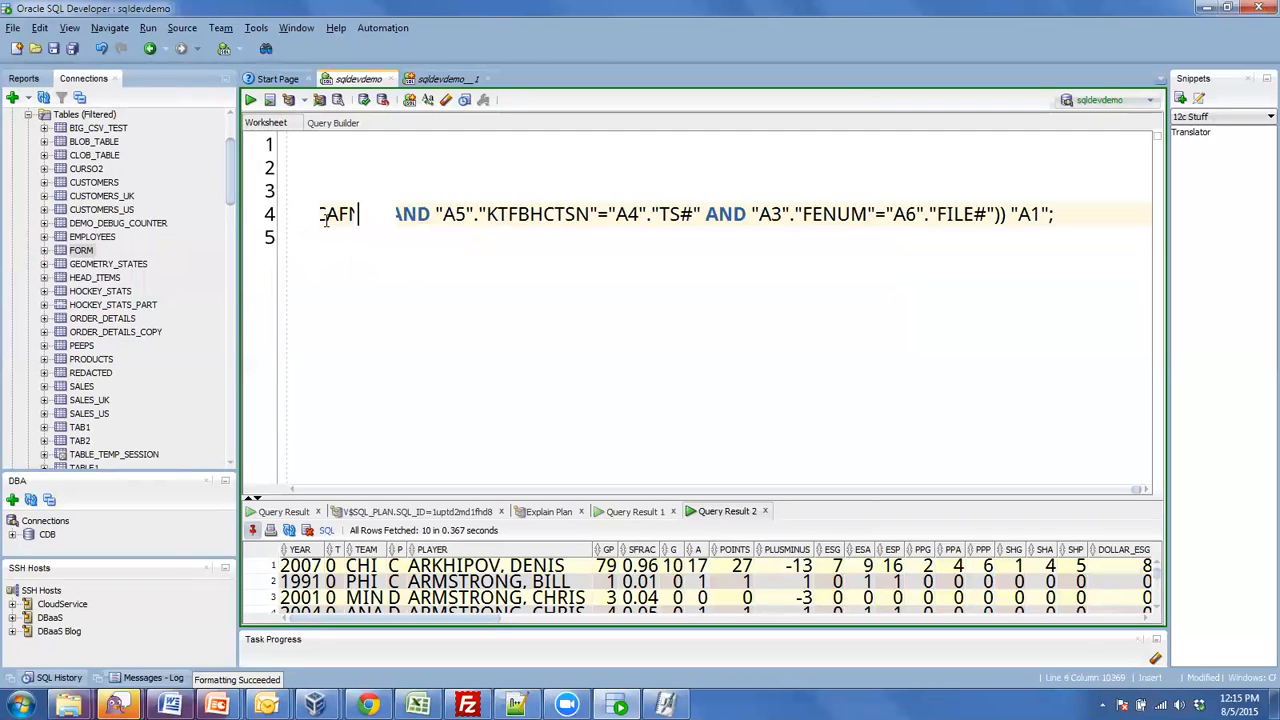
right_click(340, 214)
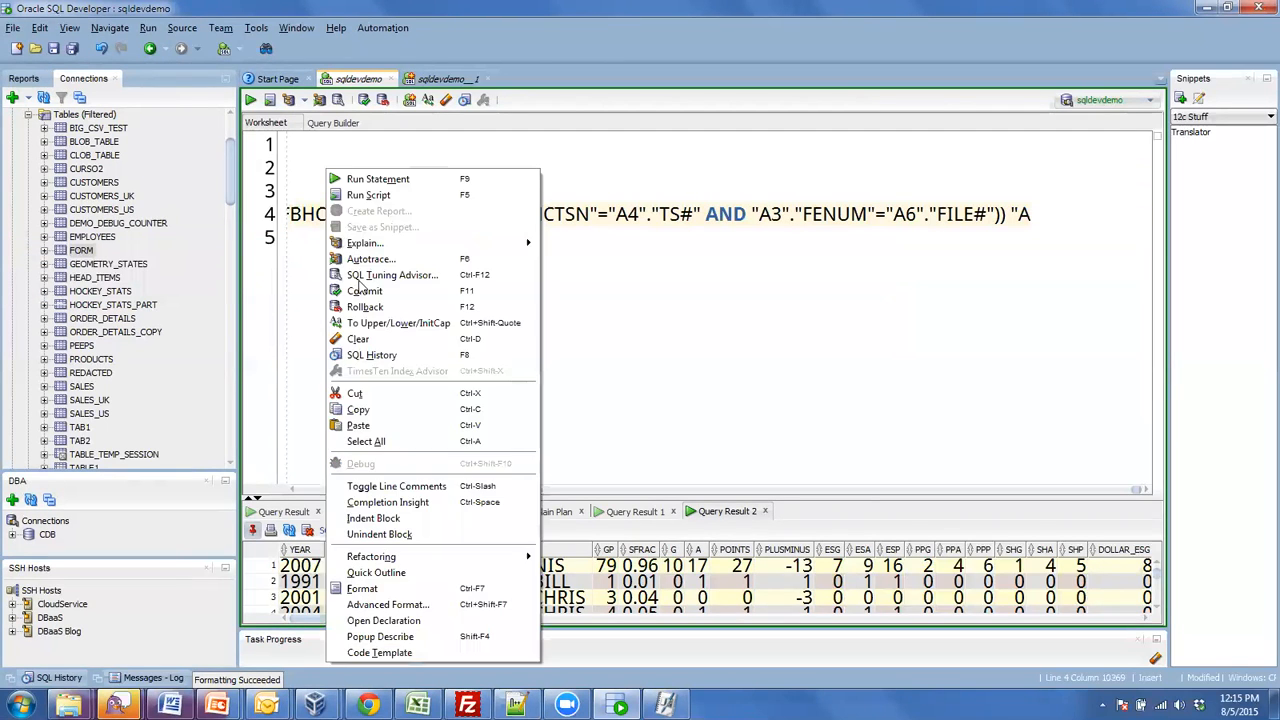
left_click(378, 178)
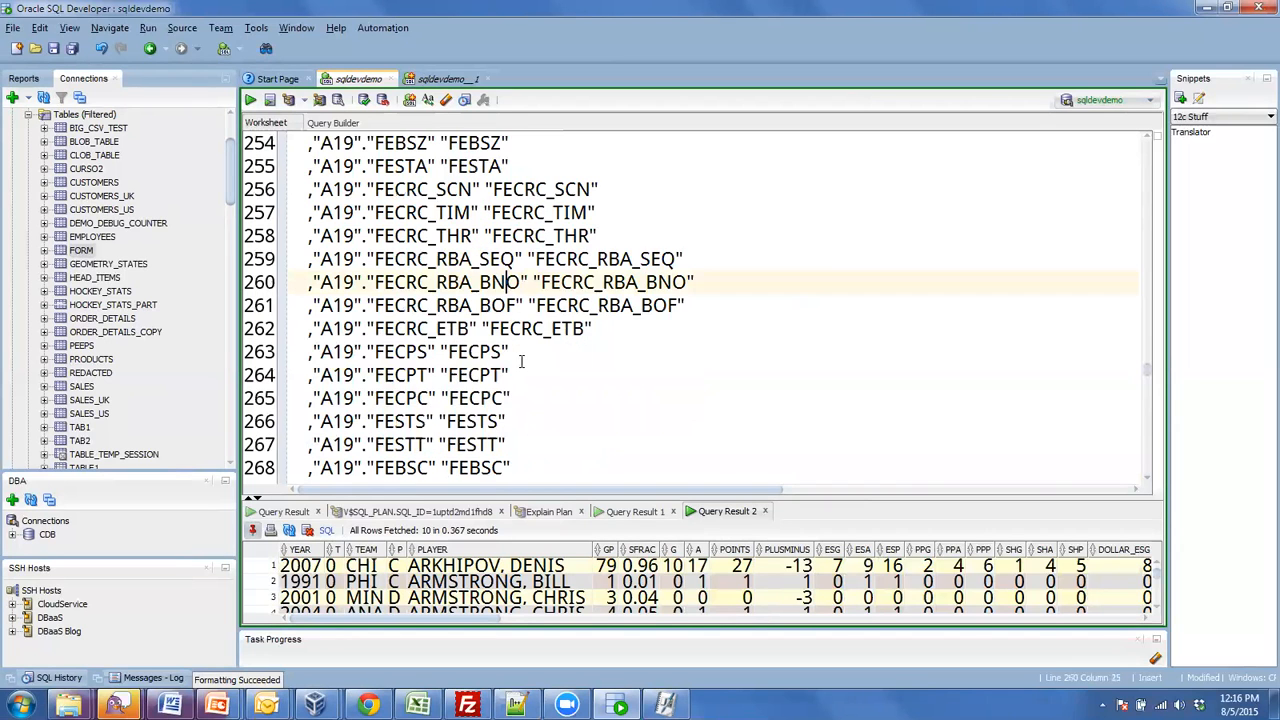
scroll("down", 3)
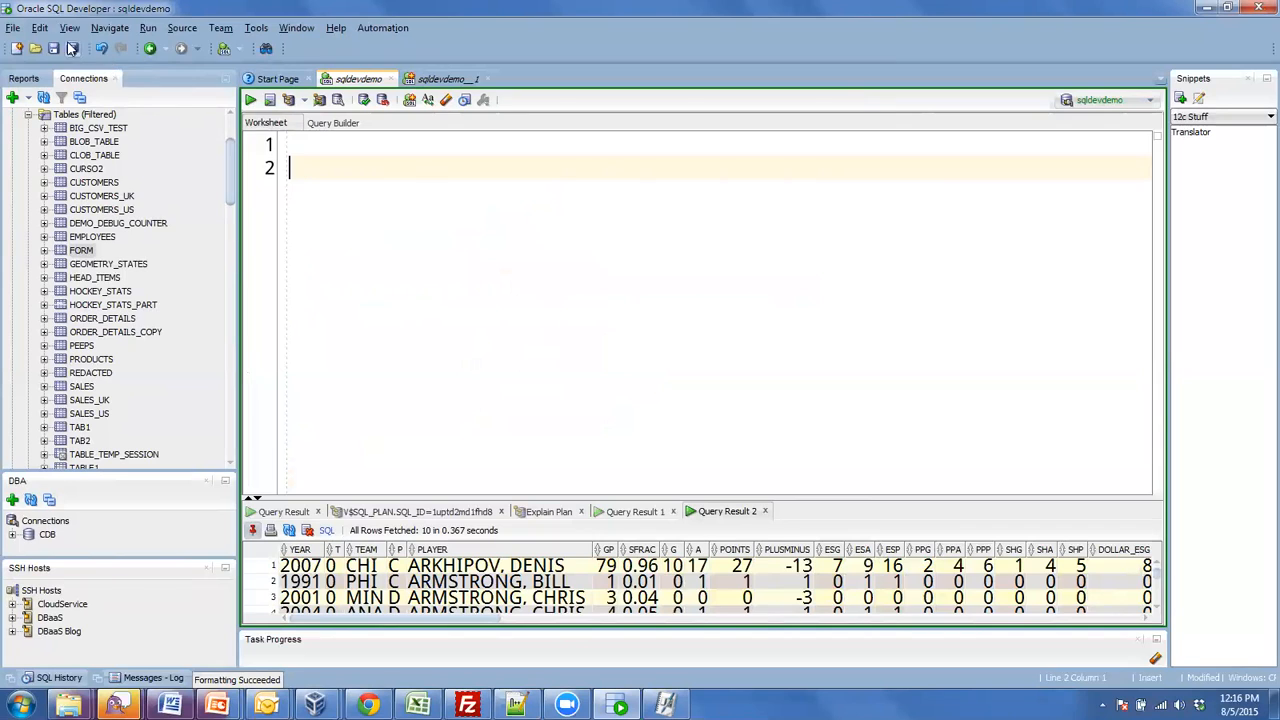
Show the Snippets panel and switch its category to Analytic Functions
left_click(70, 28)
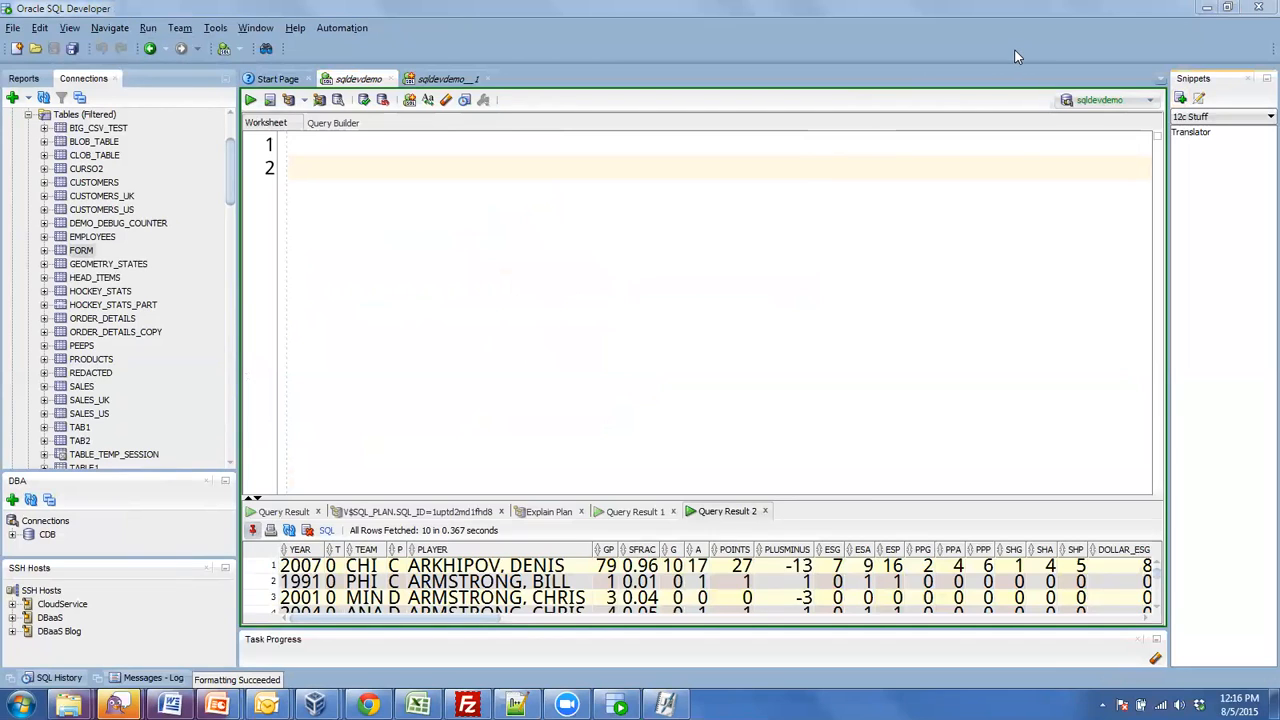
mouse_move(1170, 240)
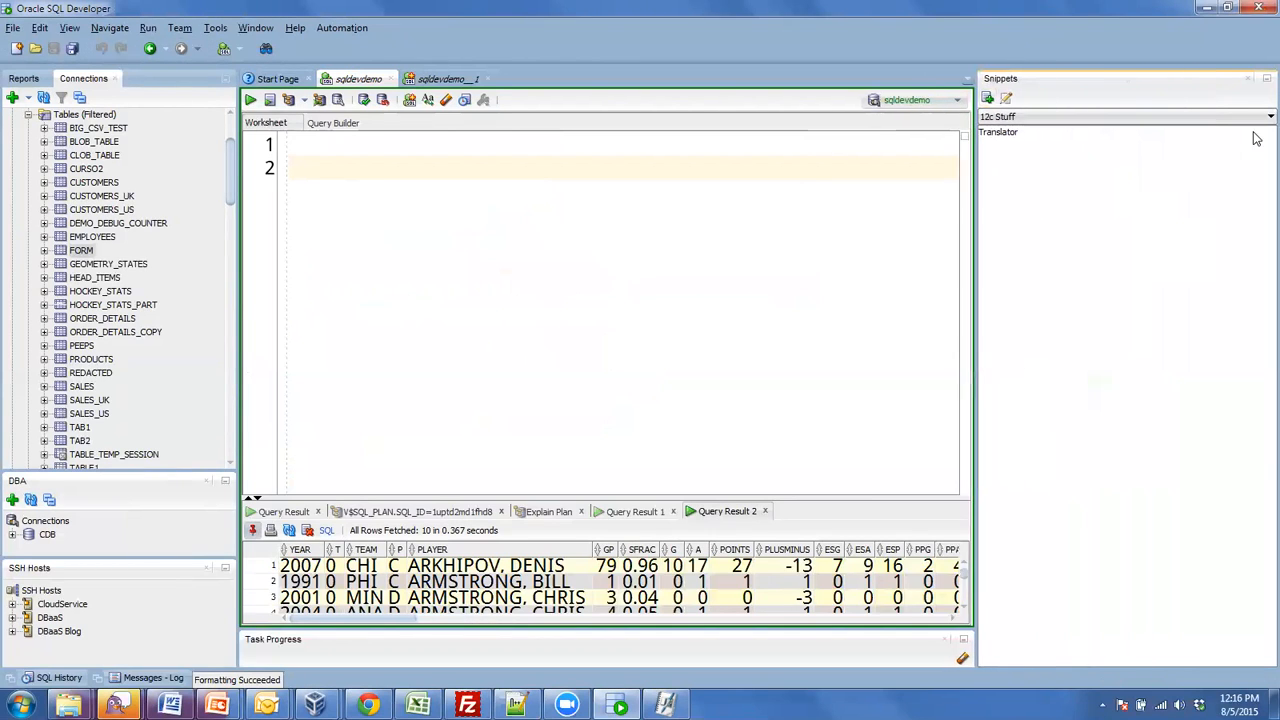
left_click(1268, 116)
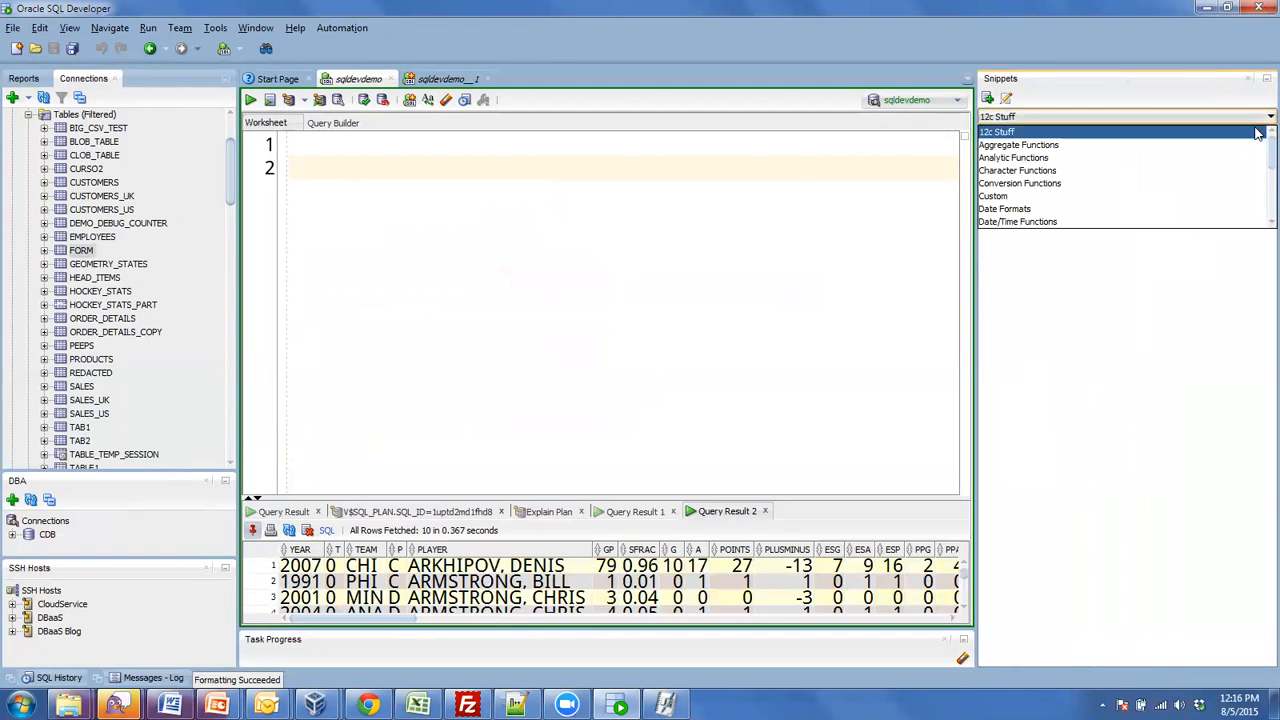
left_click(1012, 156)
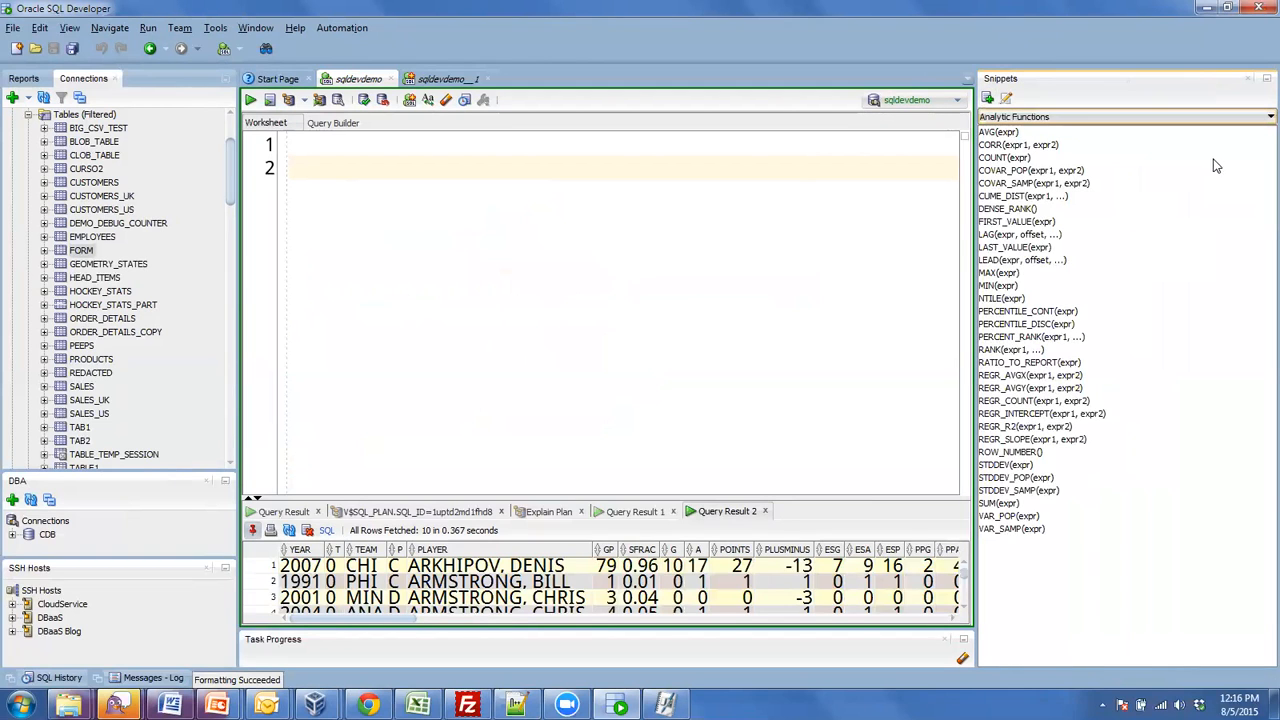
mouse_move(1116, 336)
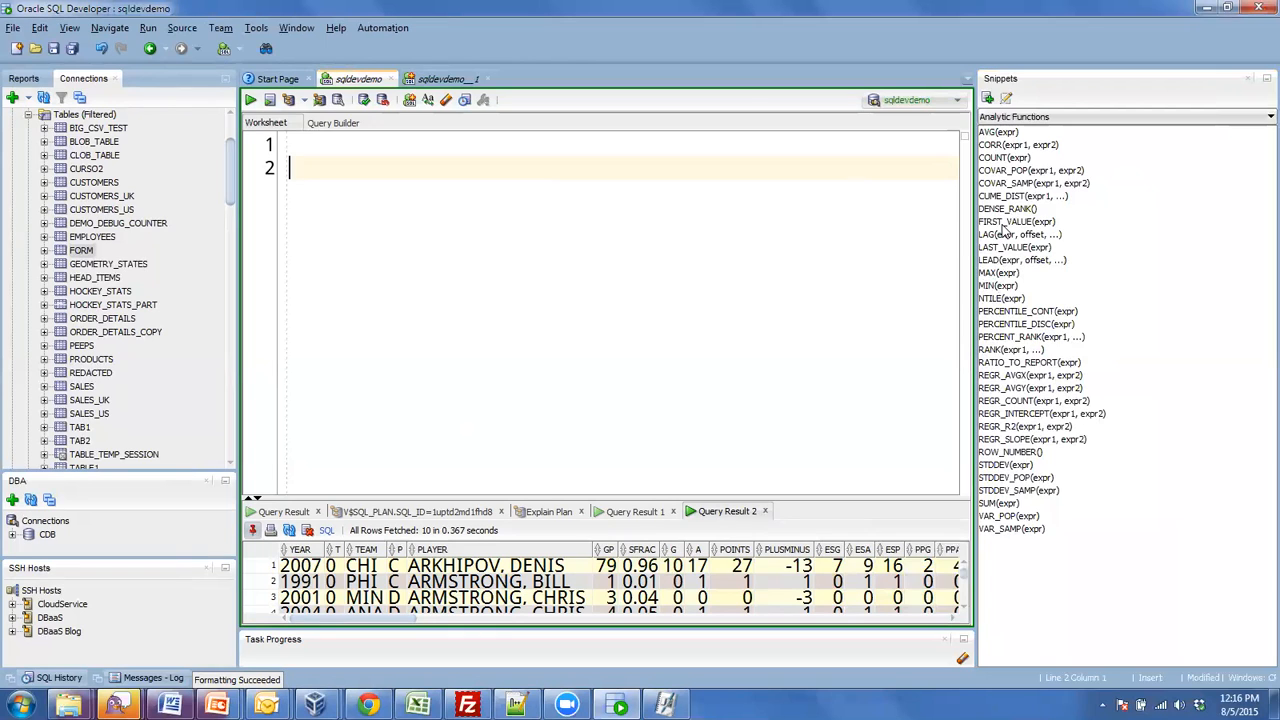
mouse_move(1008, 240)
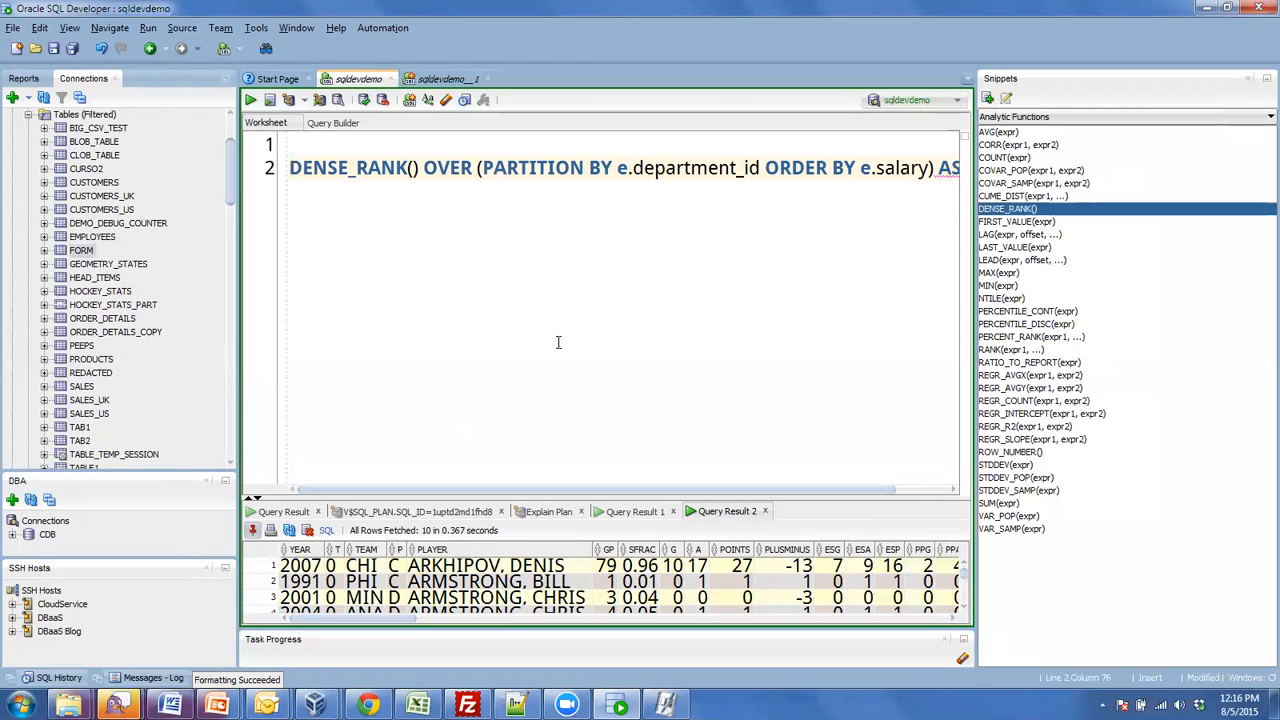
Choose the Custom snippet category, insert the Gauge query and run it for salary bar gauges
left_click(1004, 100)
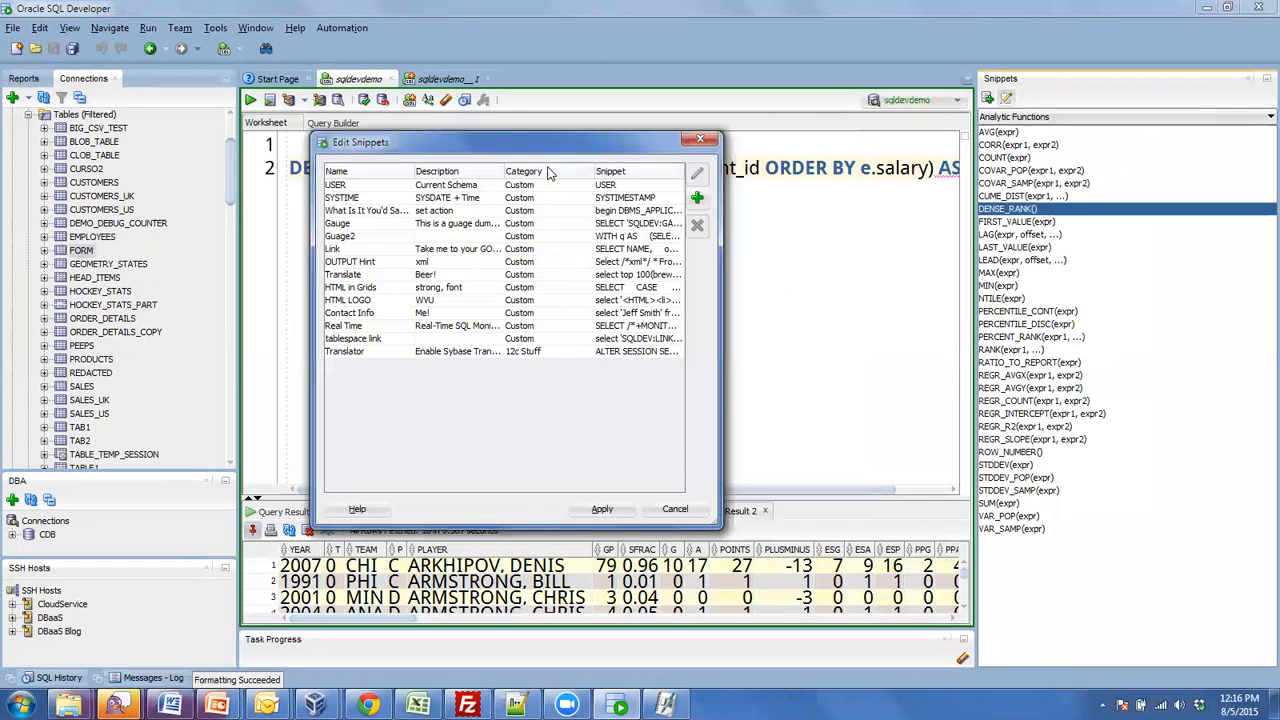
mouse_move(484, 296)
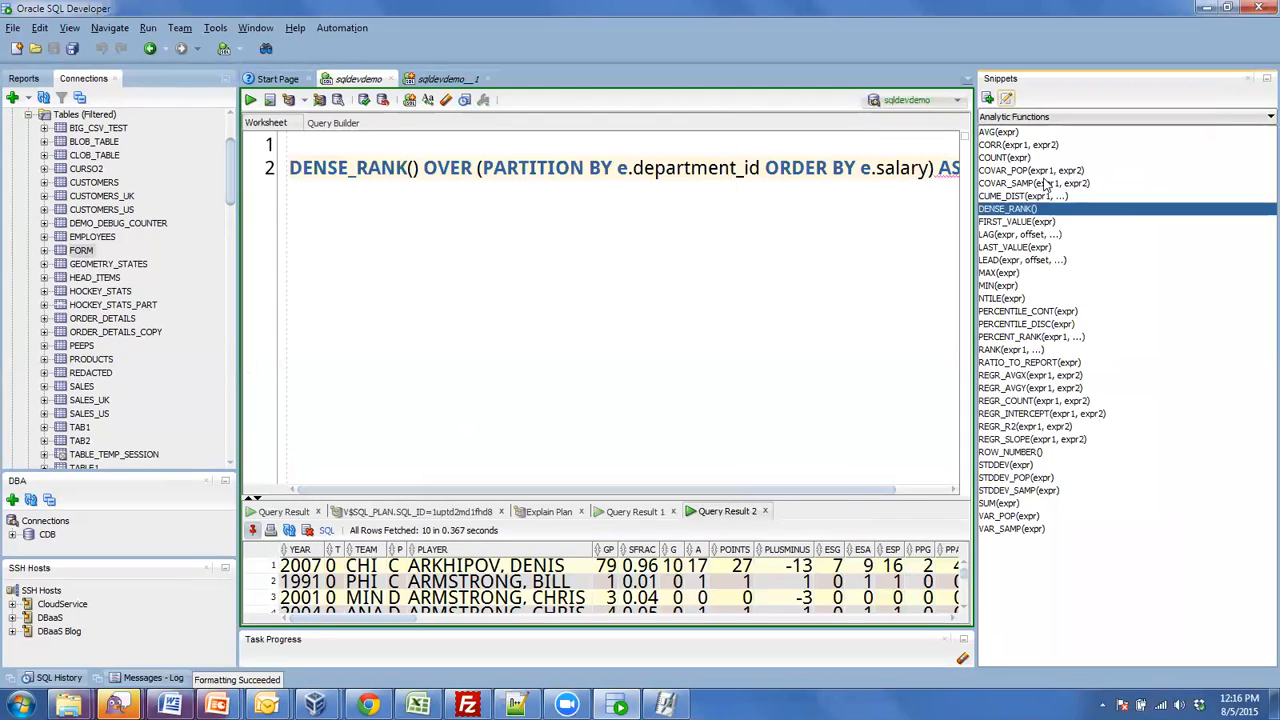
left_click(1268, 116)
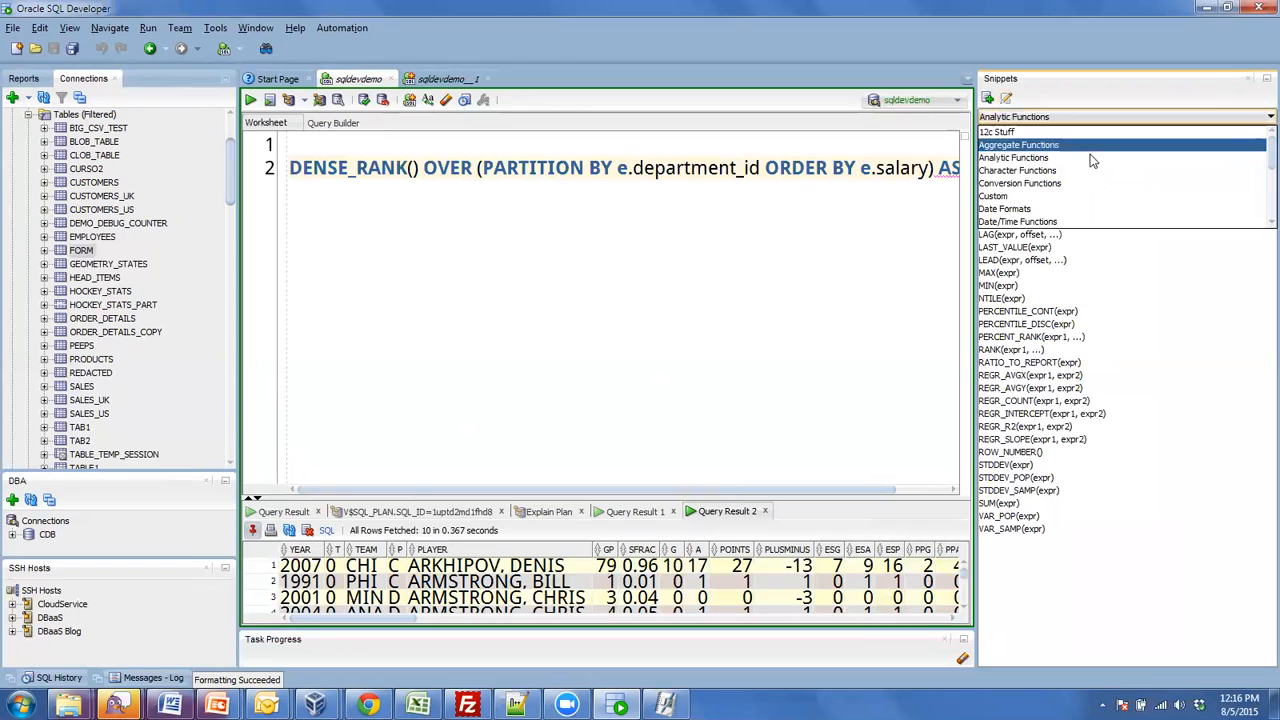
left_click(1124, 116)
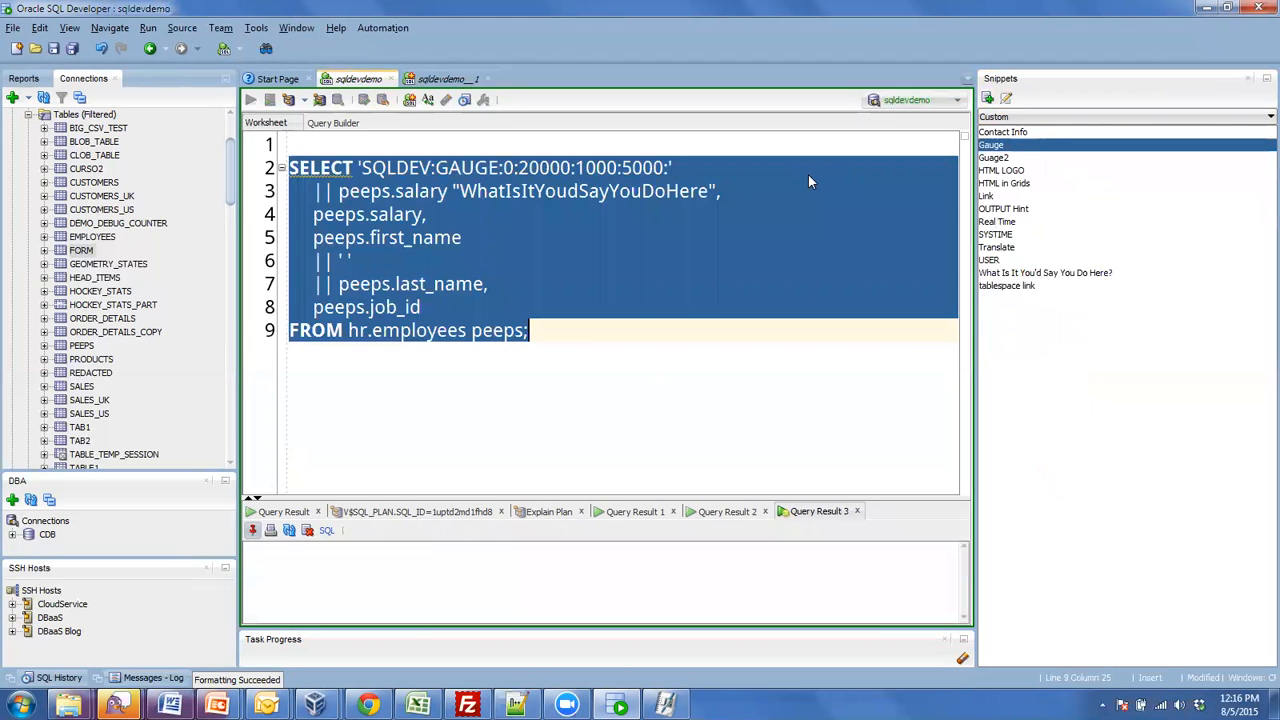
left_click(268, 100)
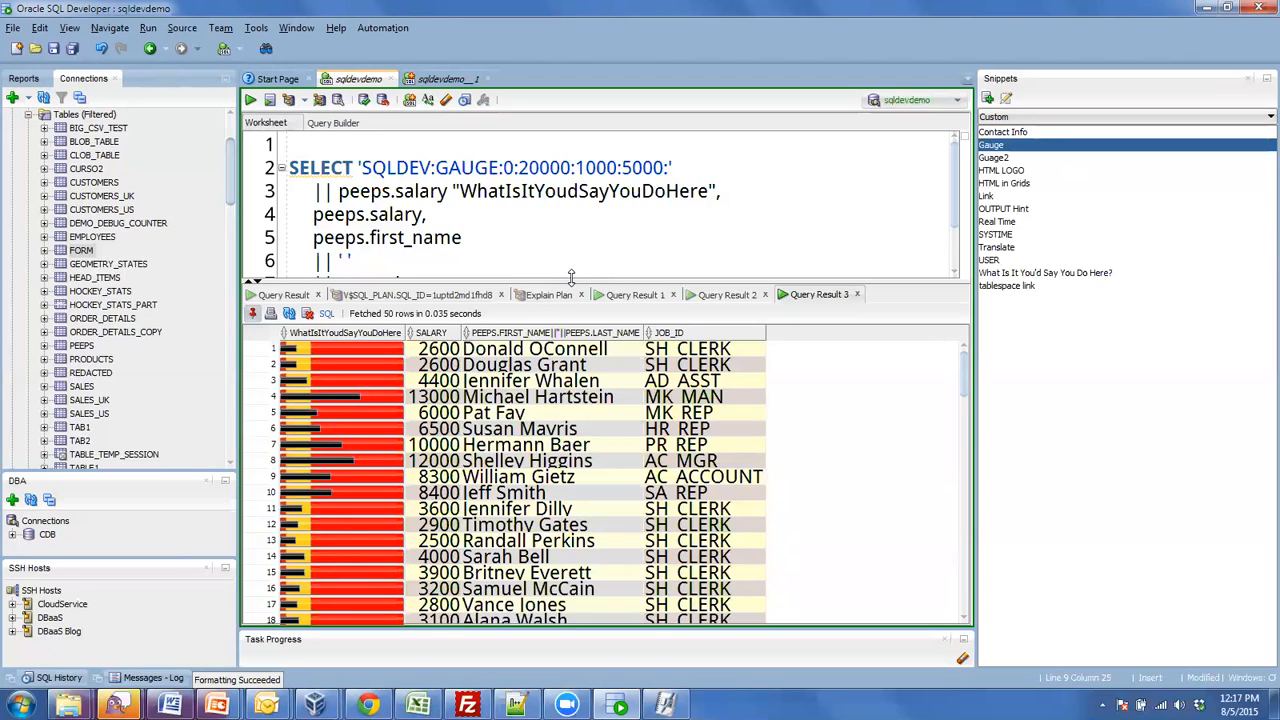
mouse_move(816, 364)
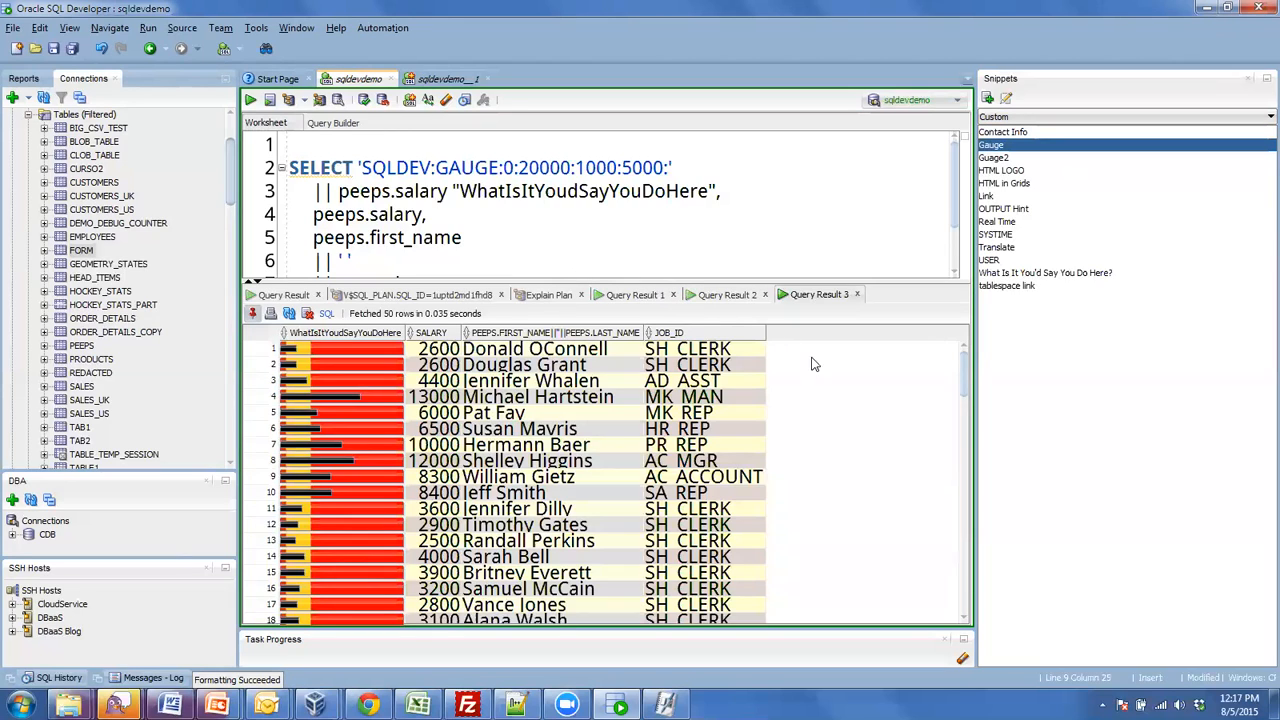
mouse_move(984, 408)
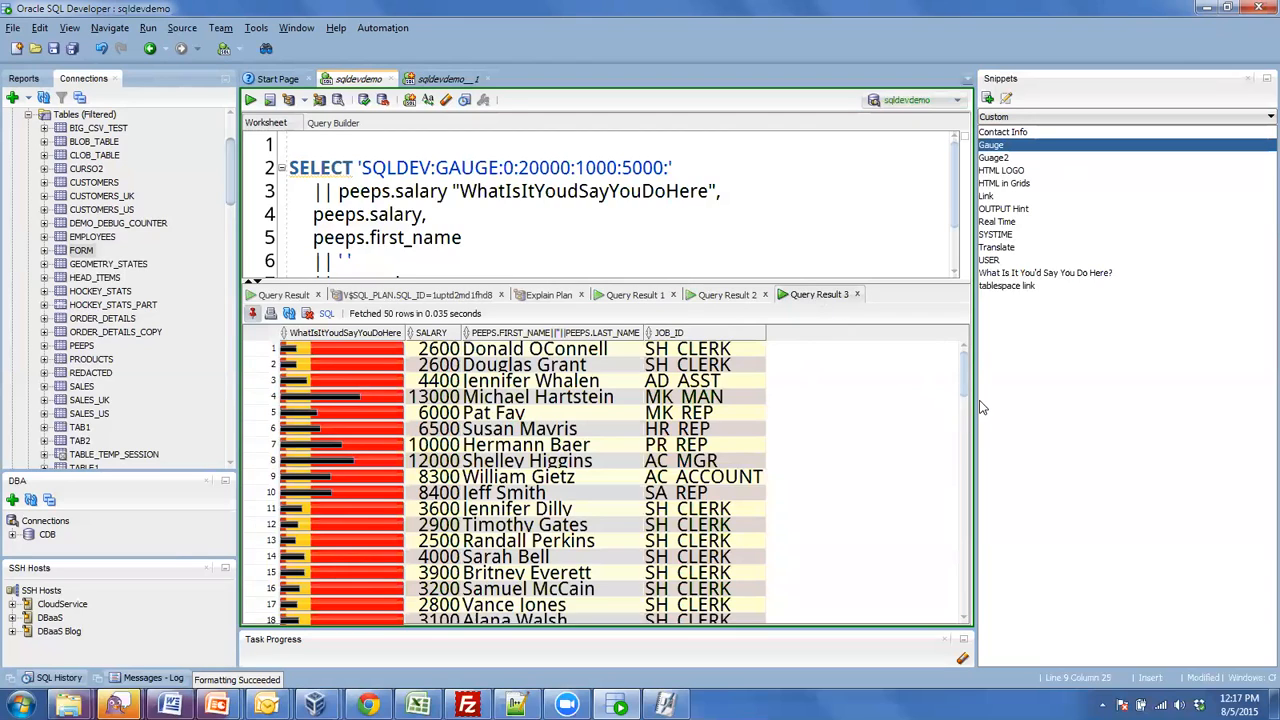